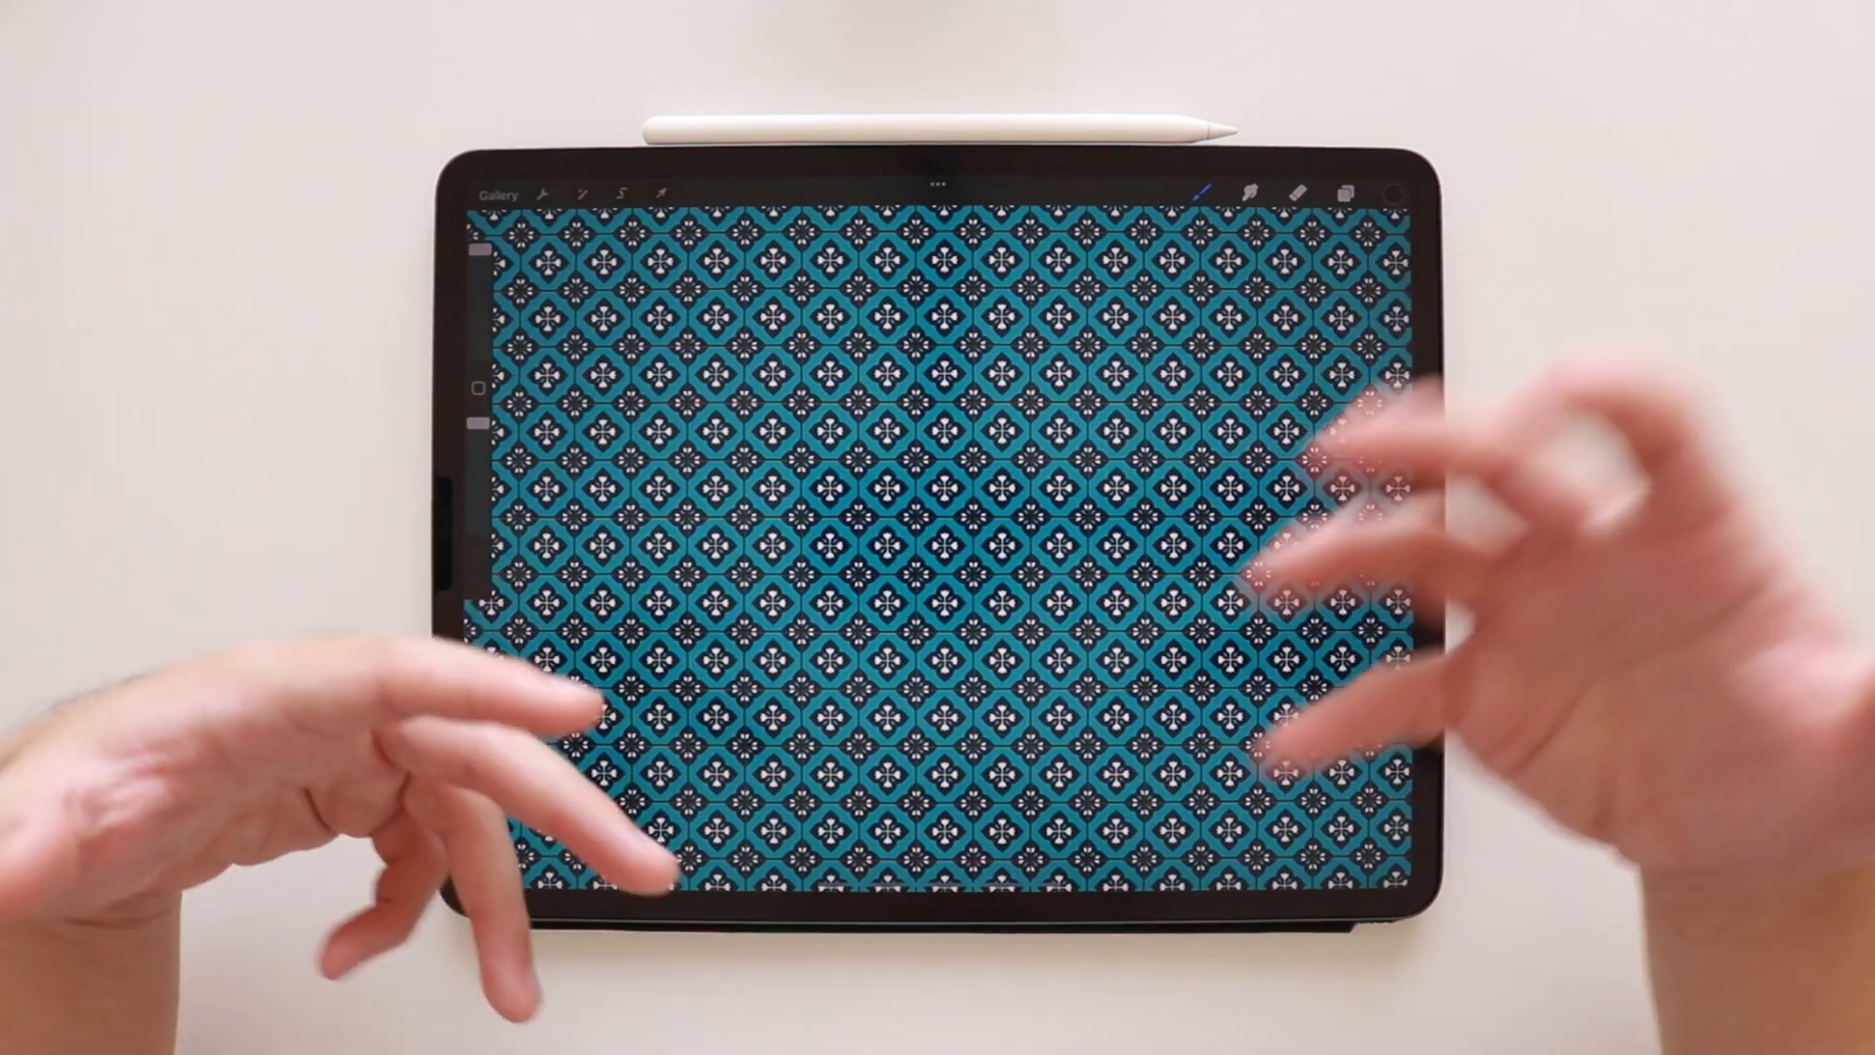
mouse_move(938, 528)
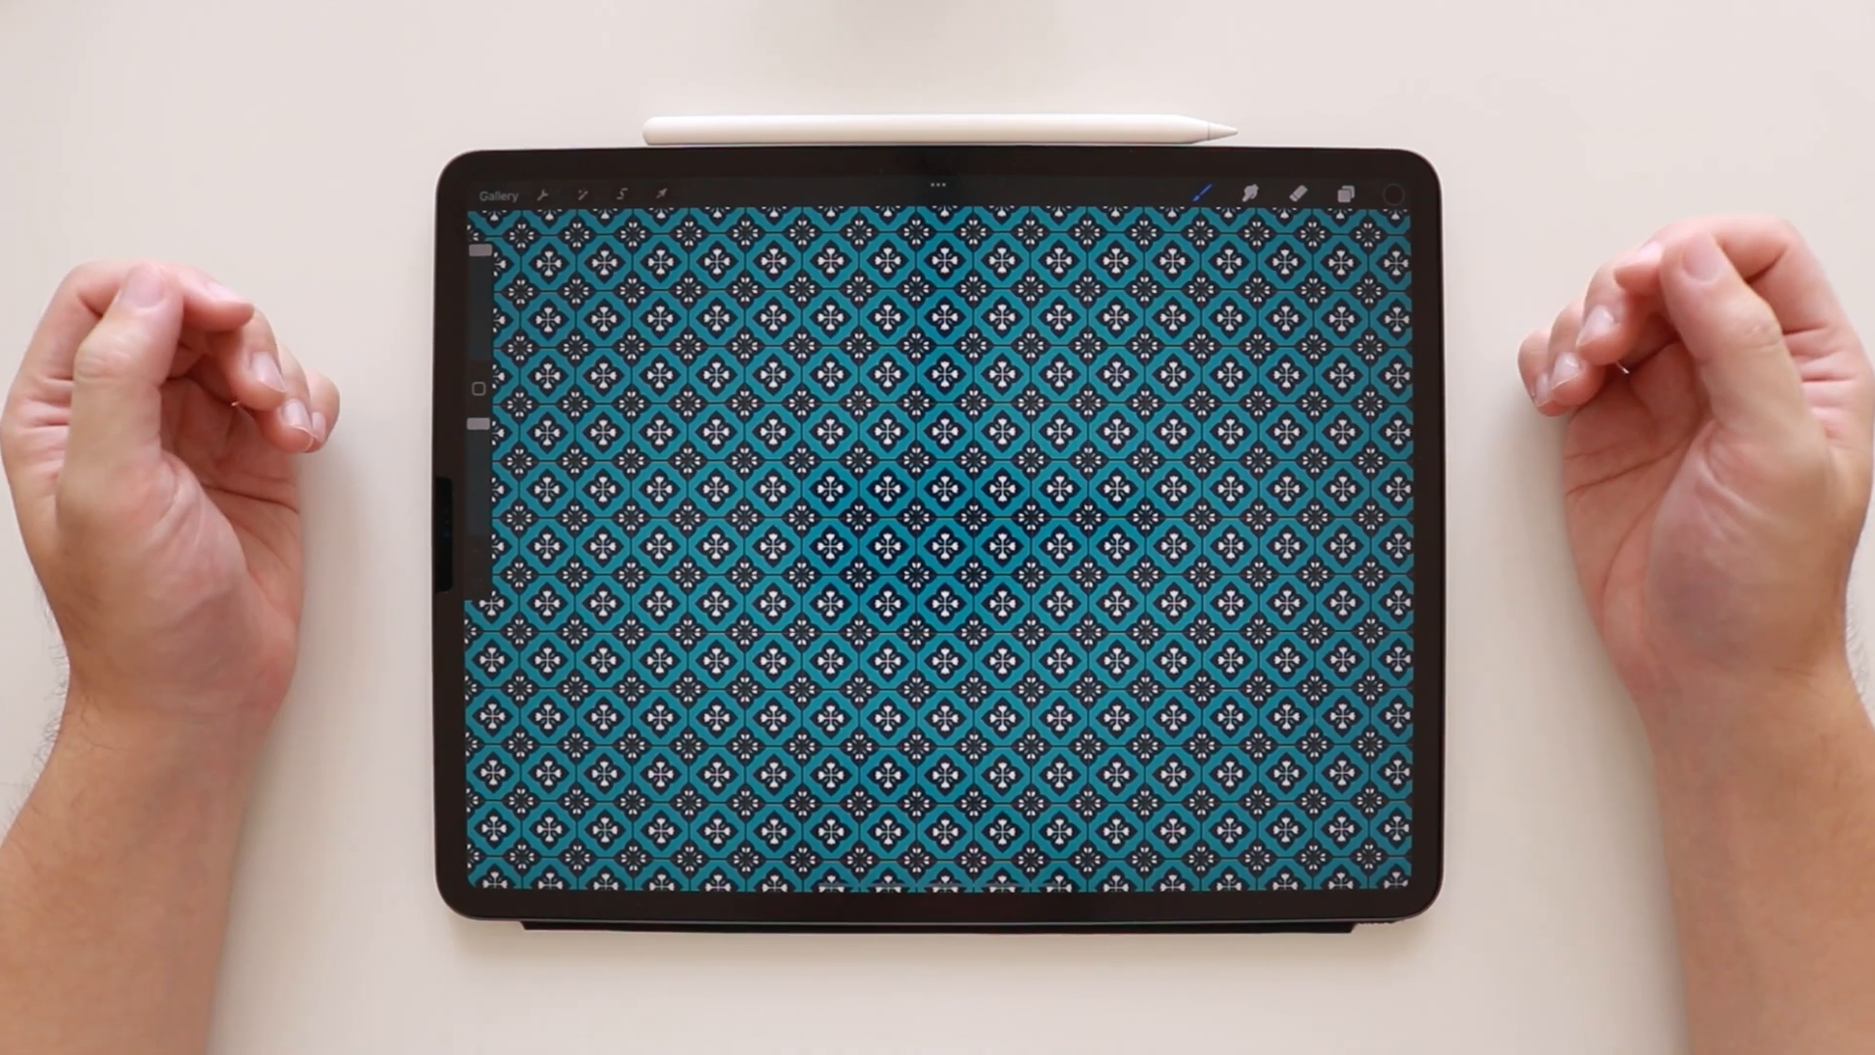
Browse the NN Square Tiles set, trying the Square Tile Grid and Random Shades brushes.
click(1205, 194)
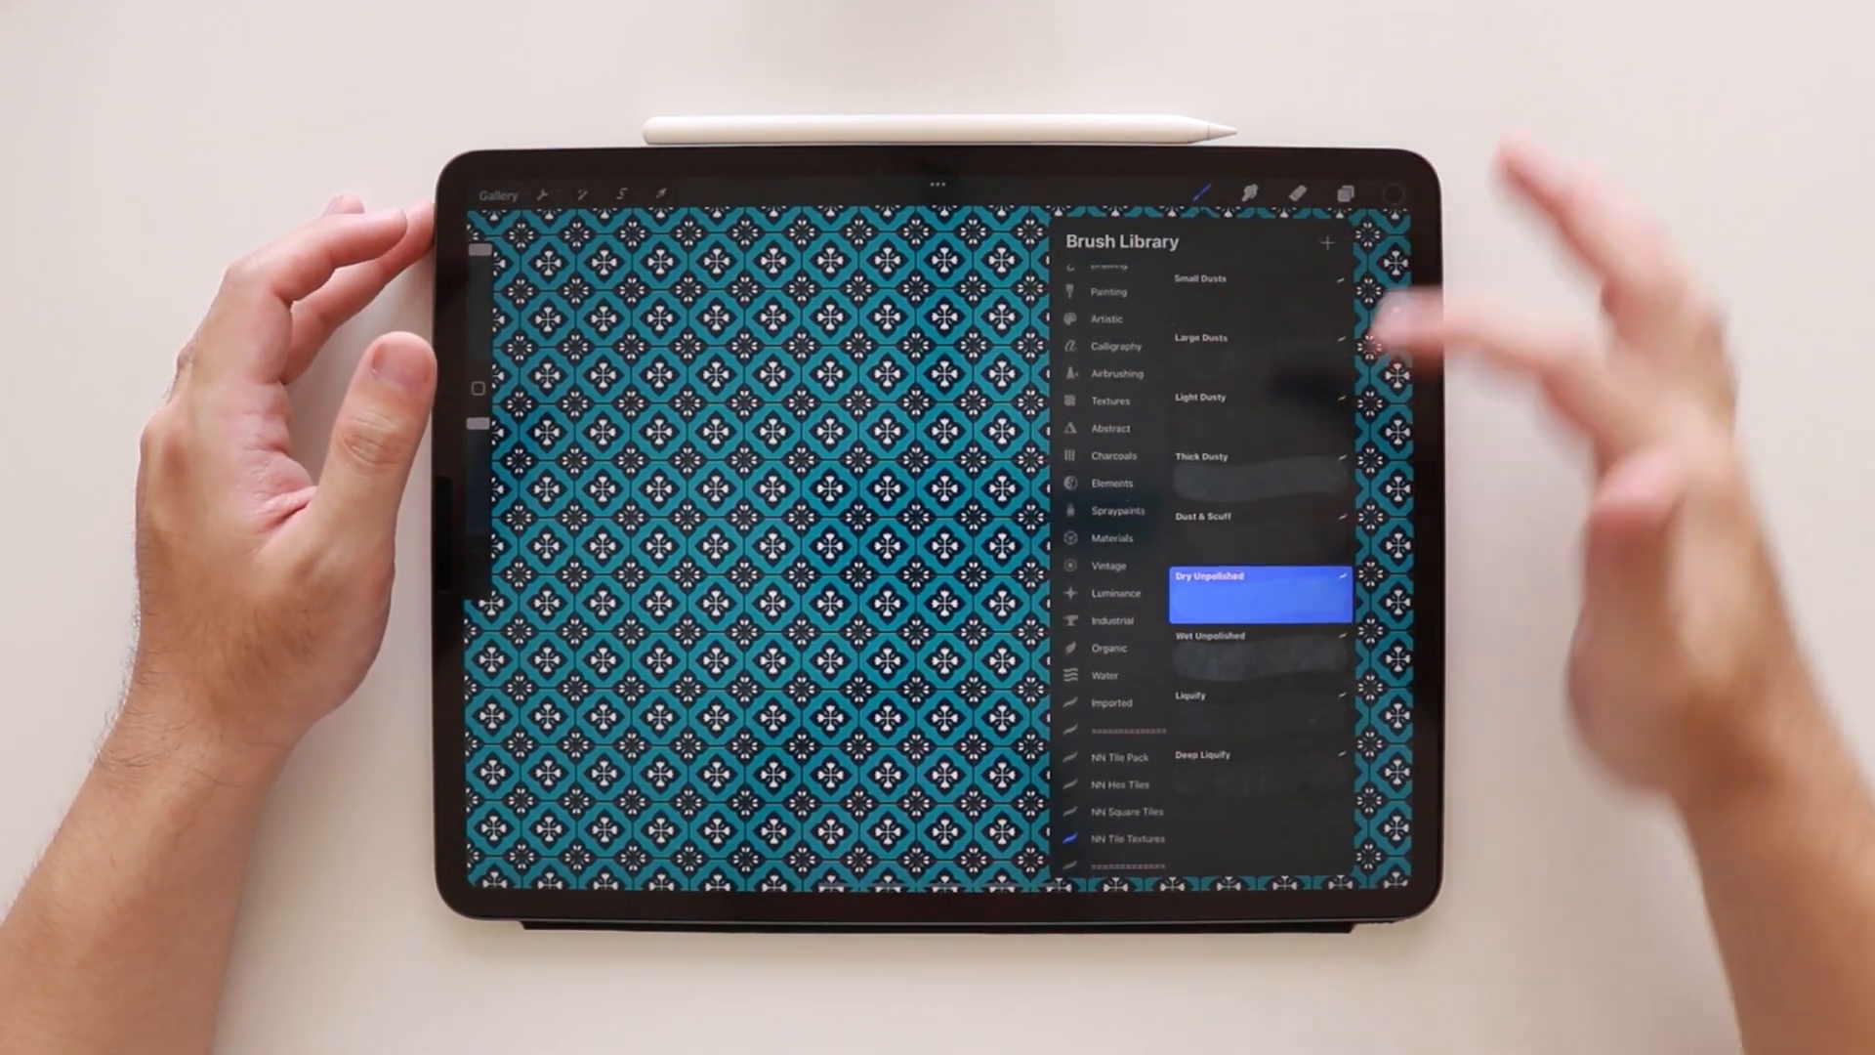
click(1127, 811)
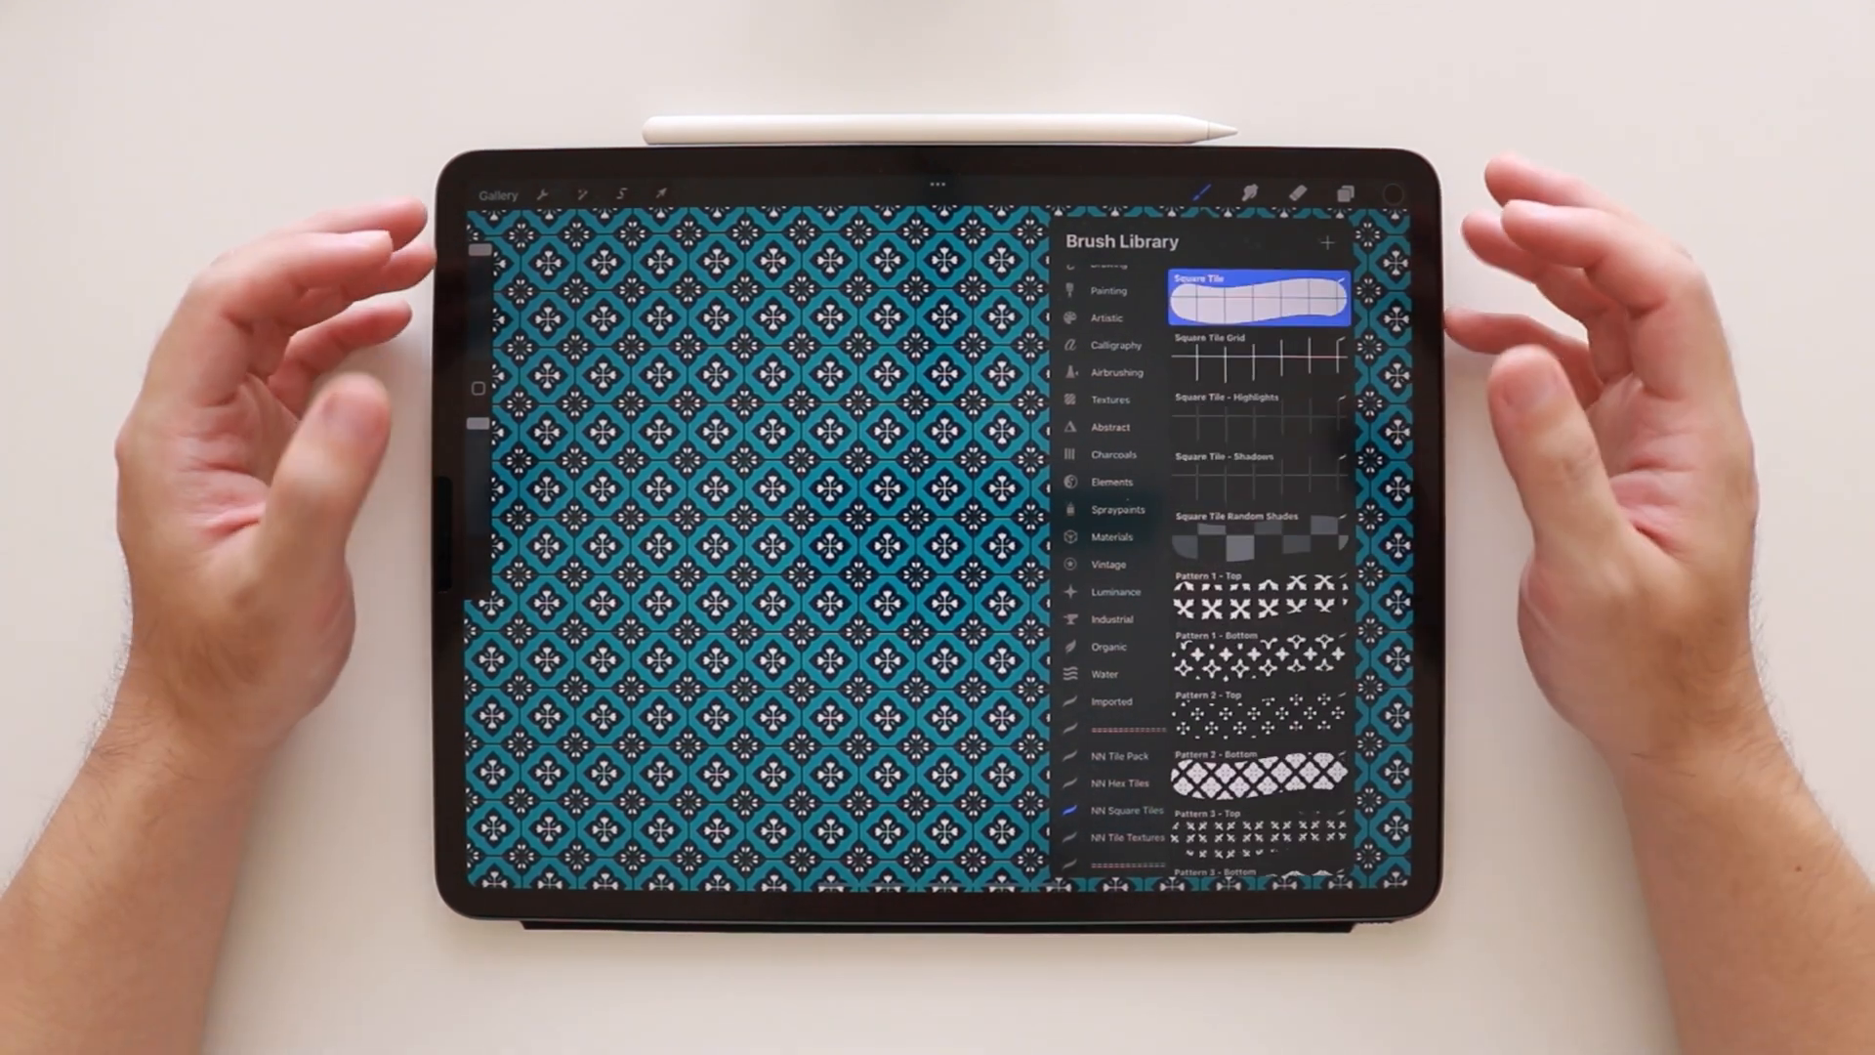
click(1249, 348)
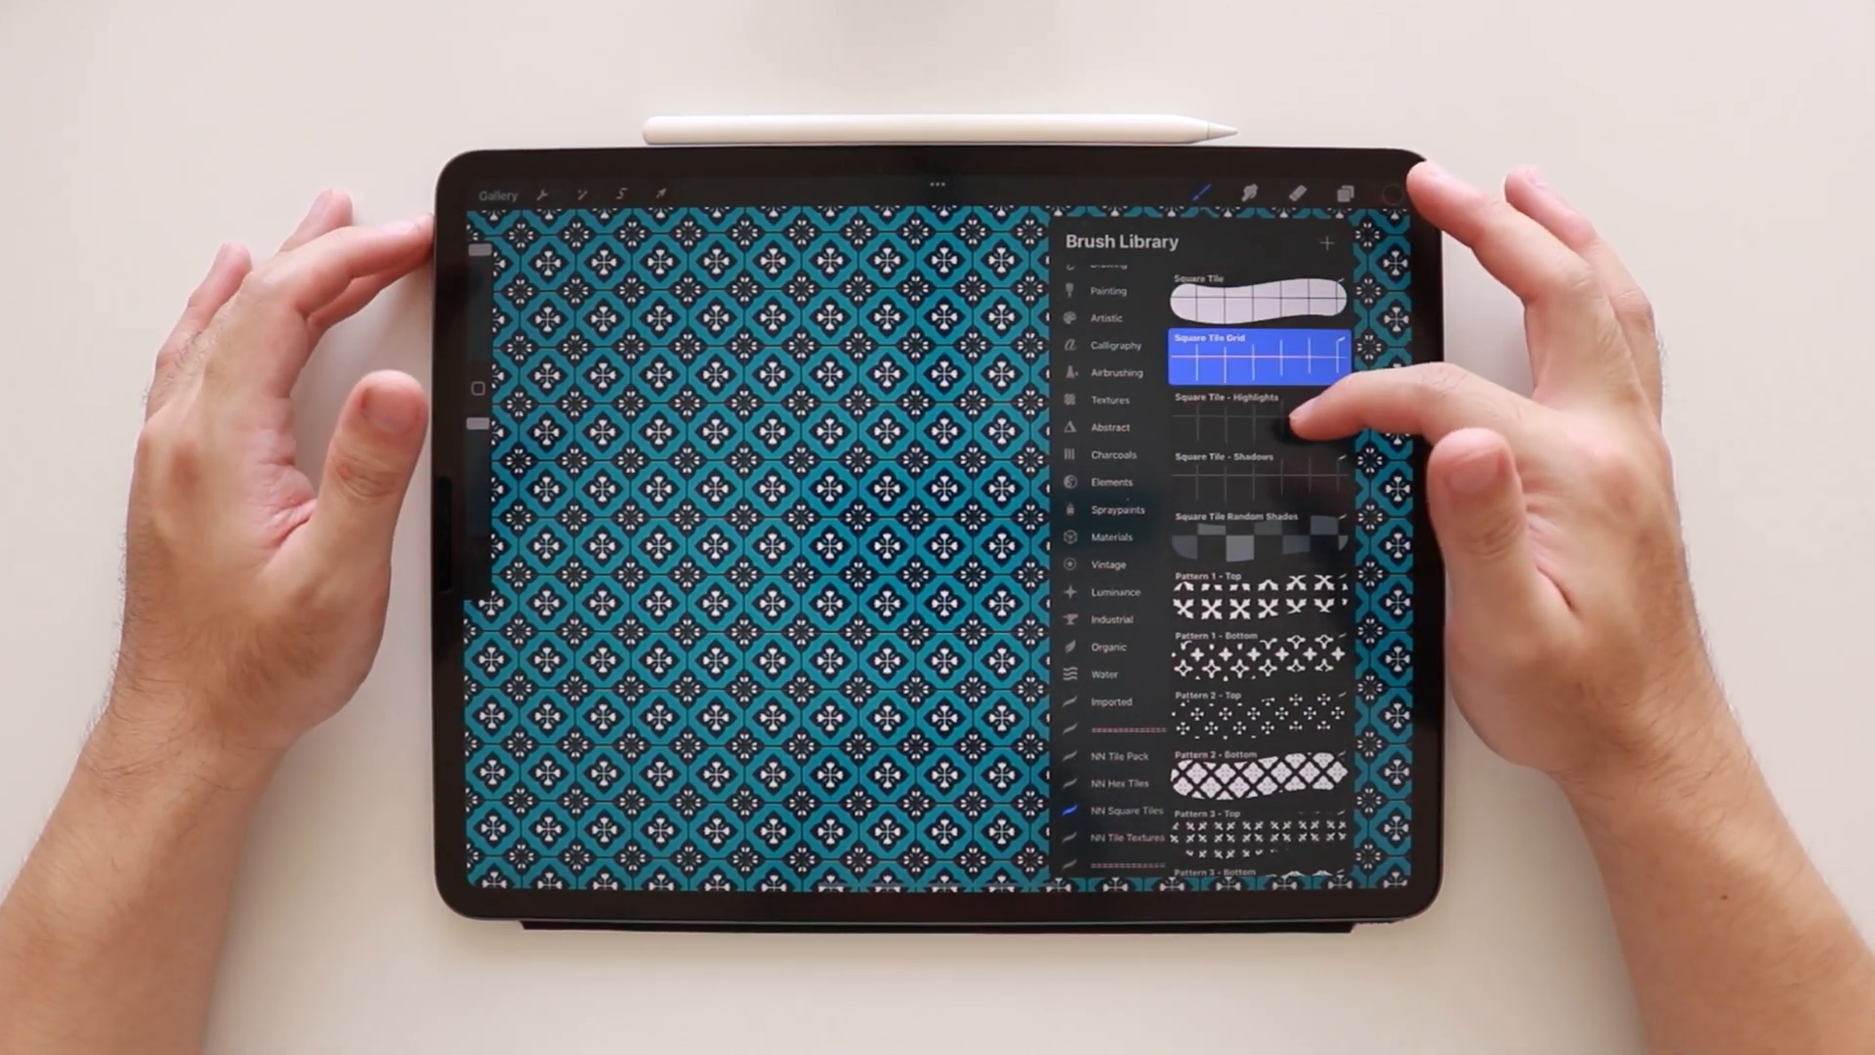
click(1250, 531)
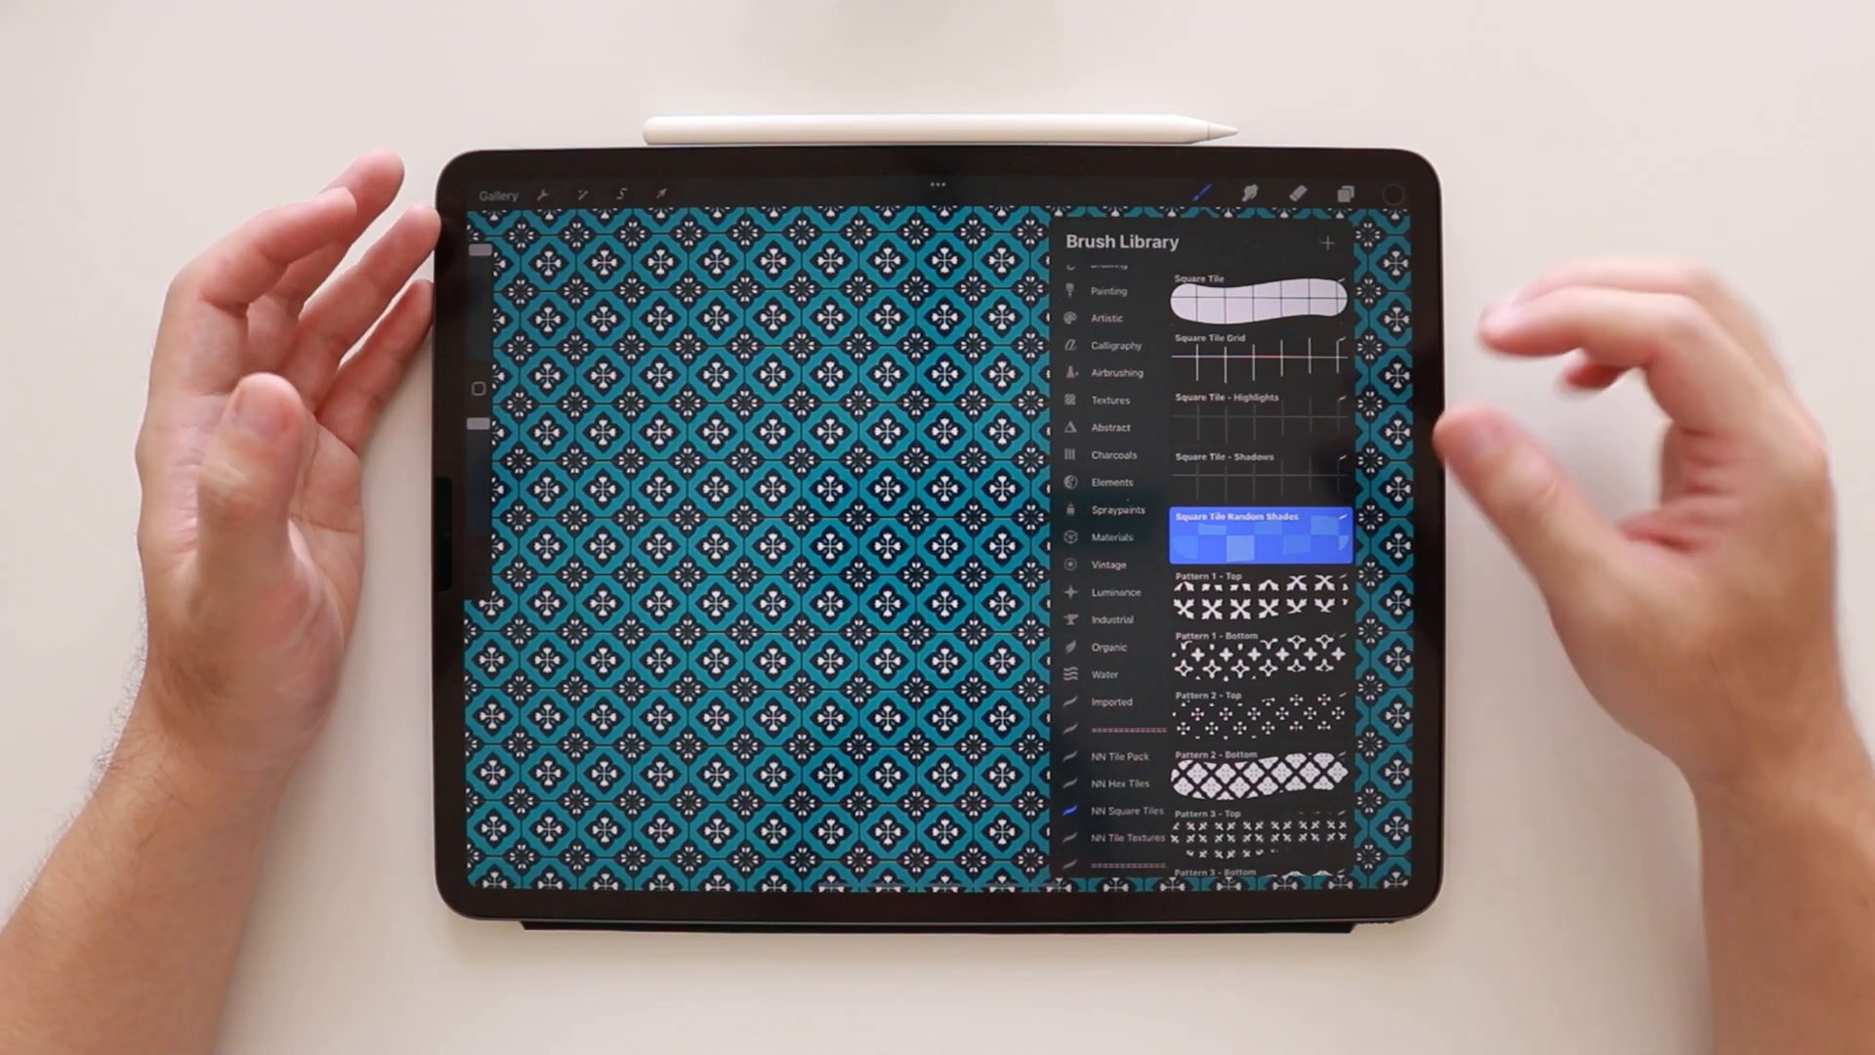
Scroll further through the set to the numbered pattern brushes such as Pattern 3 - Top.
scroll(down, 3)
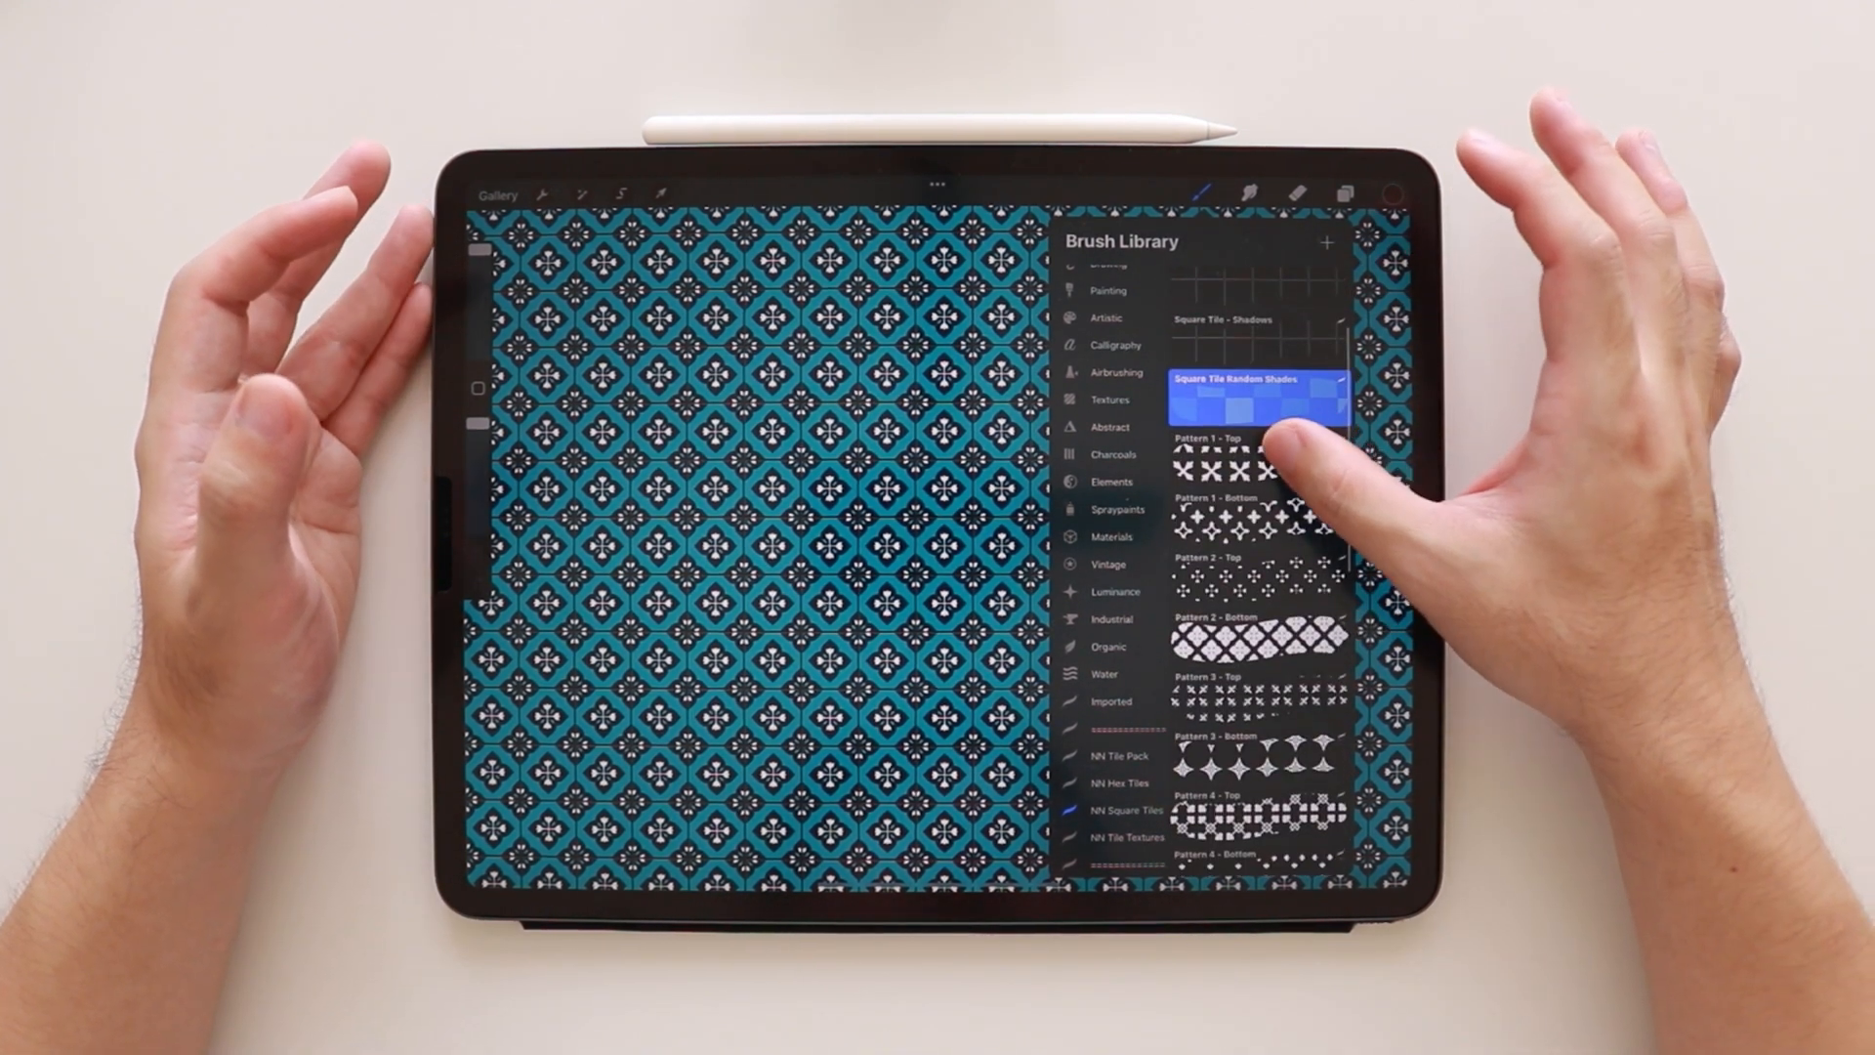
click(1244, 694)
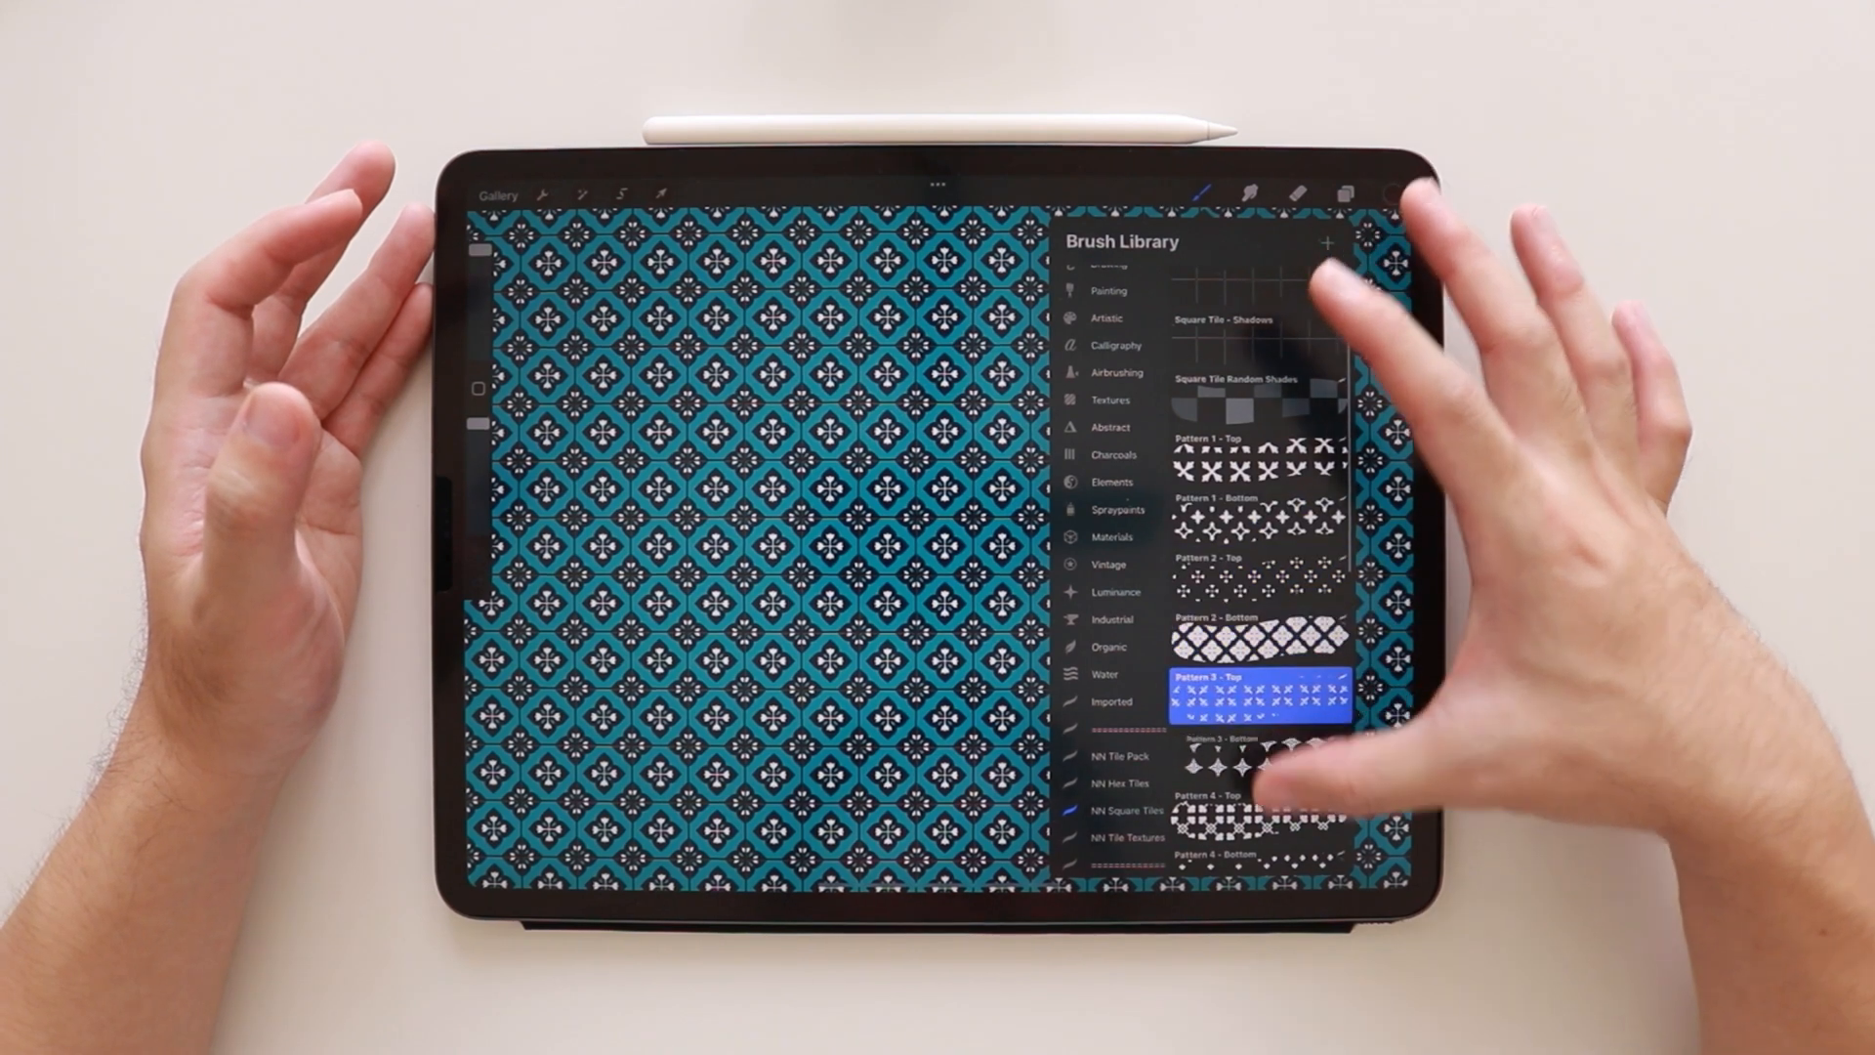
scroll(down, 3)
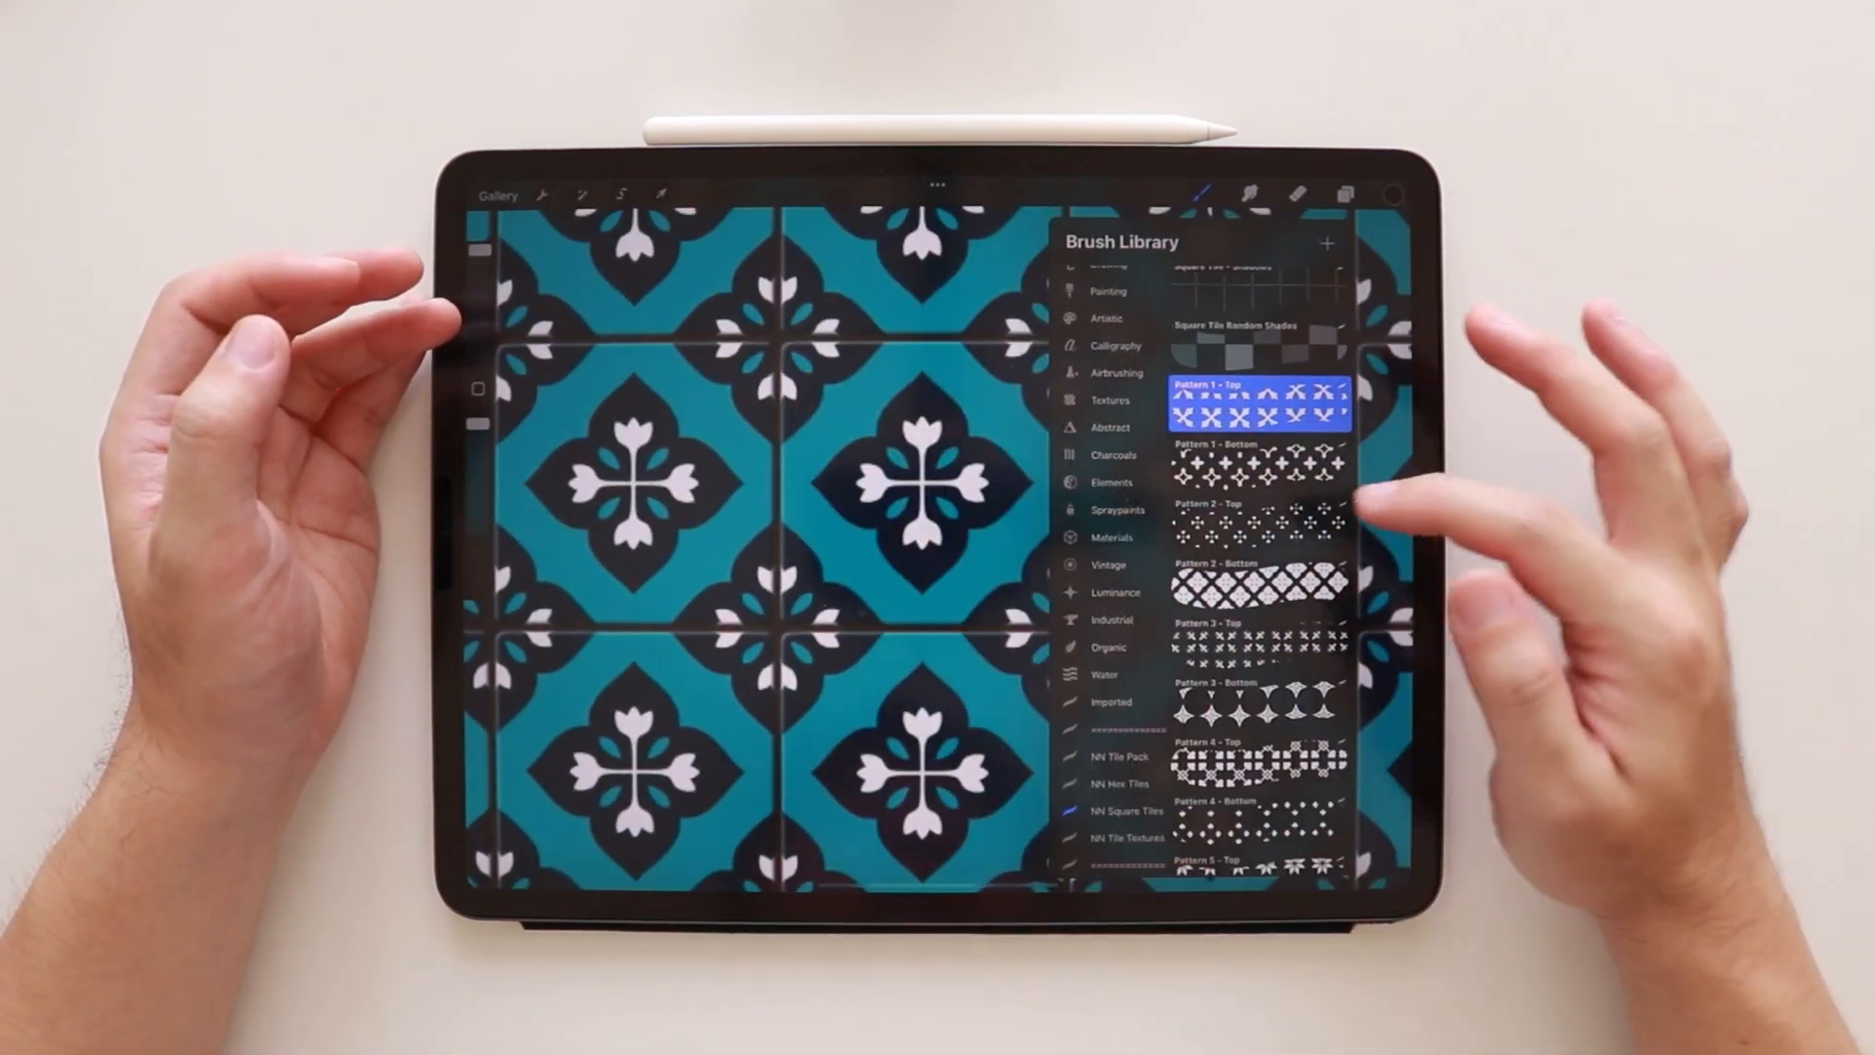
Select the Pattern 2 - Top brush and close the library to reveal the full teal tile pattern.
click(1252, 519)
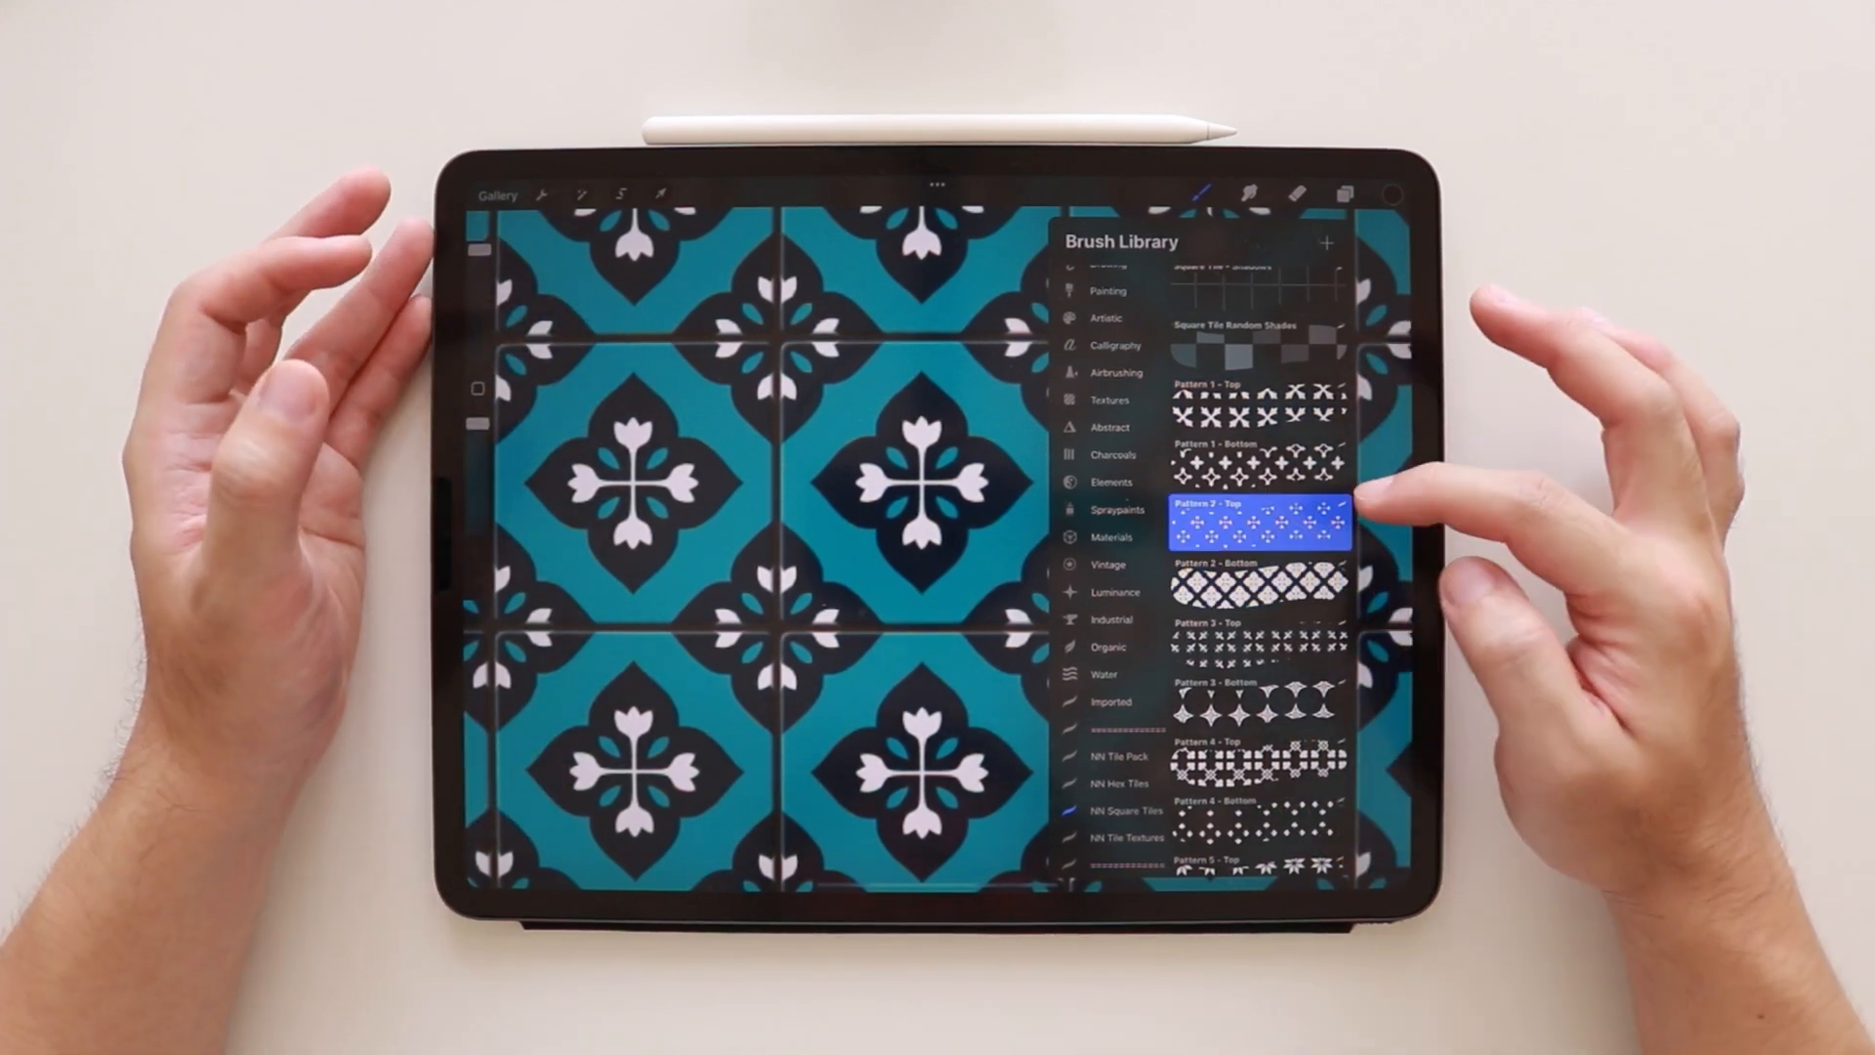
click(1262, 583)
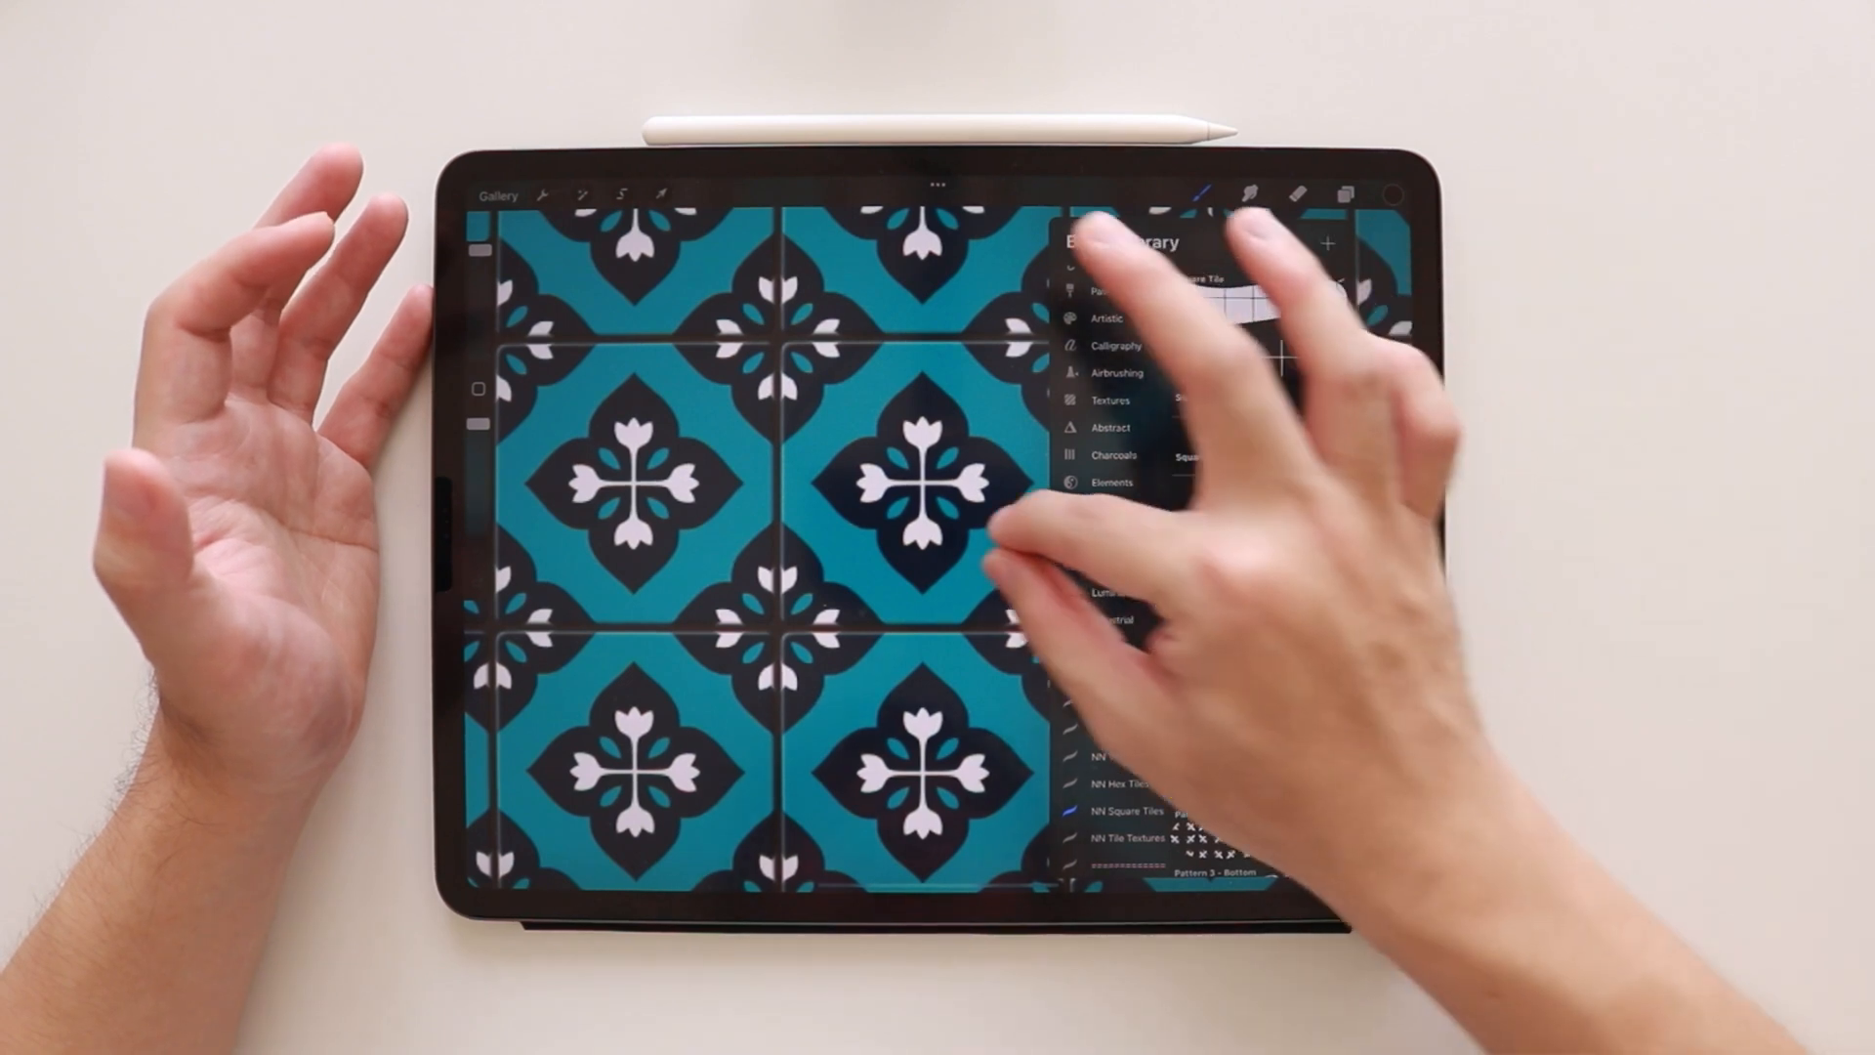
click(1255, 778)
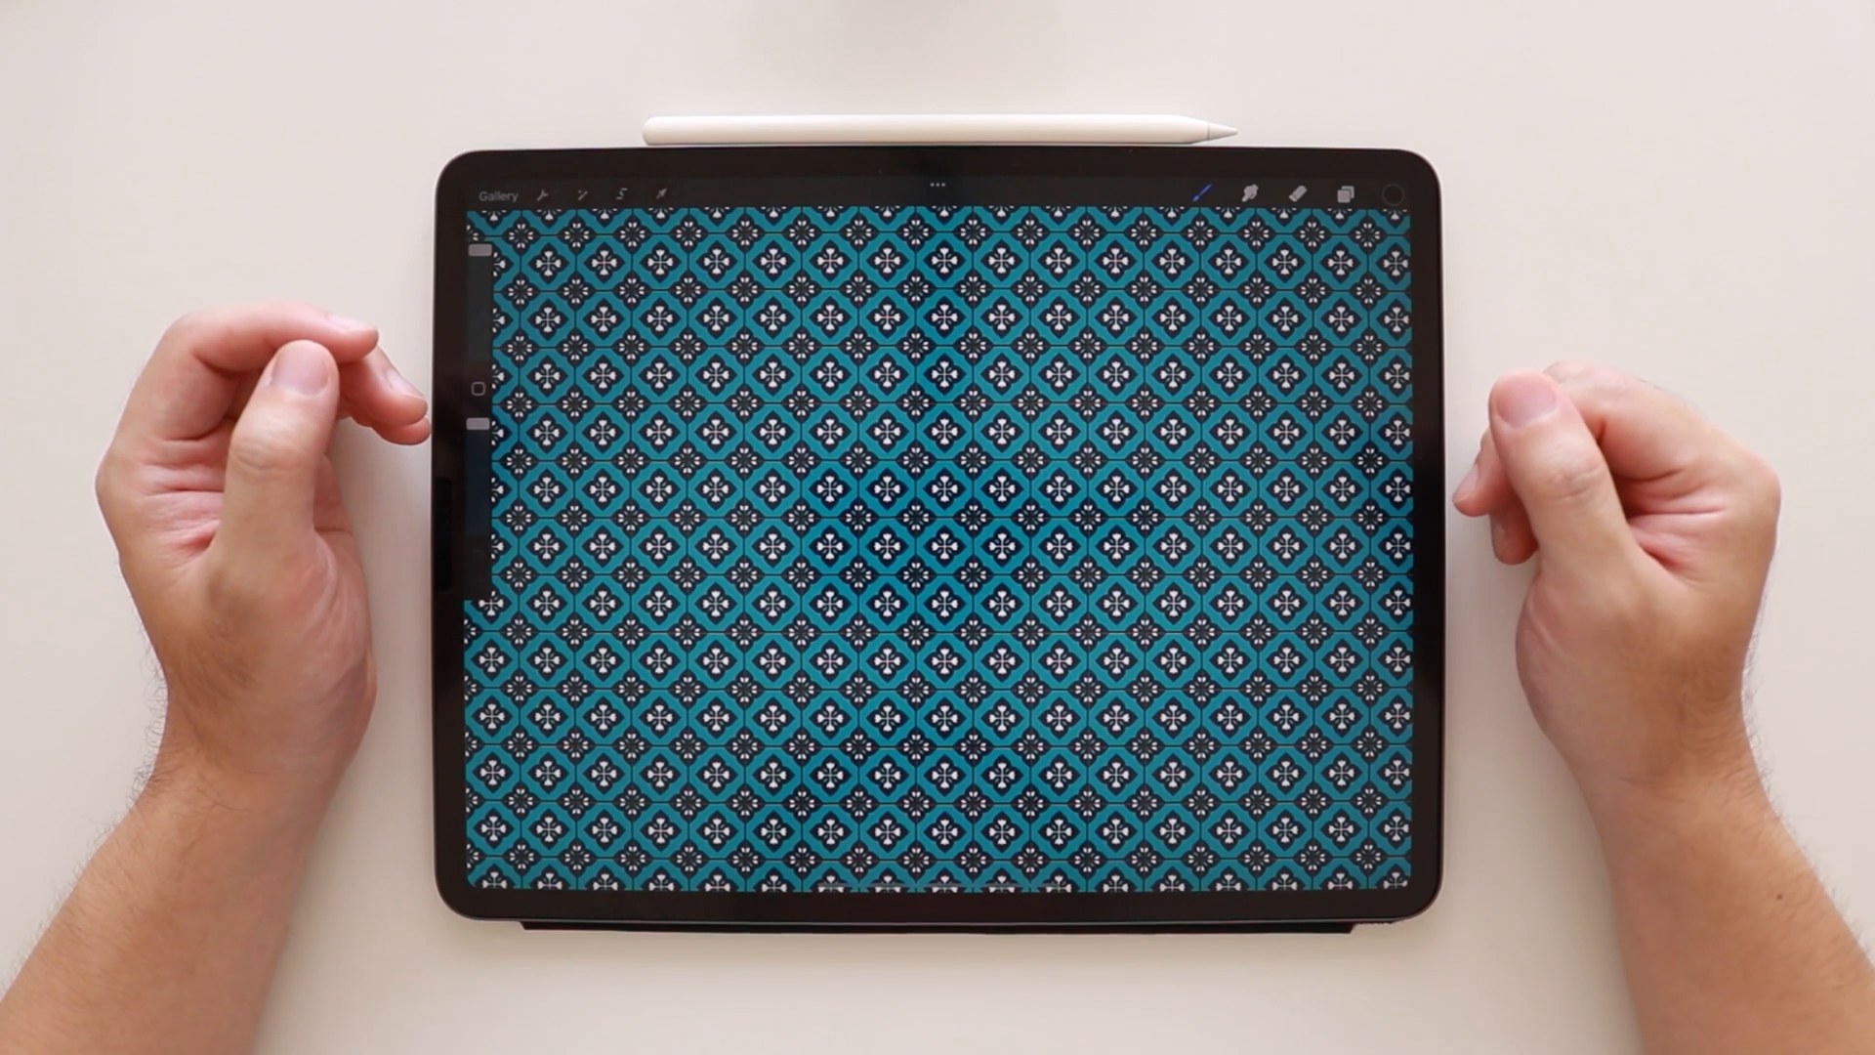
Start a new canvas and pick dark teal from the saved palette for the fill.
click(494, 195)
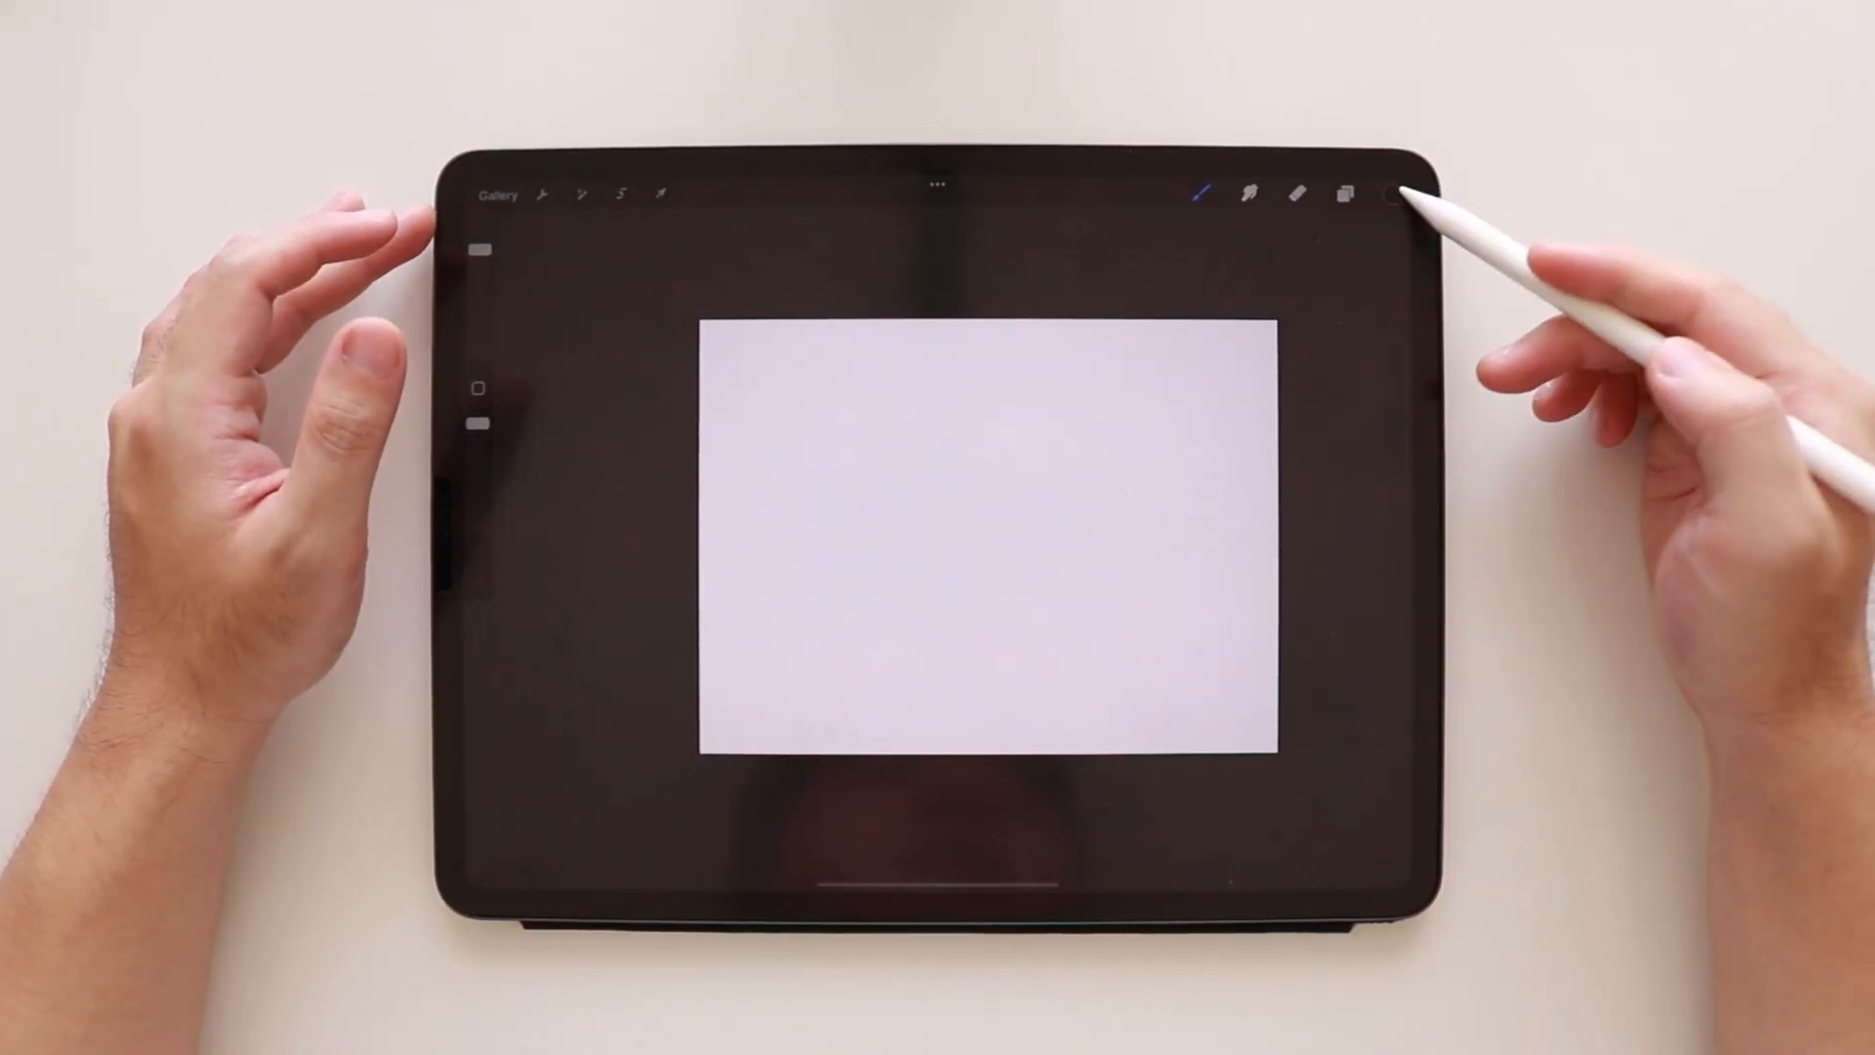
click(1383, 194)
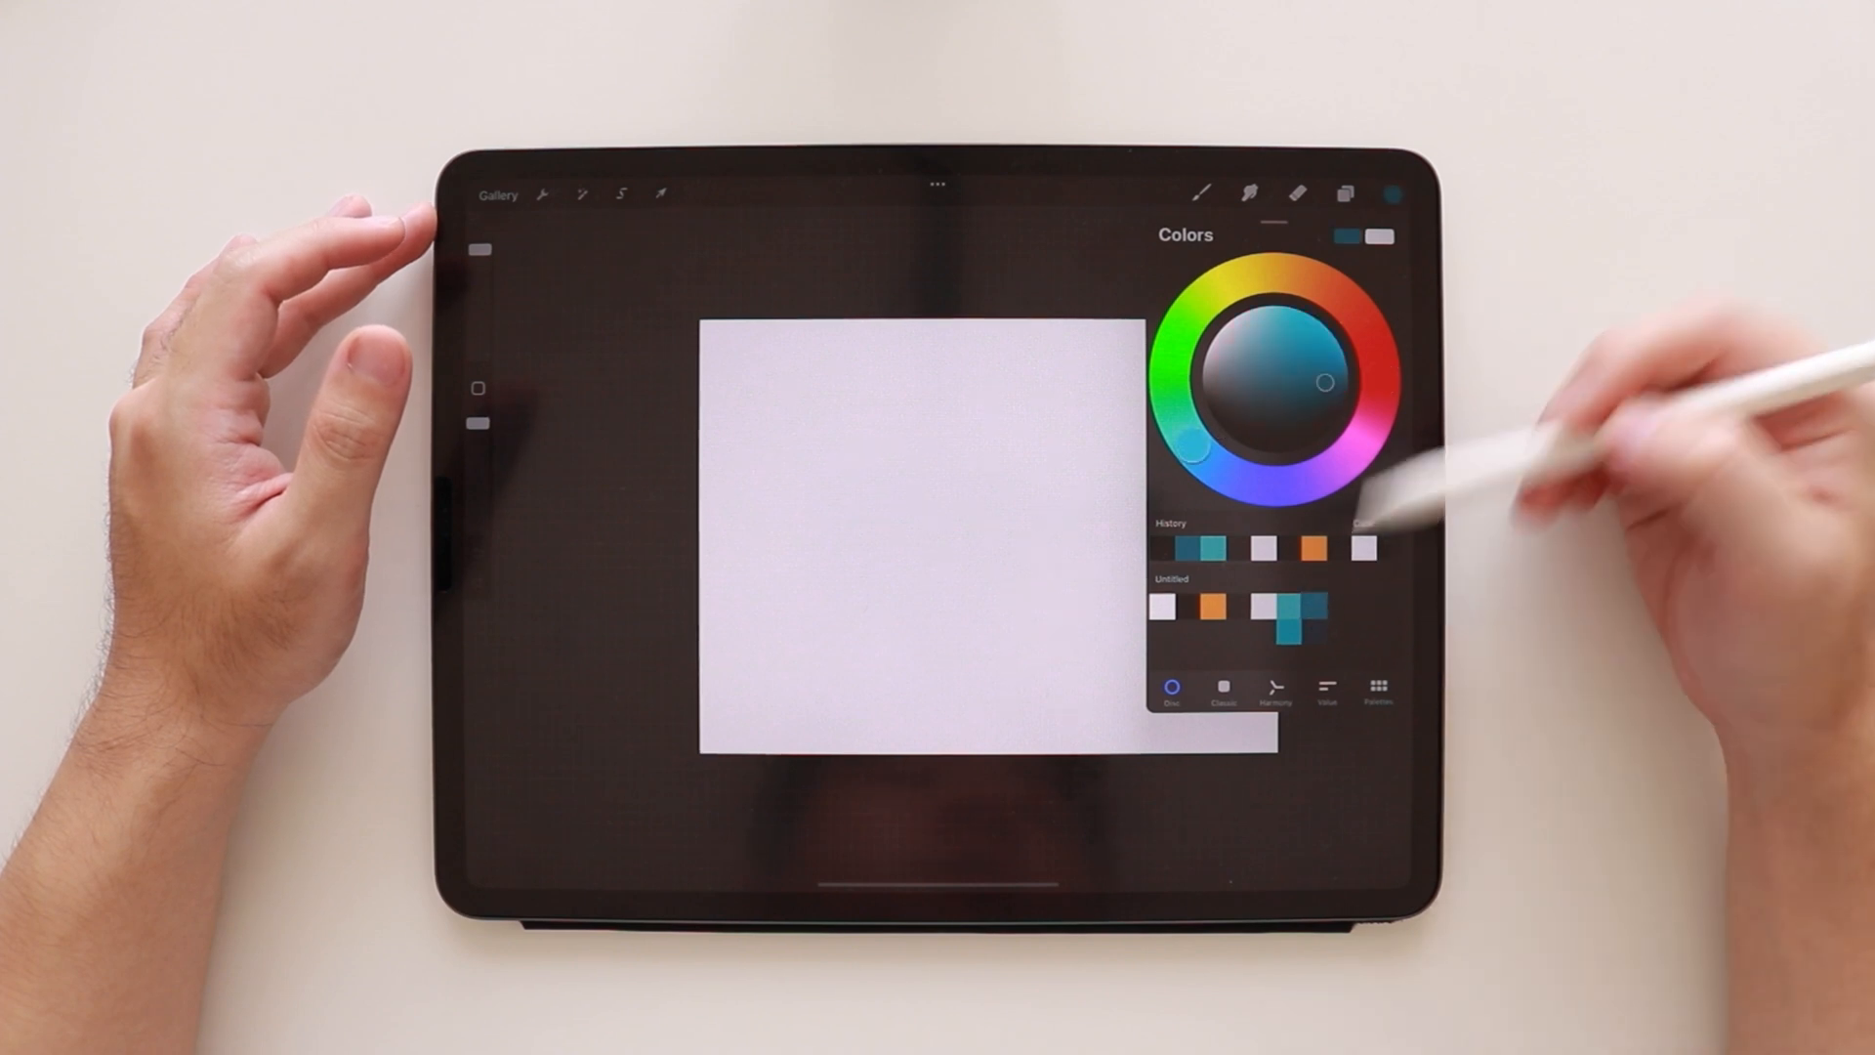
click(1343, 194)
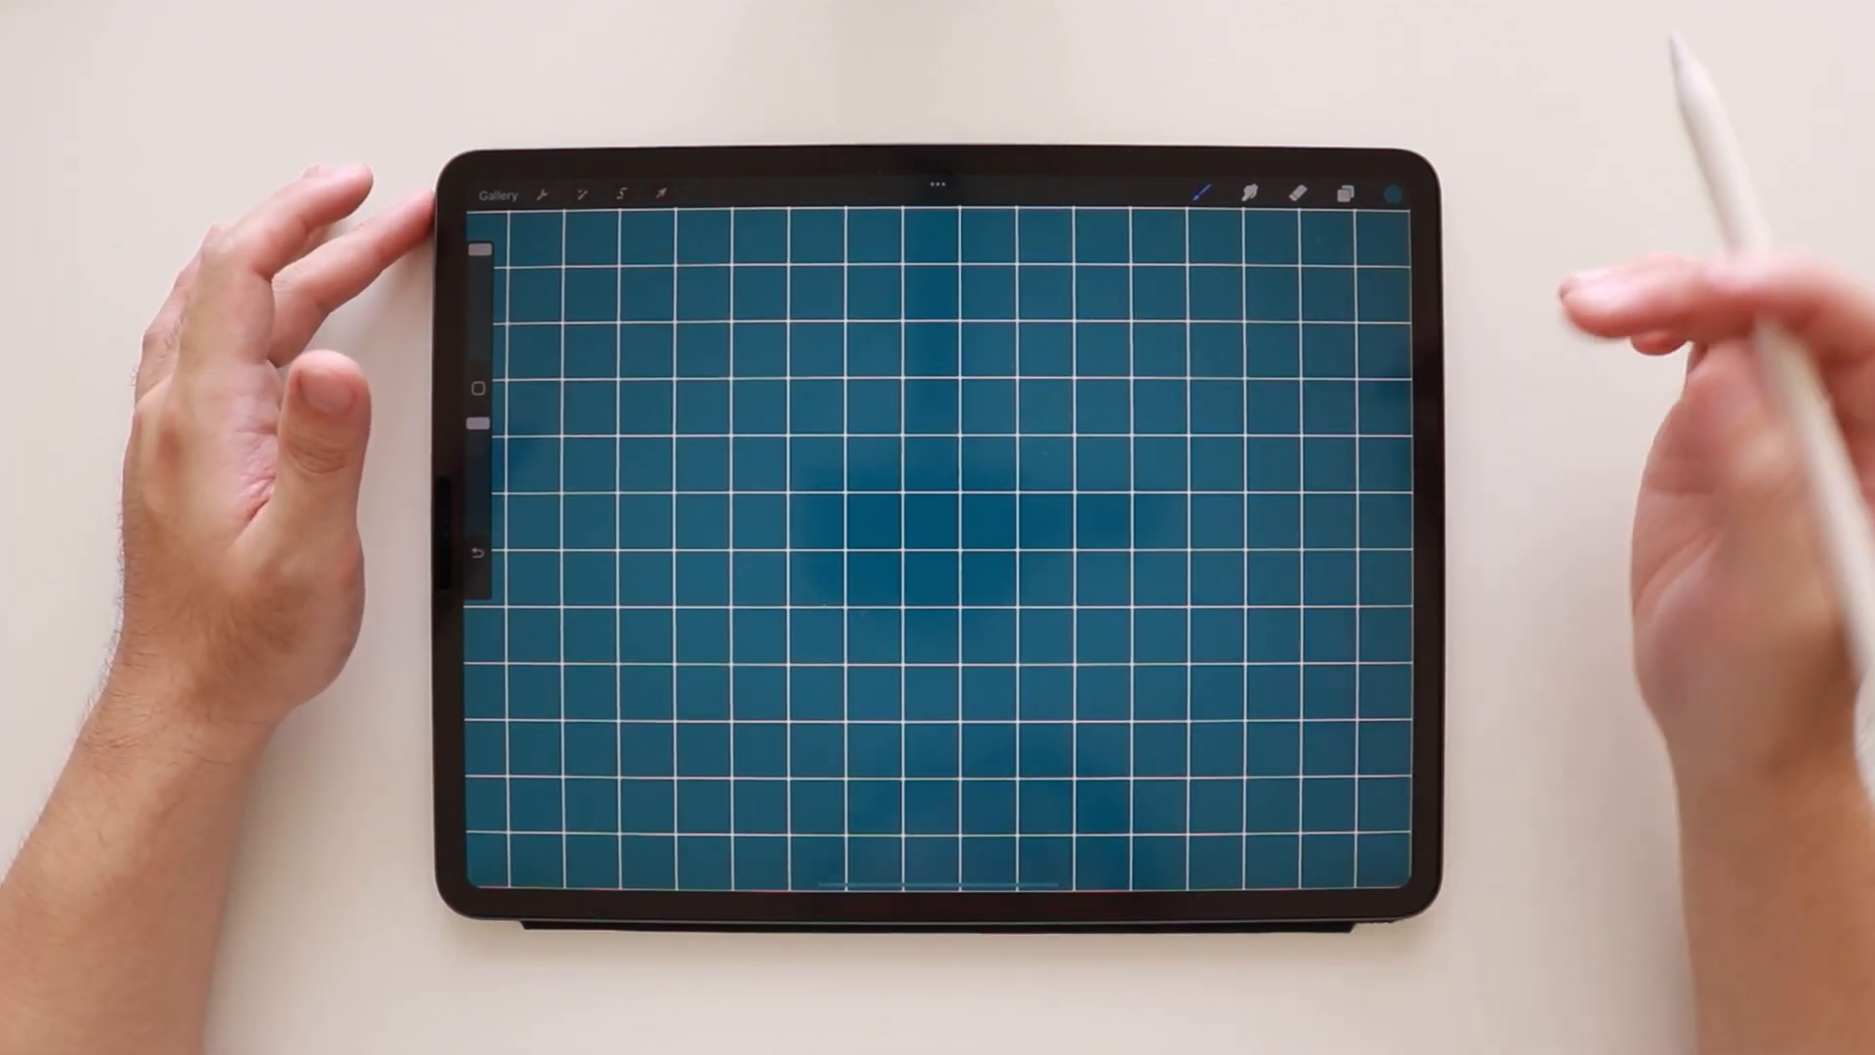
Clip Layer 2 to the grid layer and choose the pale grout colour.
click(1344, 194)
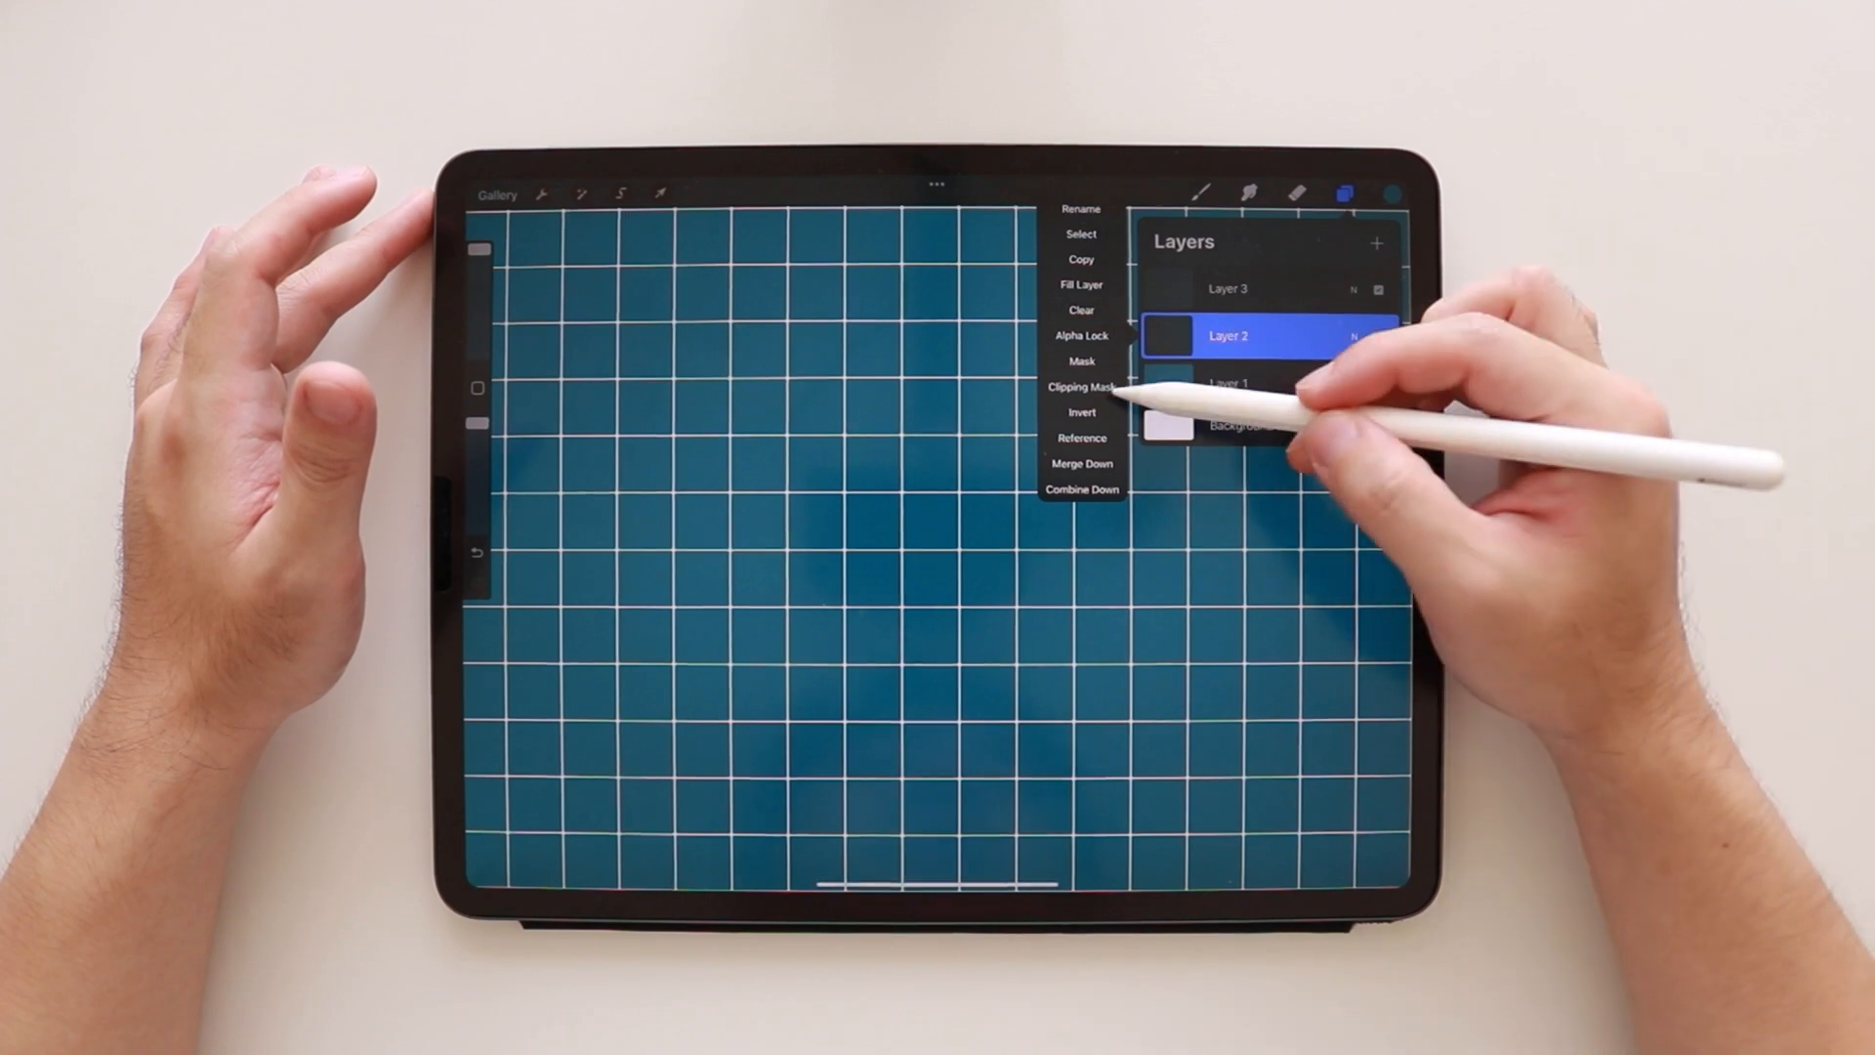
click(1081, 387)
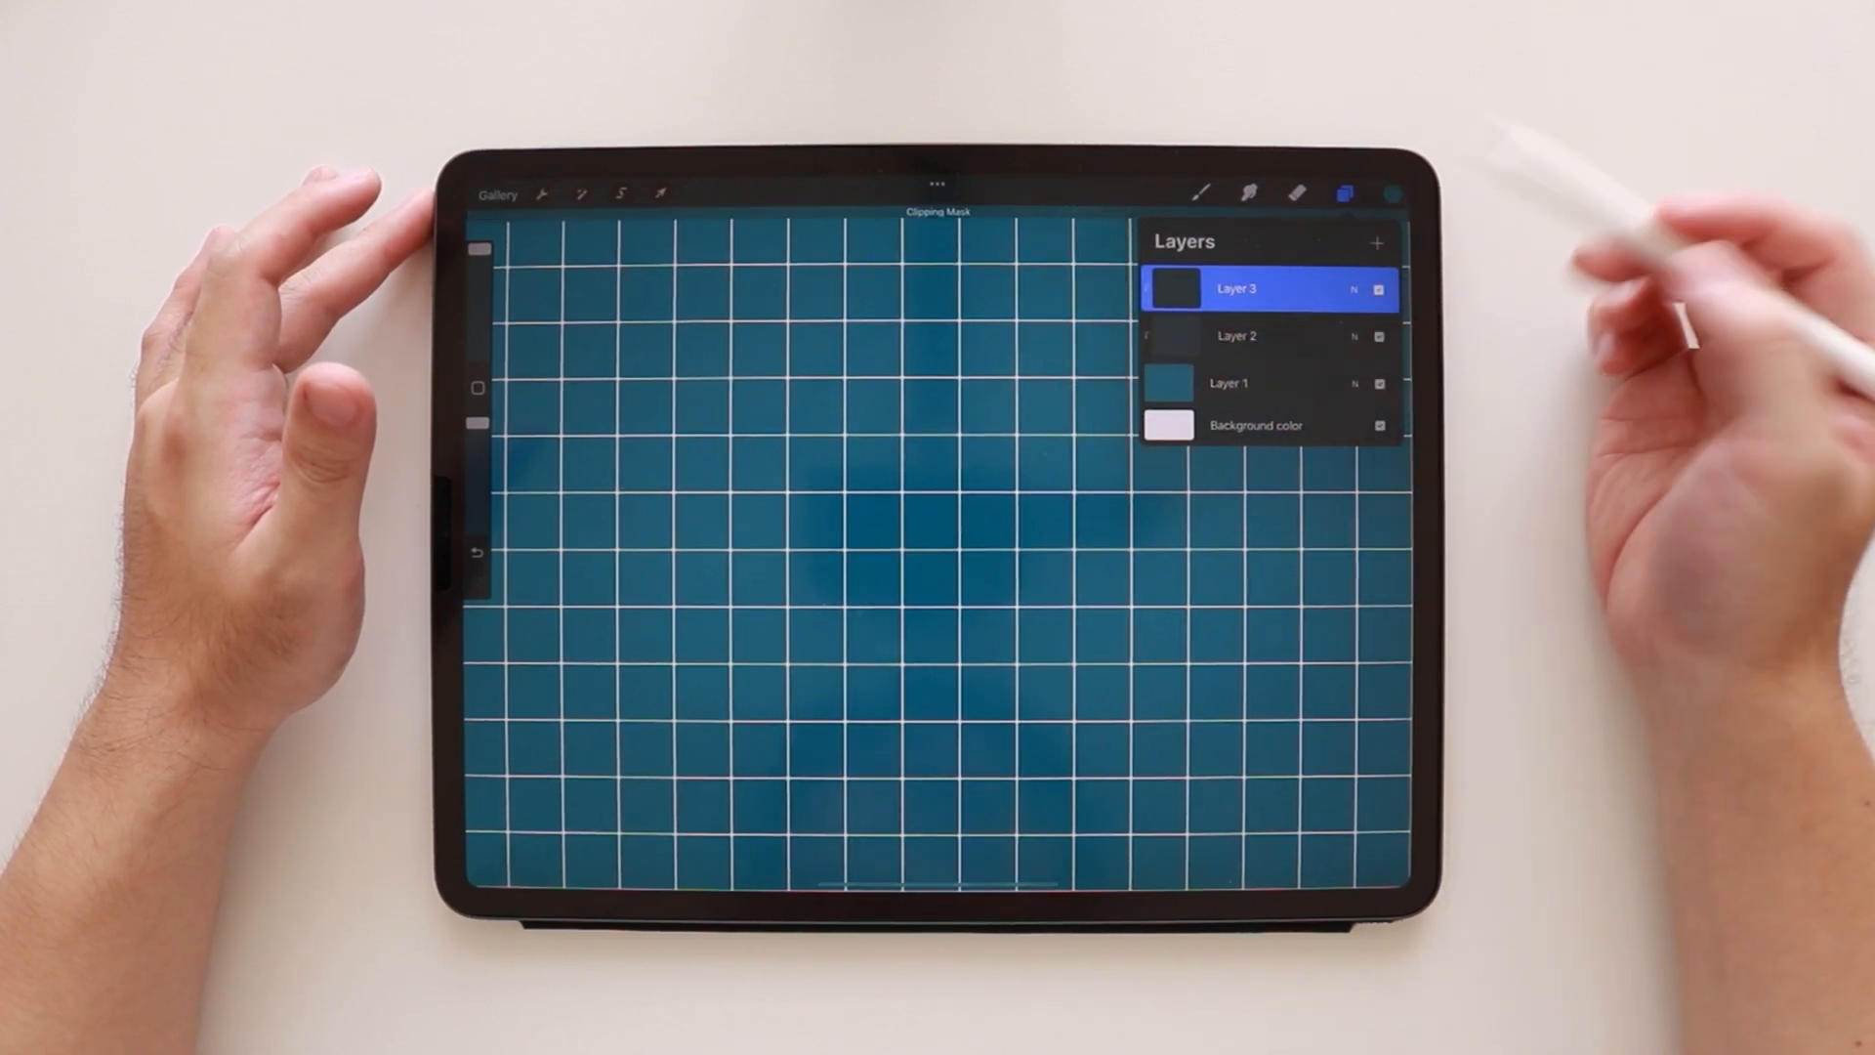
click(1391, 193)
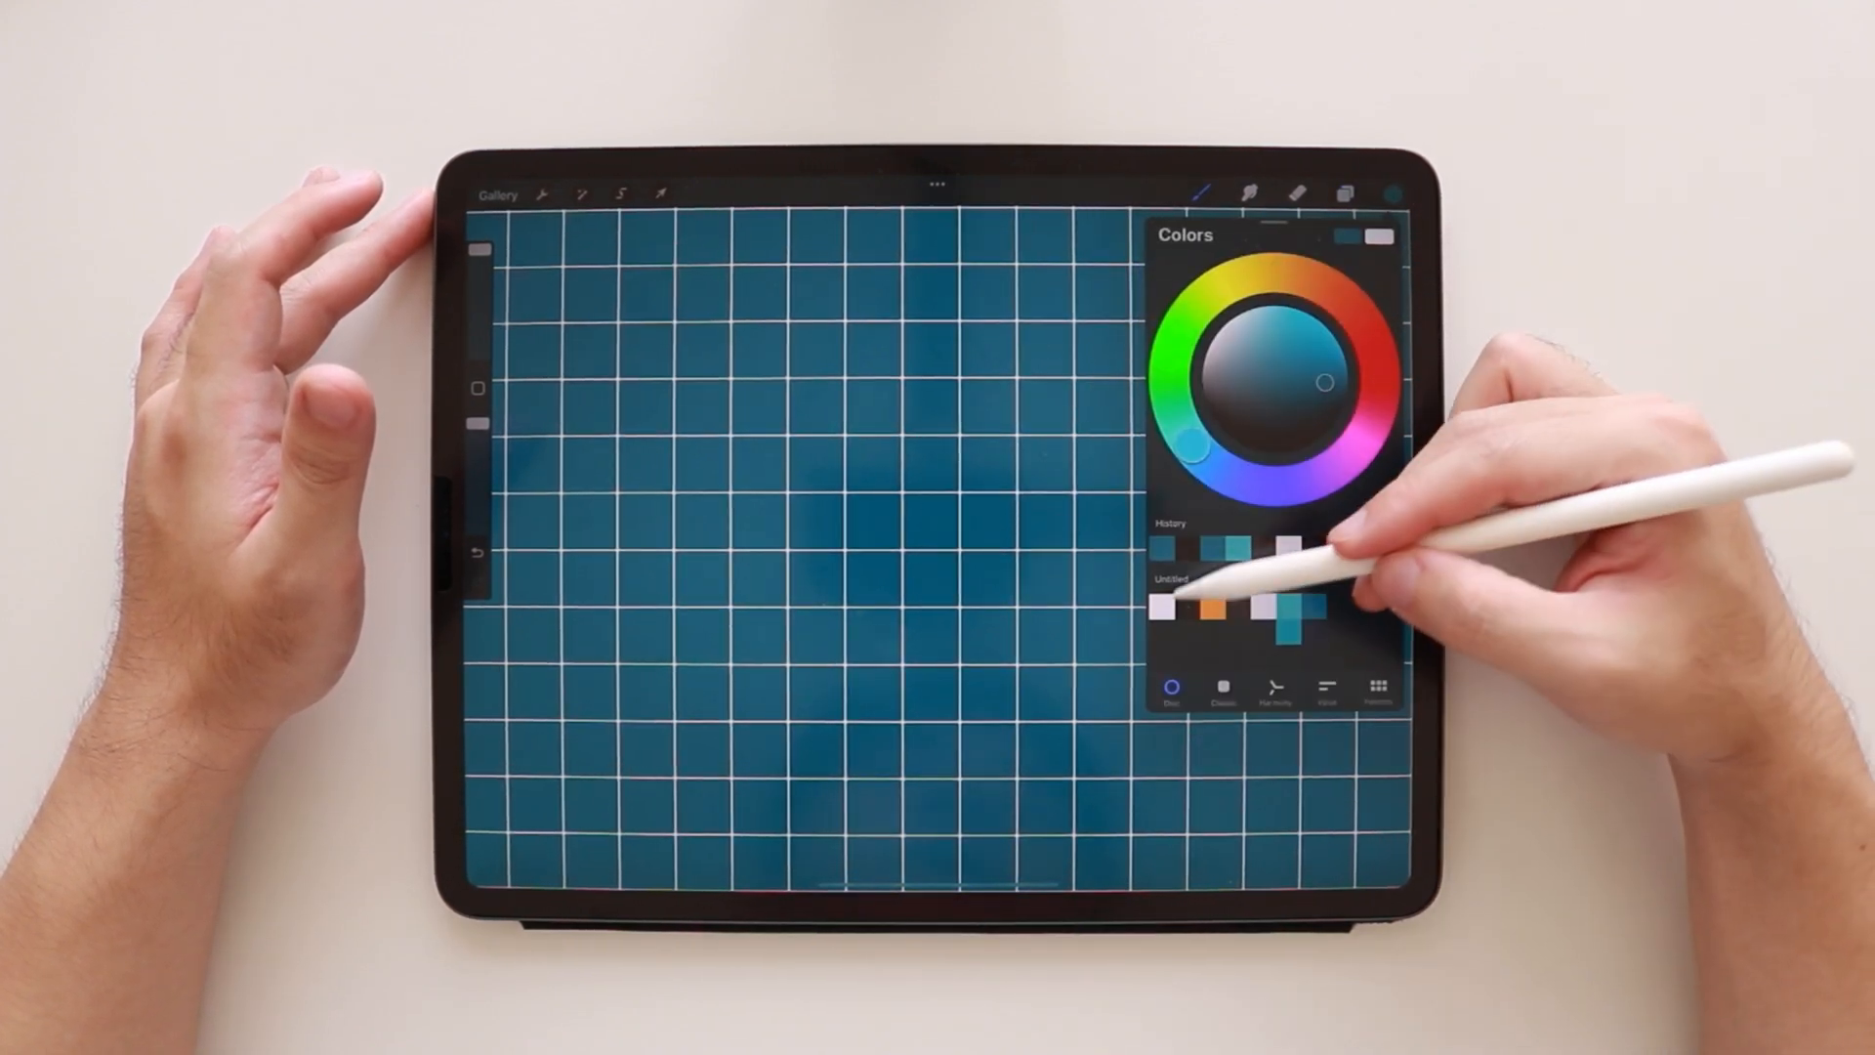
click(1203, 193)
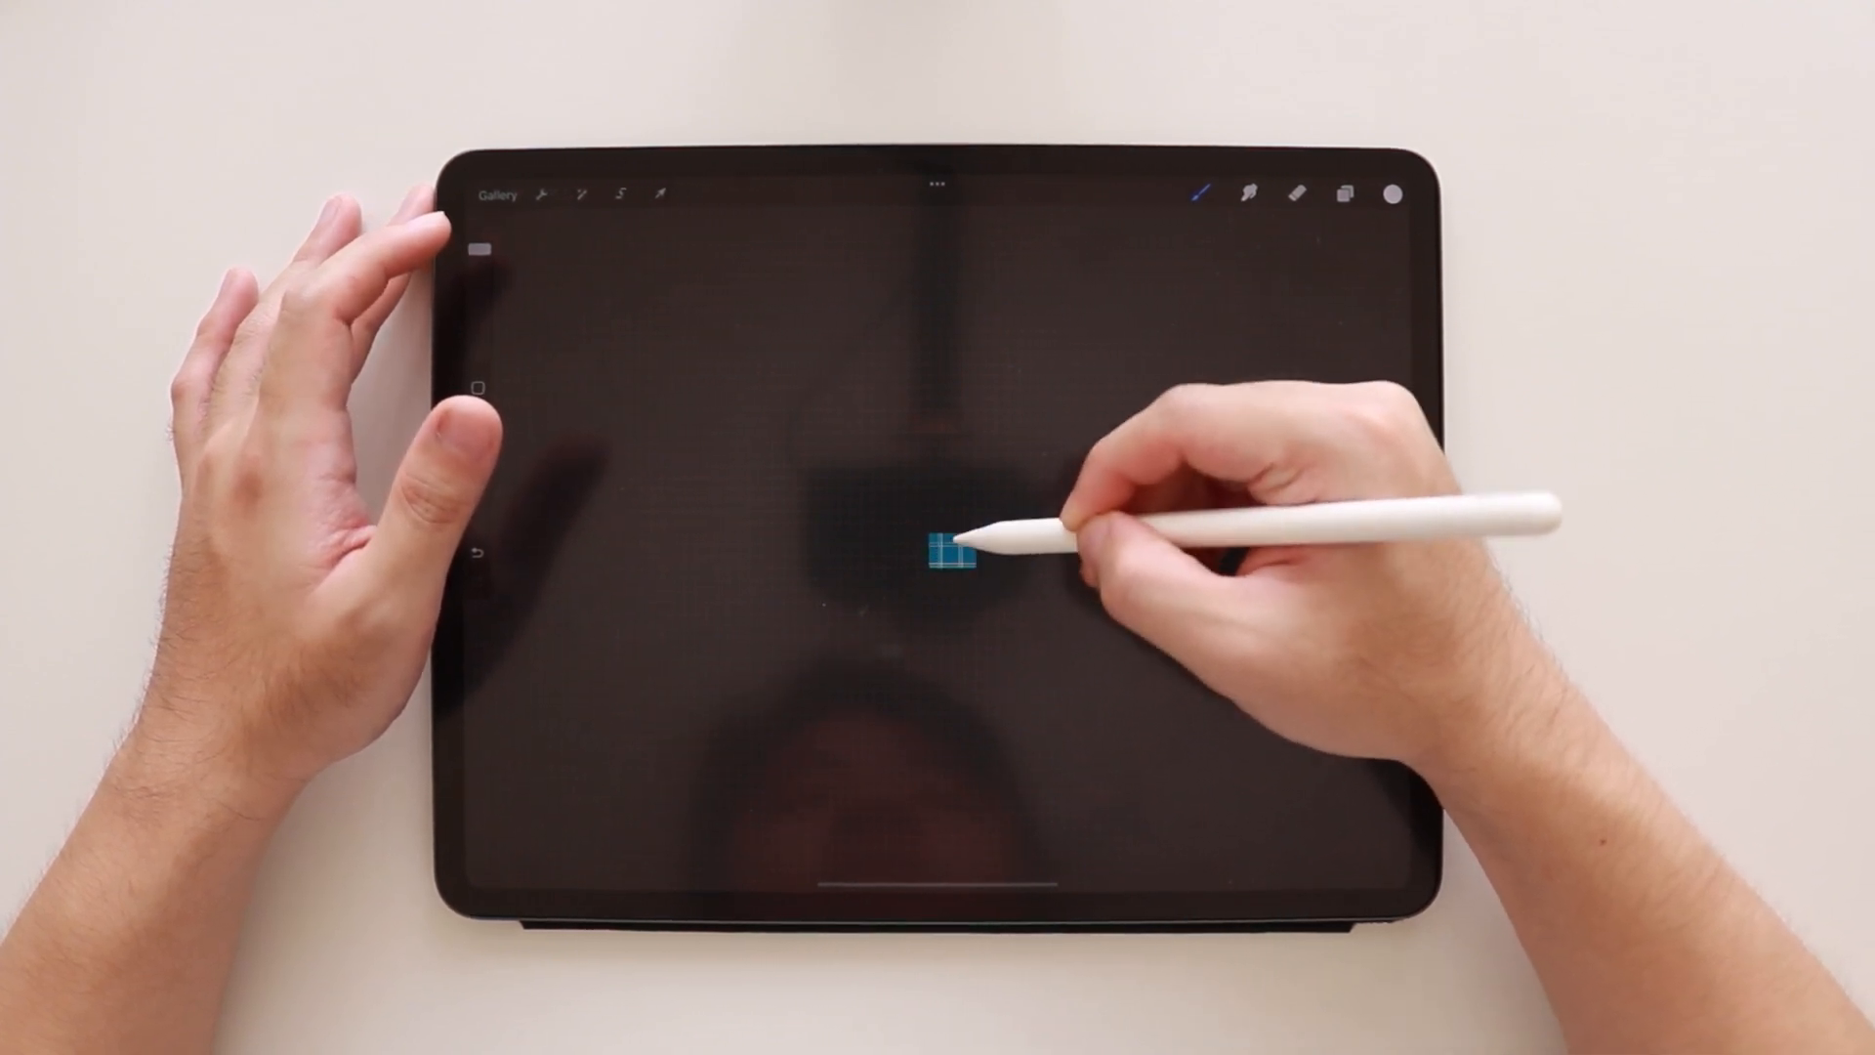
Switch back to the teal colour for stamping the tiles.
click(1394, 193)
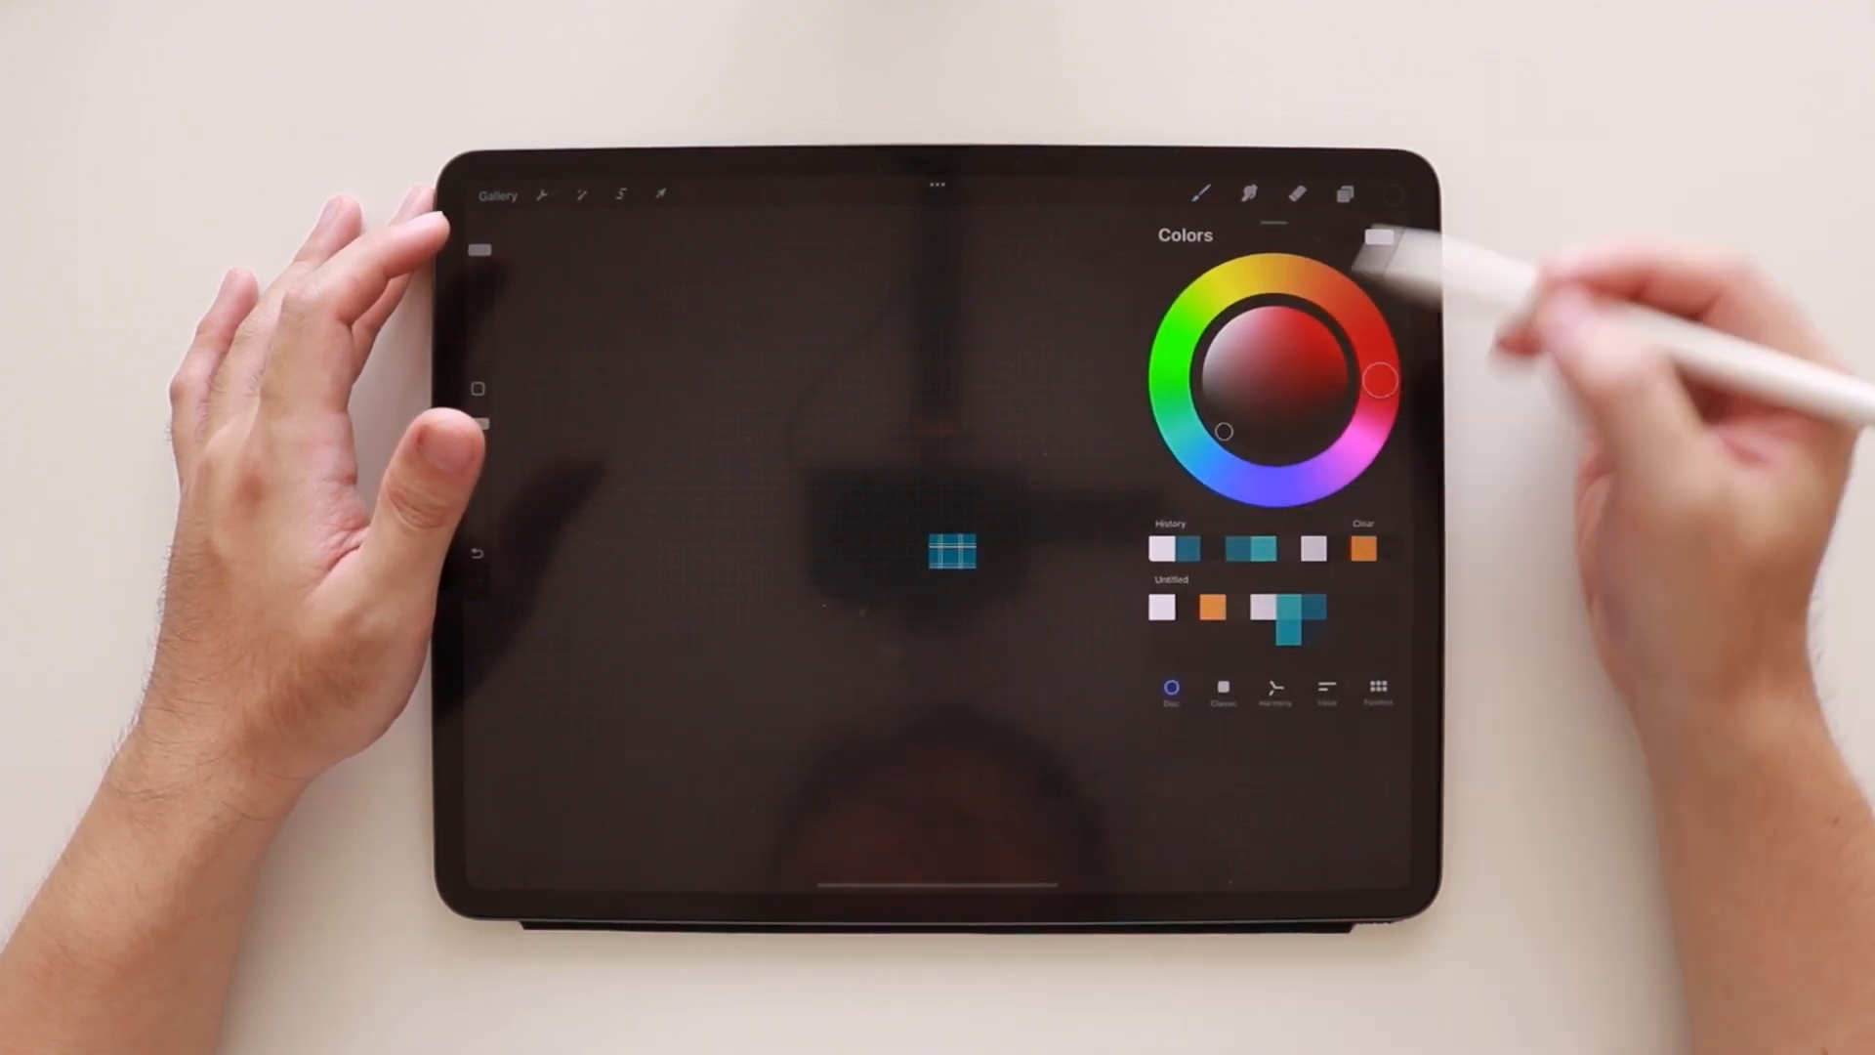
click(1201, 194)
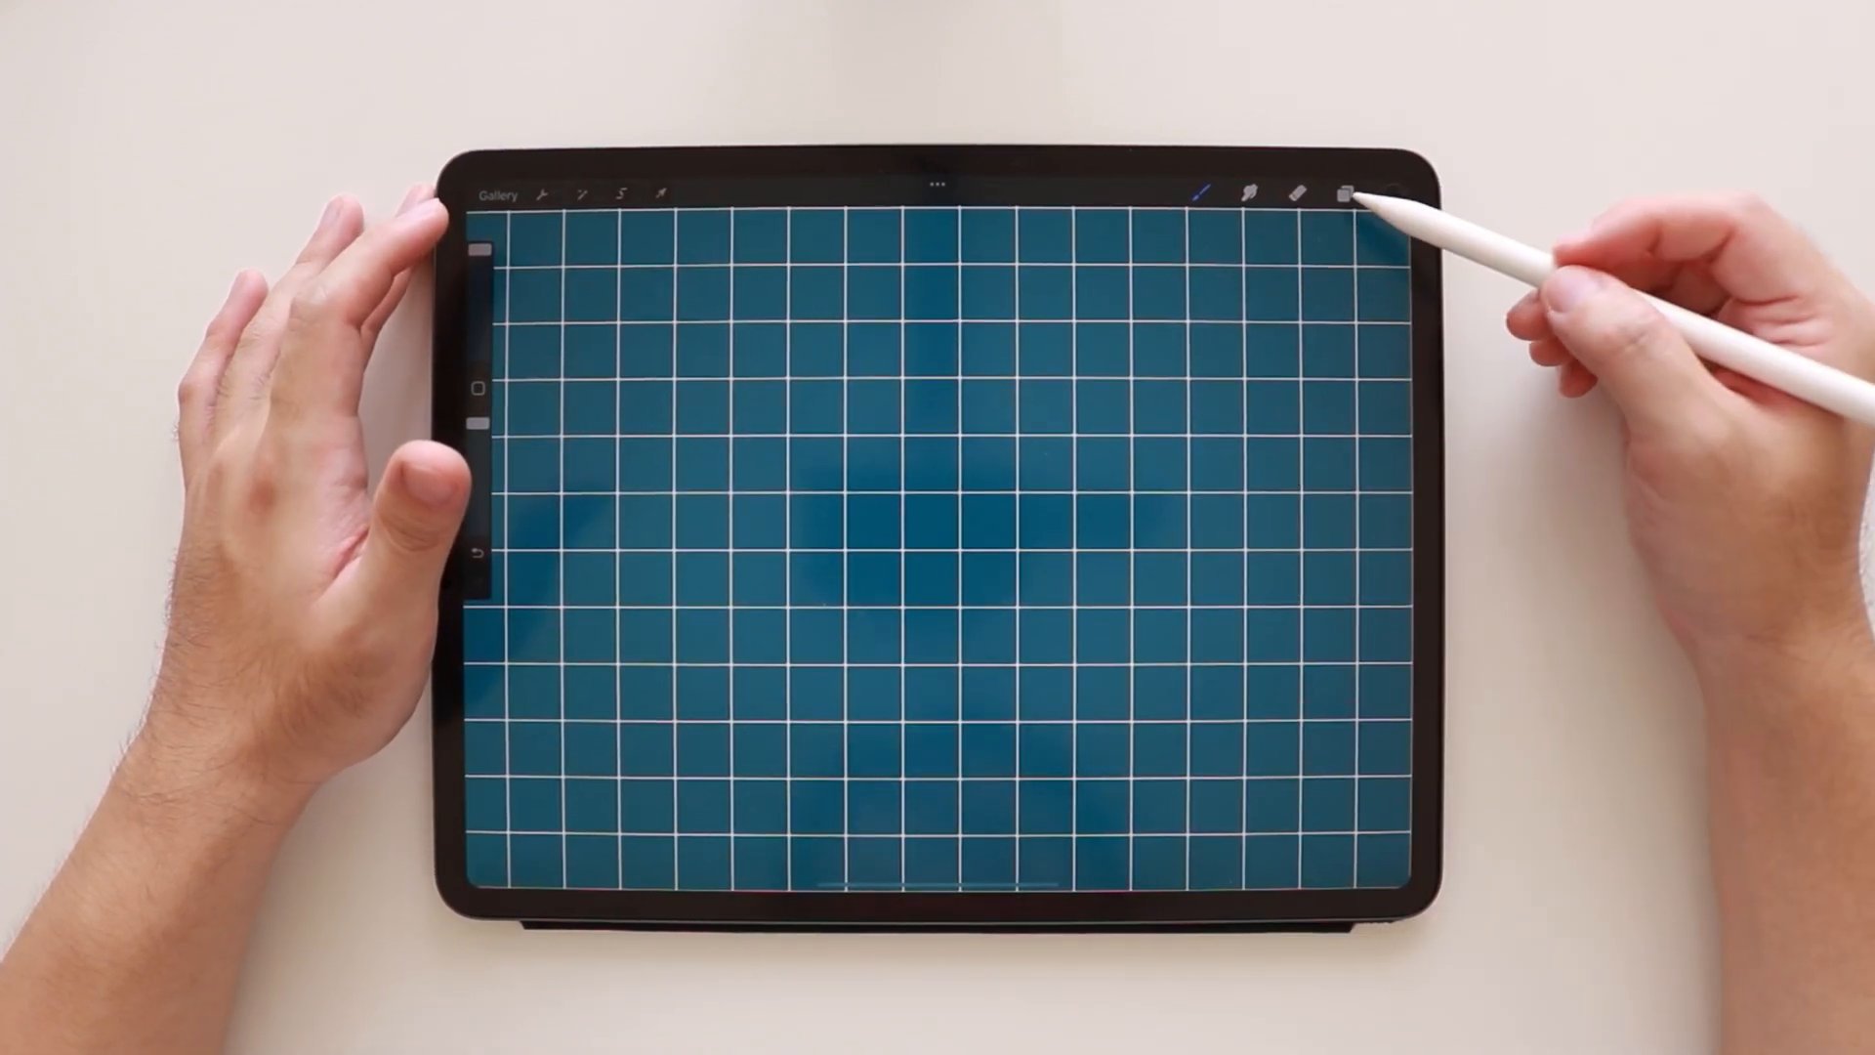
Add a shades layer, set it to Overlay and lower its opacity.
click(1344, 193)
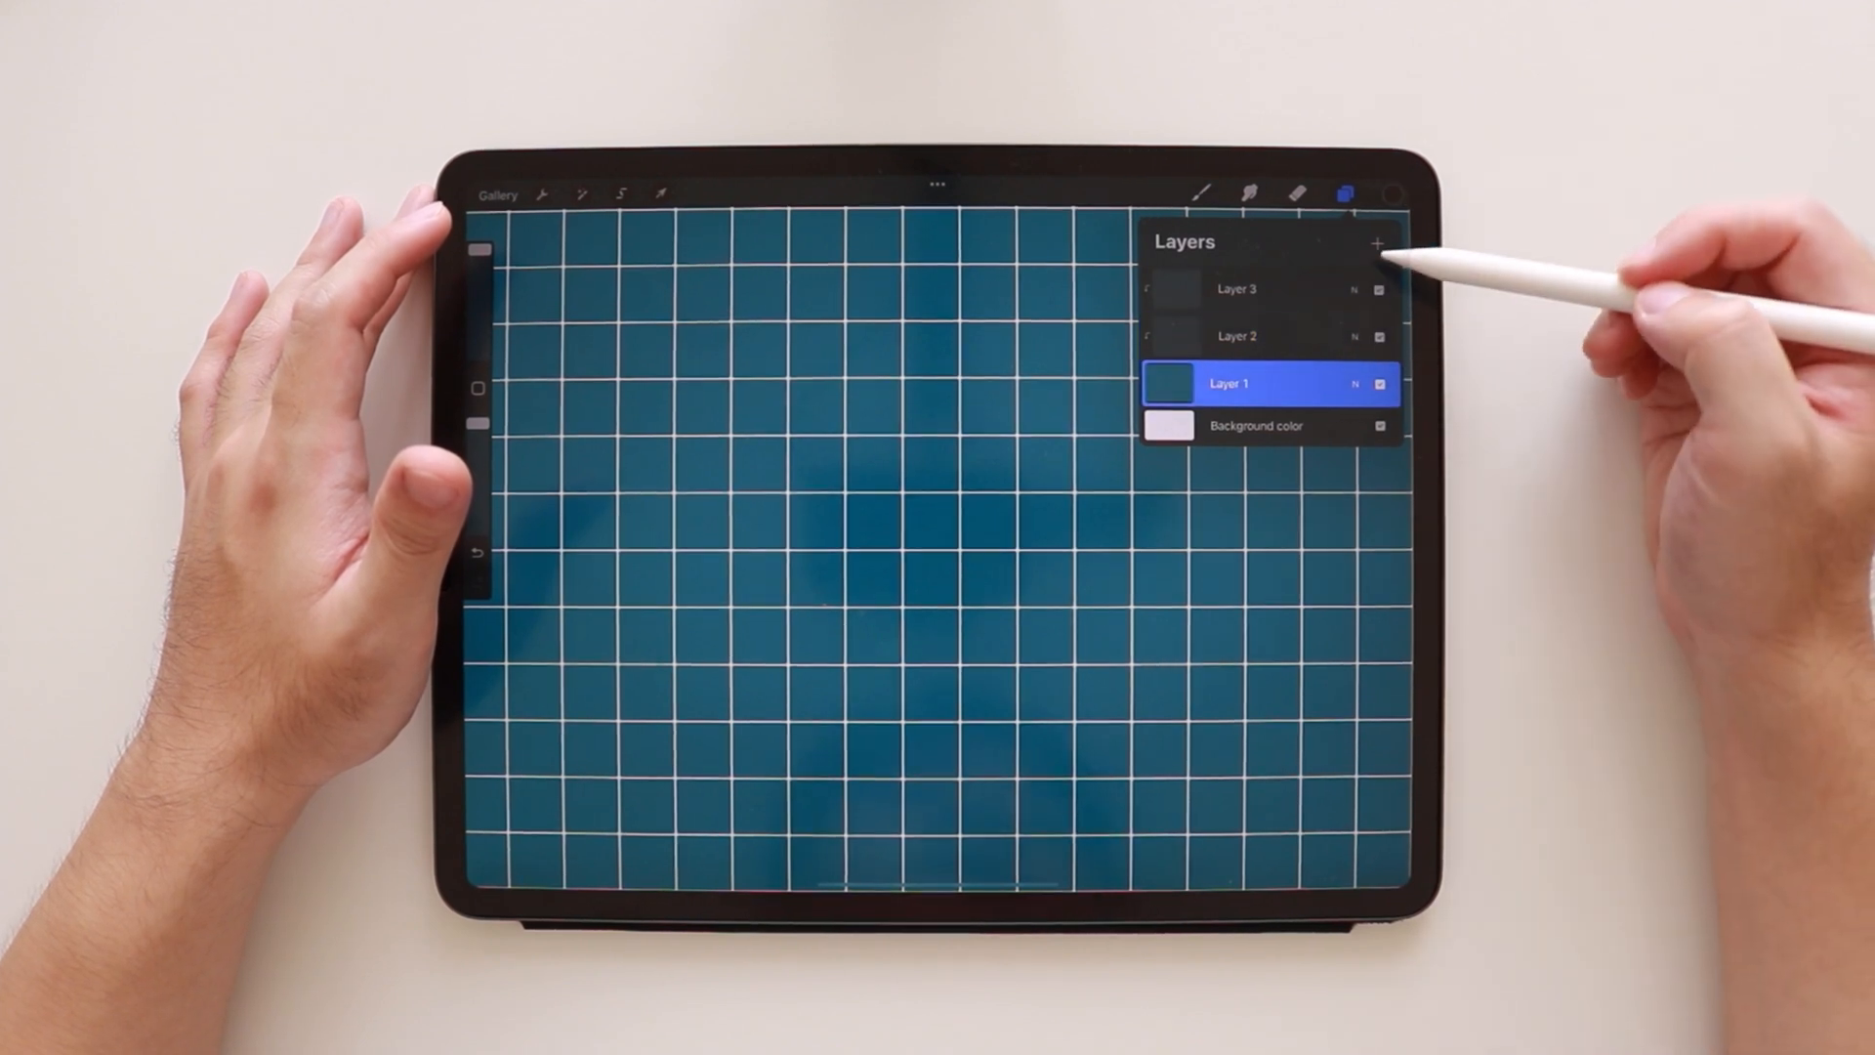
click(1377, 243)
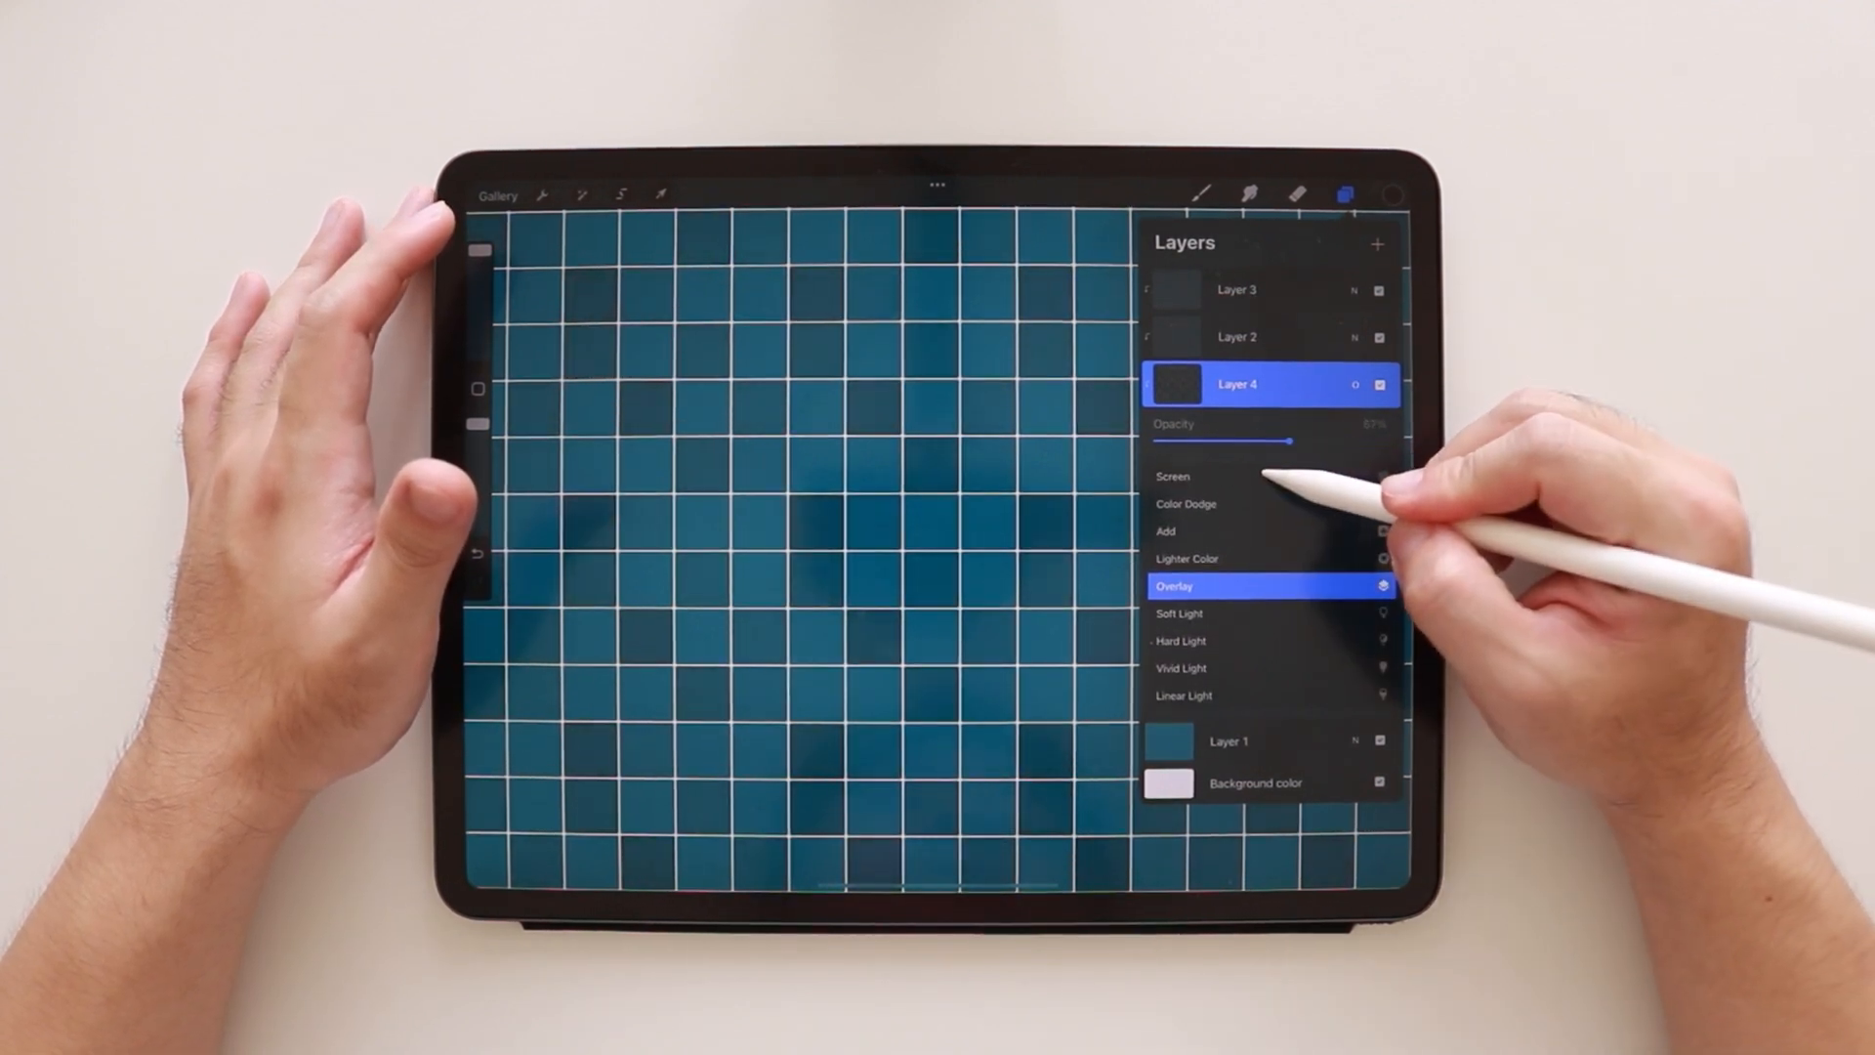
drag(1285, 443, 1184, 444)
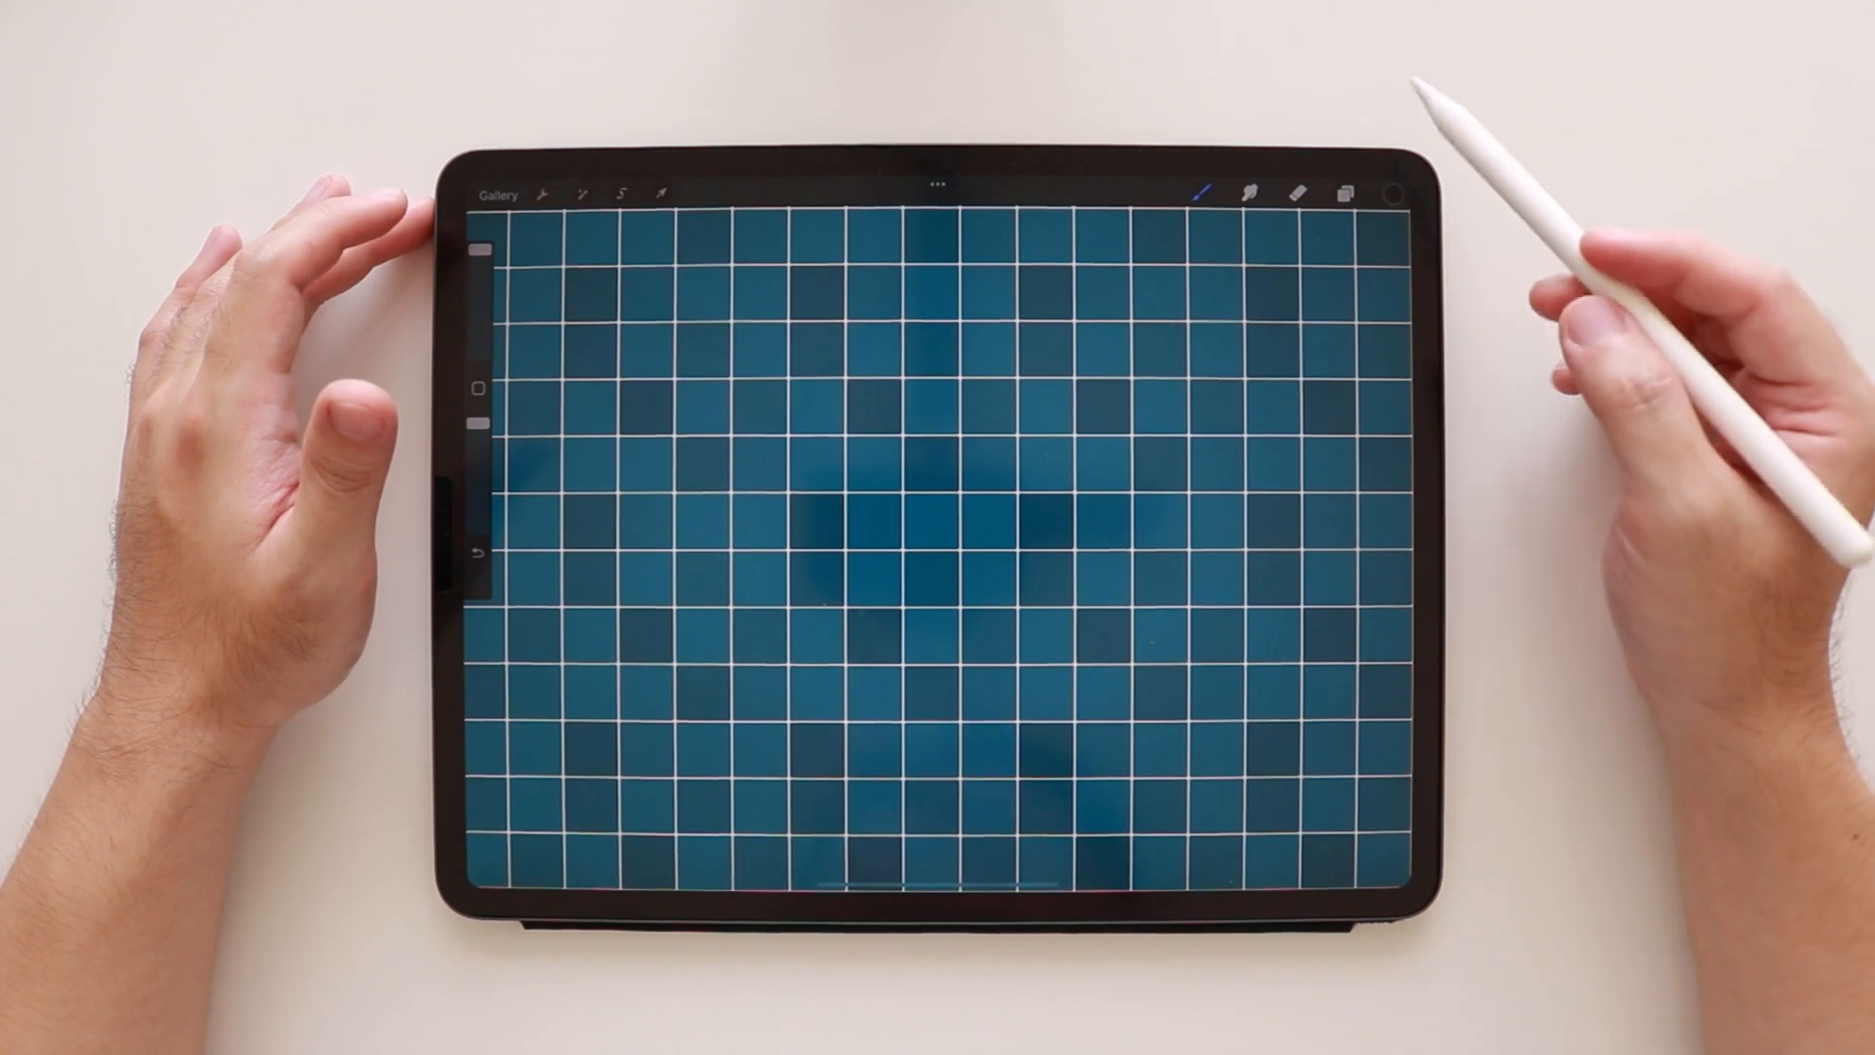
Add further empty layers above the shades layer for the motifs.
click(1341, 193)
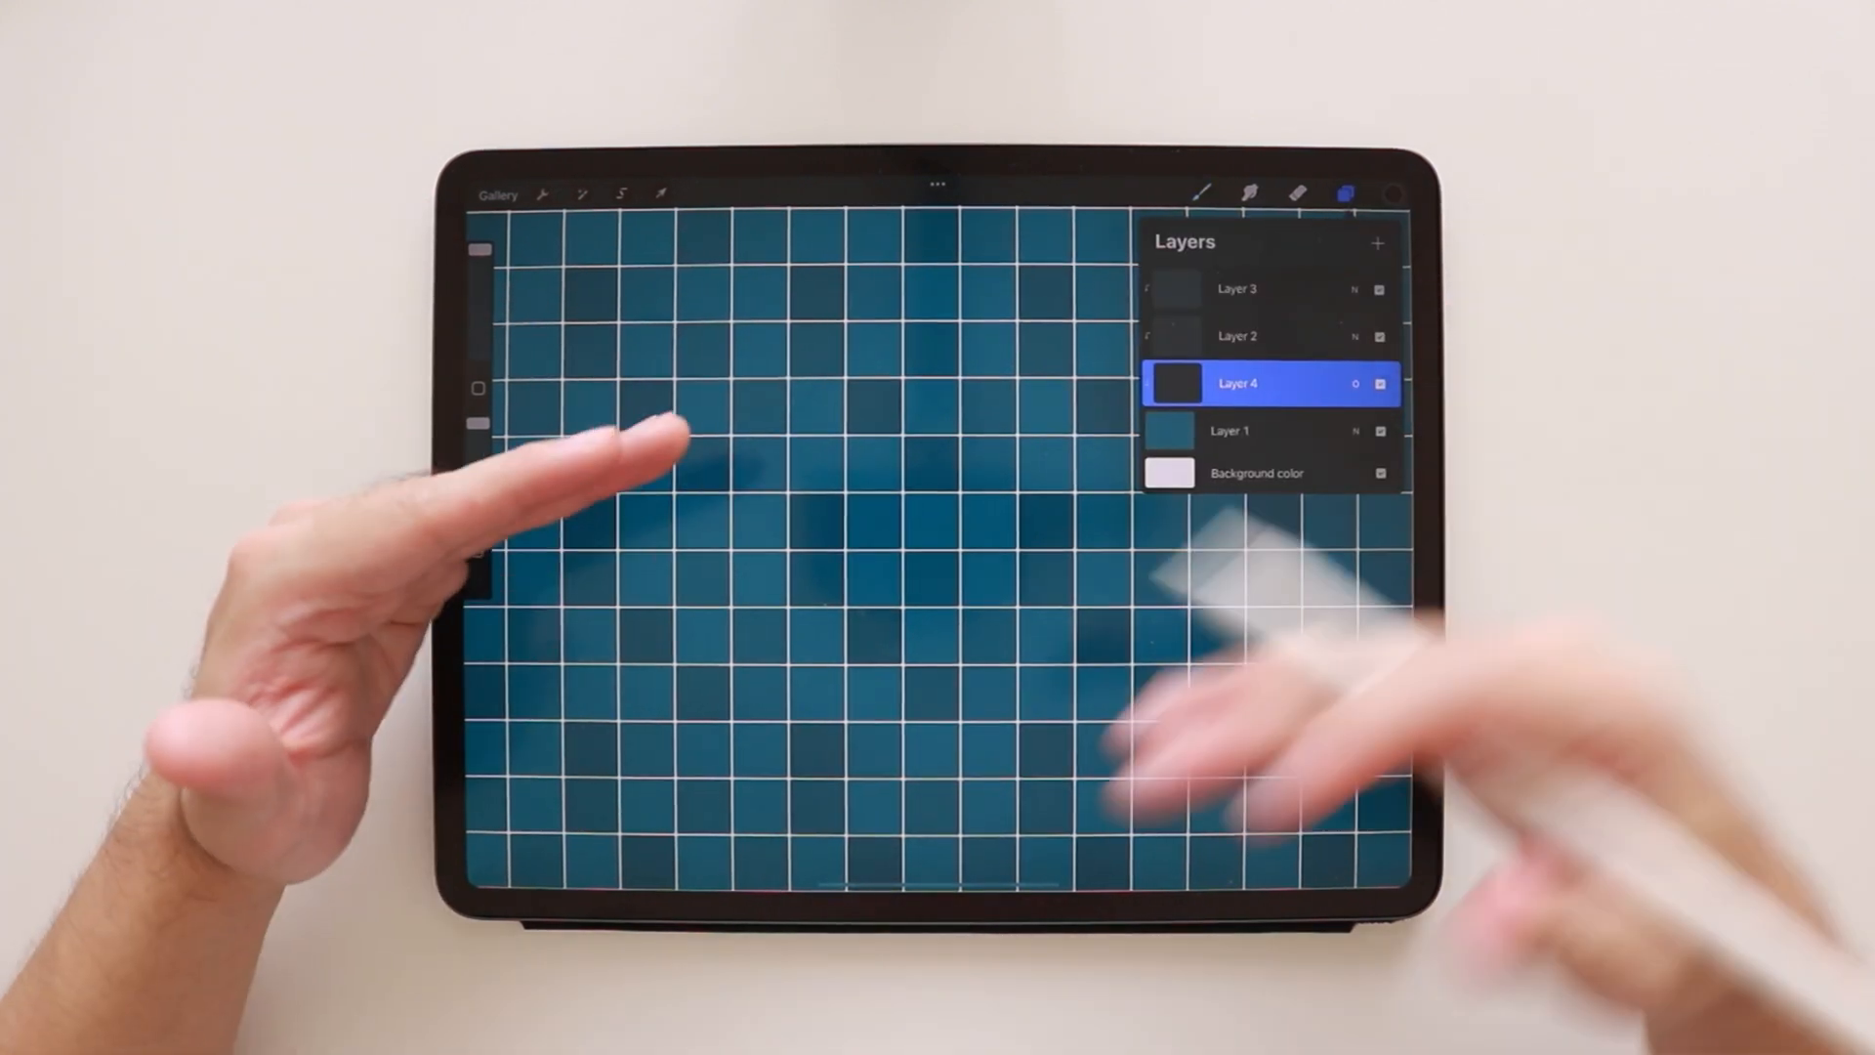
click(1228, 429)
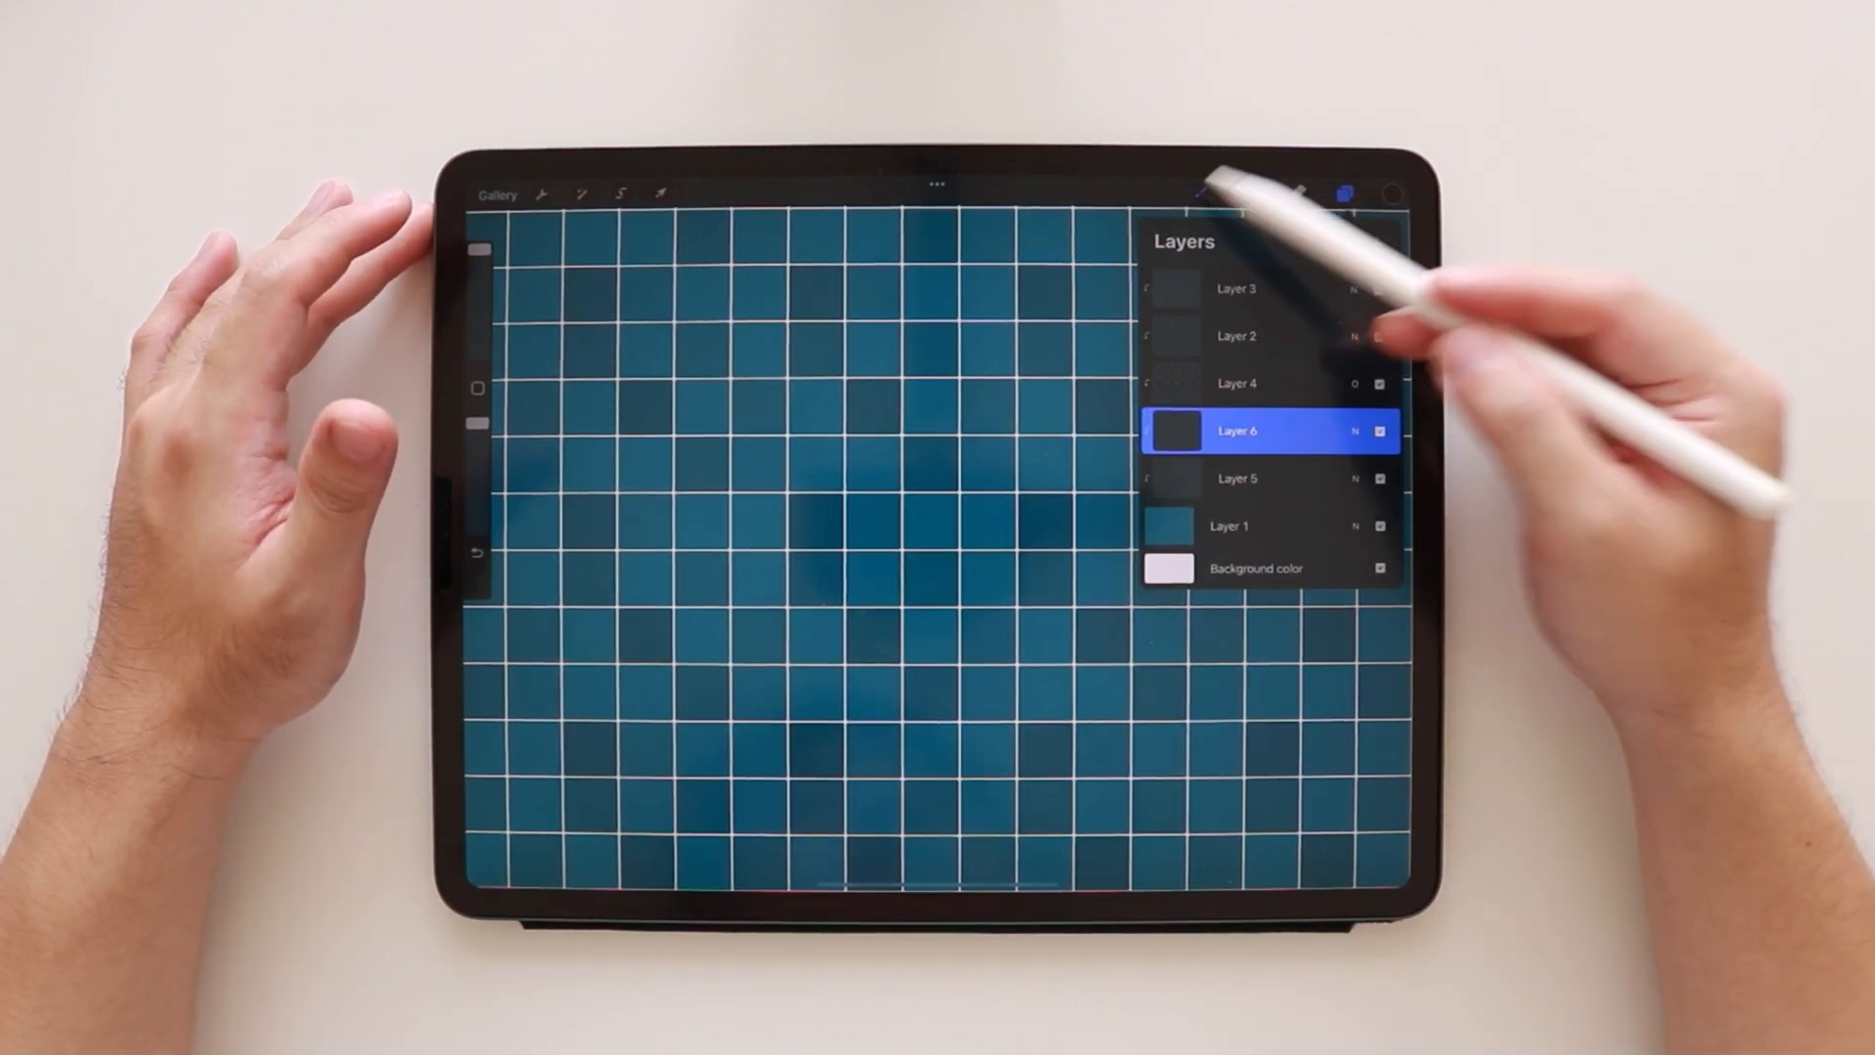
Stamp the Pattern 1 top motif in white over the tiles.
click(1201, 193)
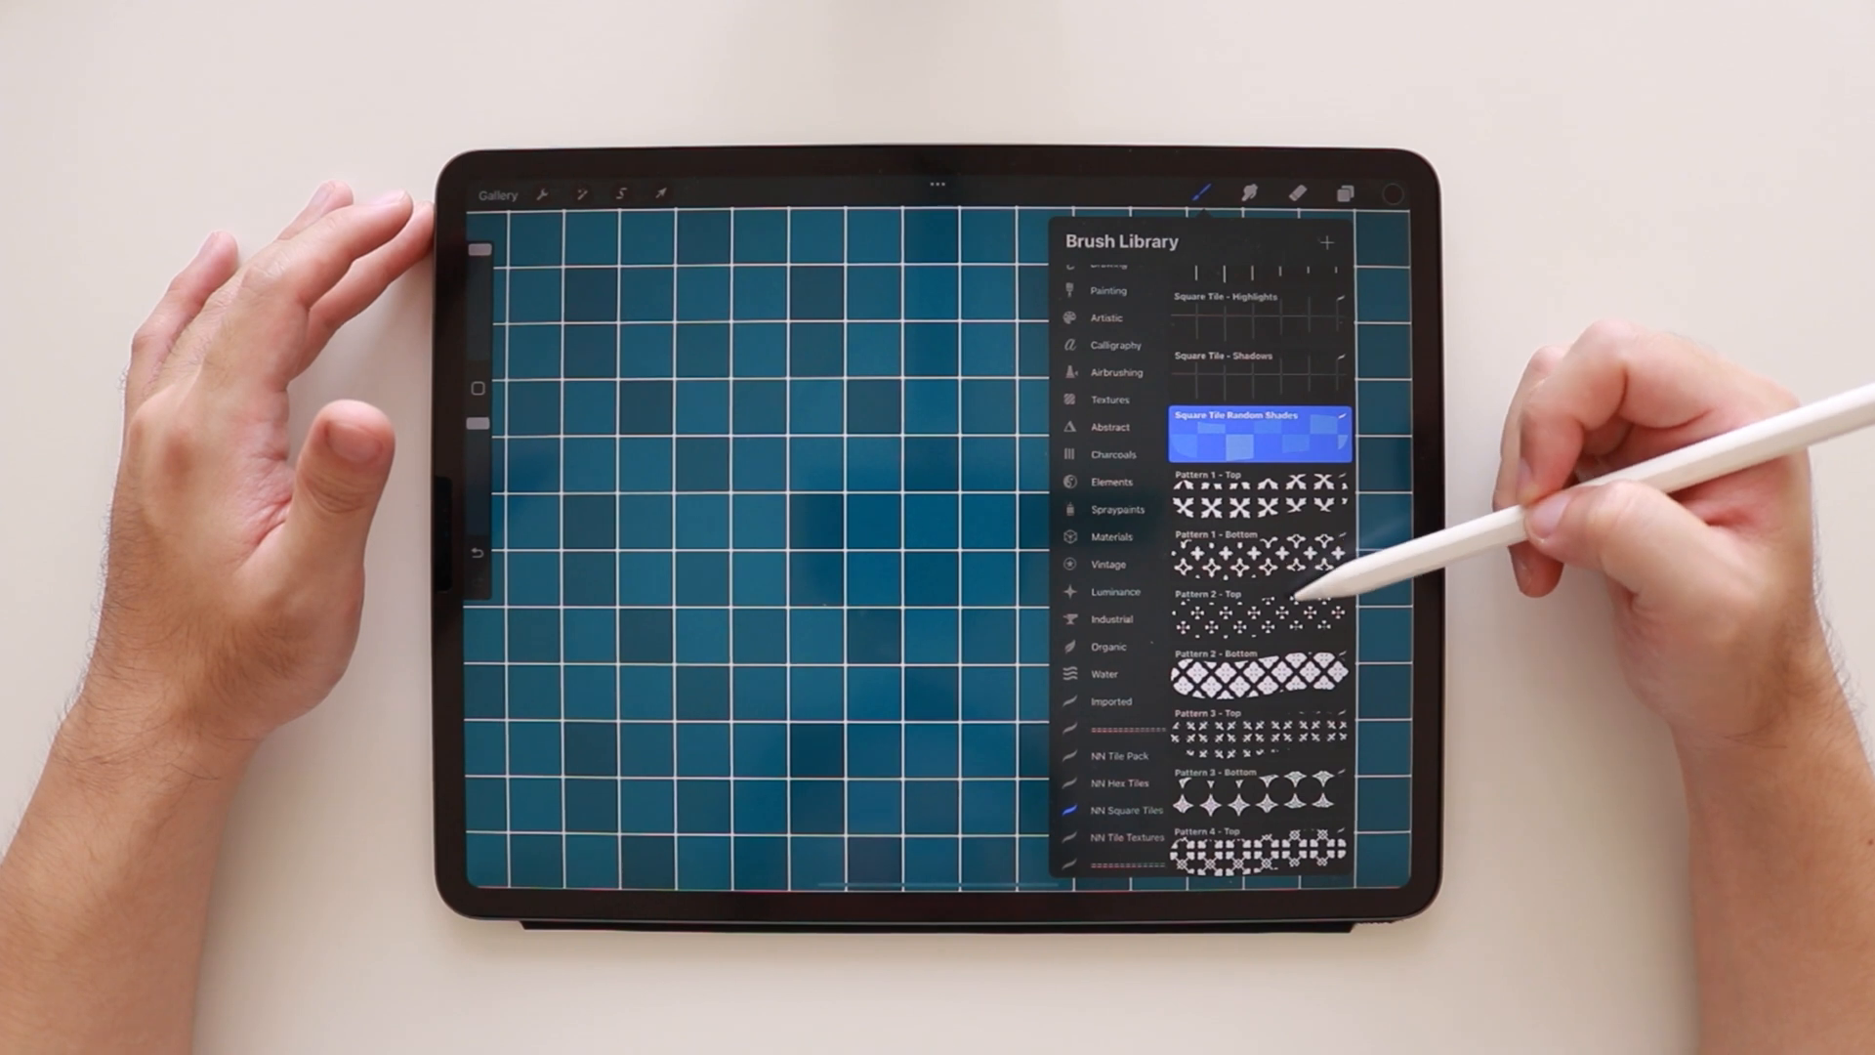
click(1386, 194)
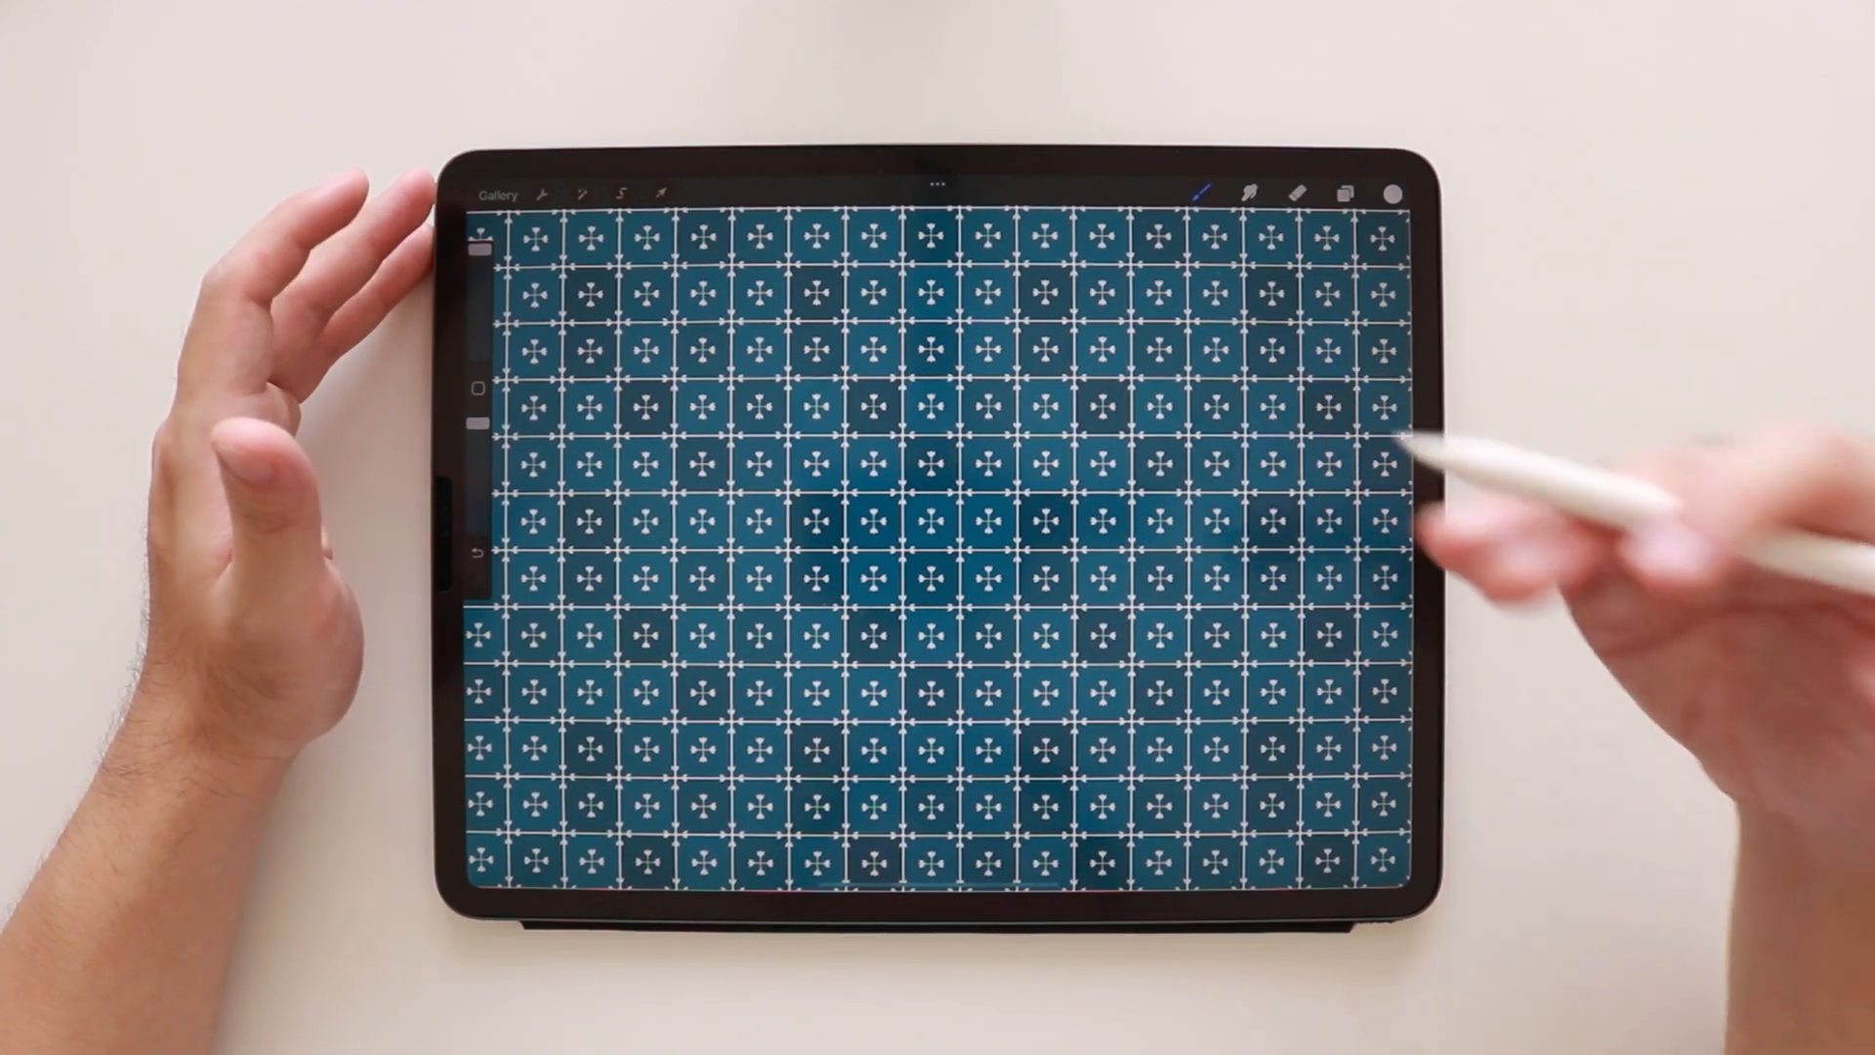
Stamp the dark rounded backing motif beneath the white florals.
click(1205, 191)
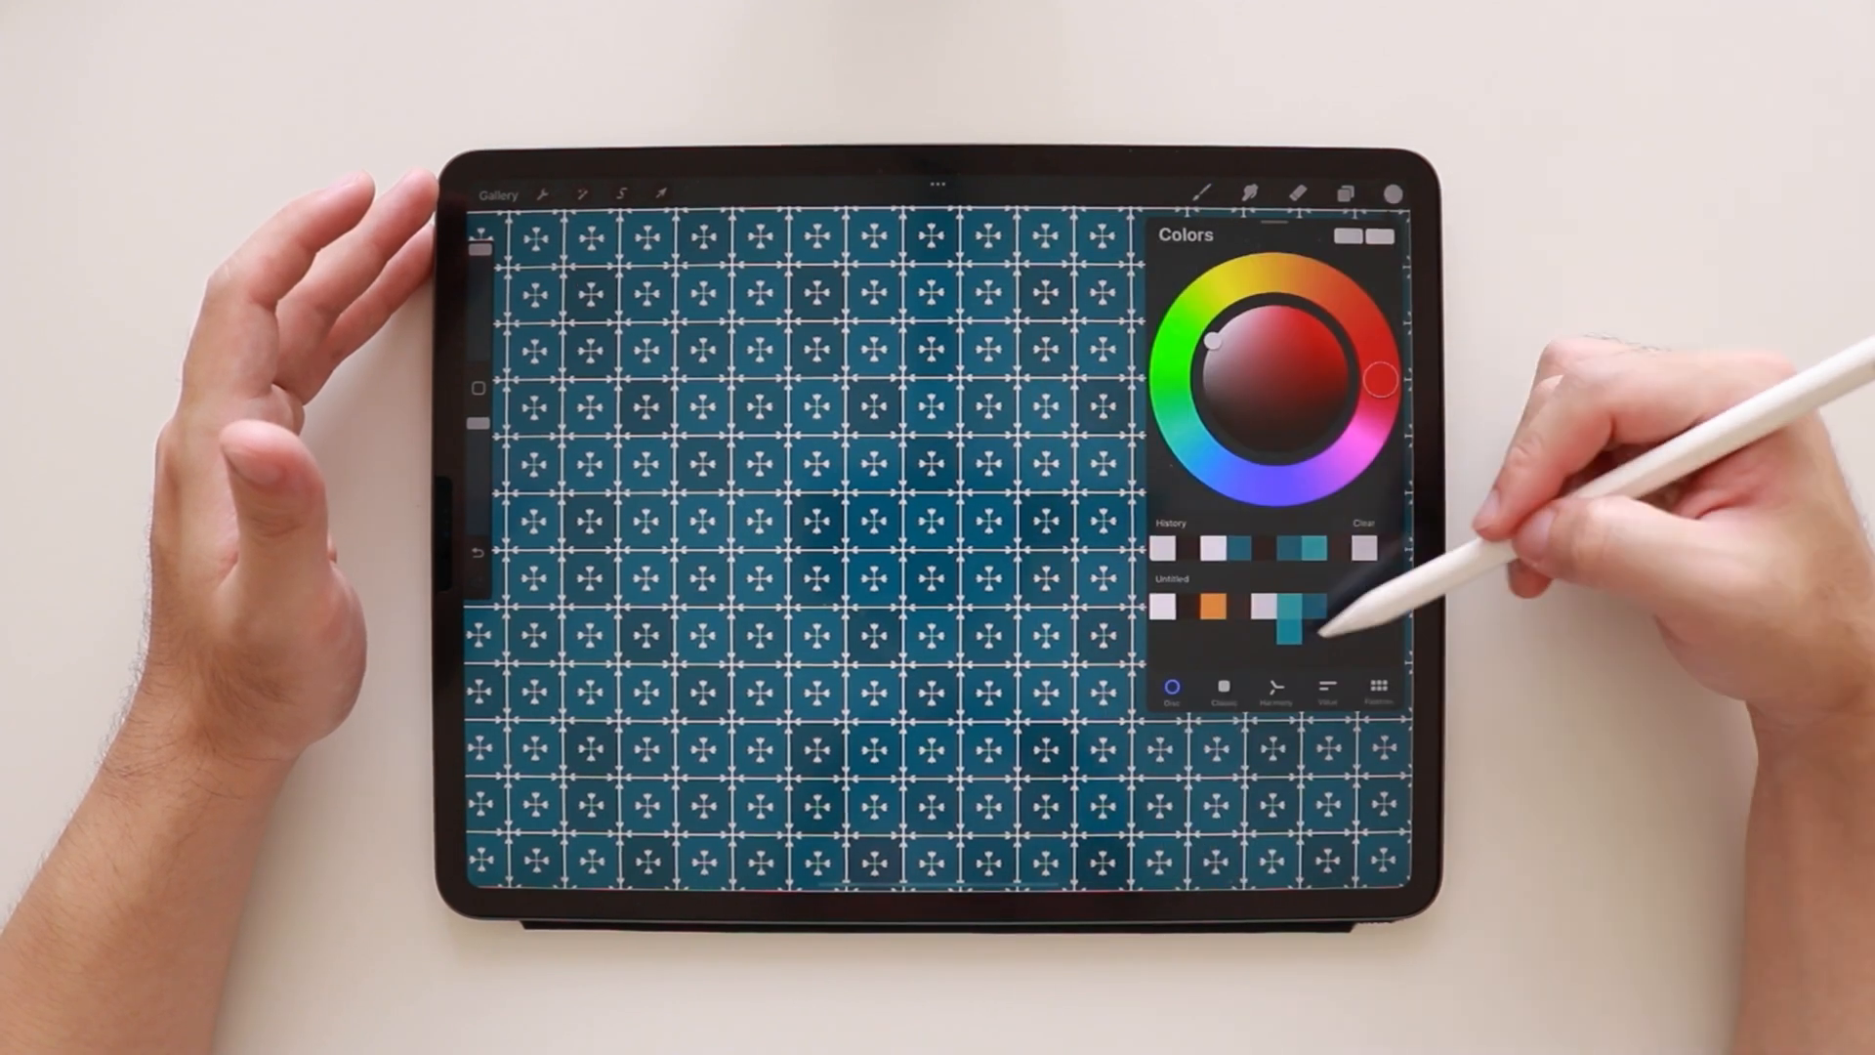
click(1344, 194)
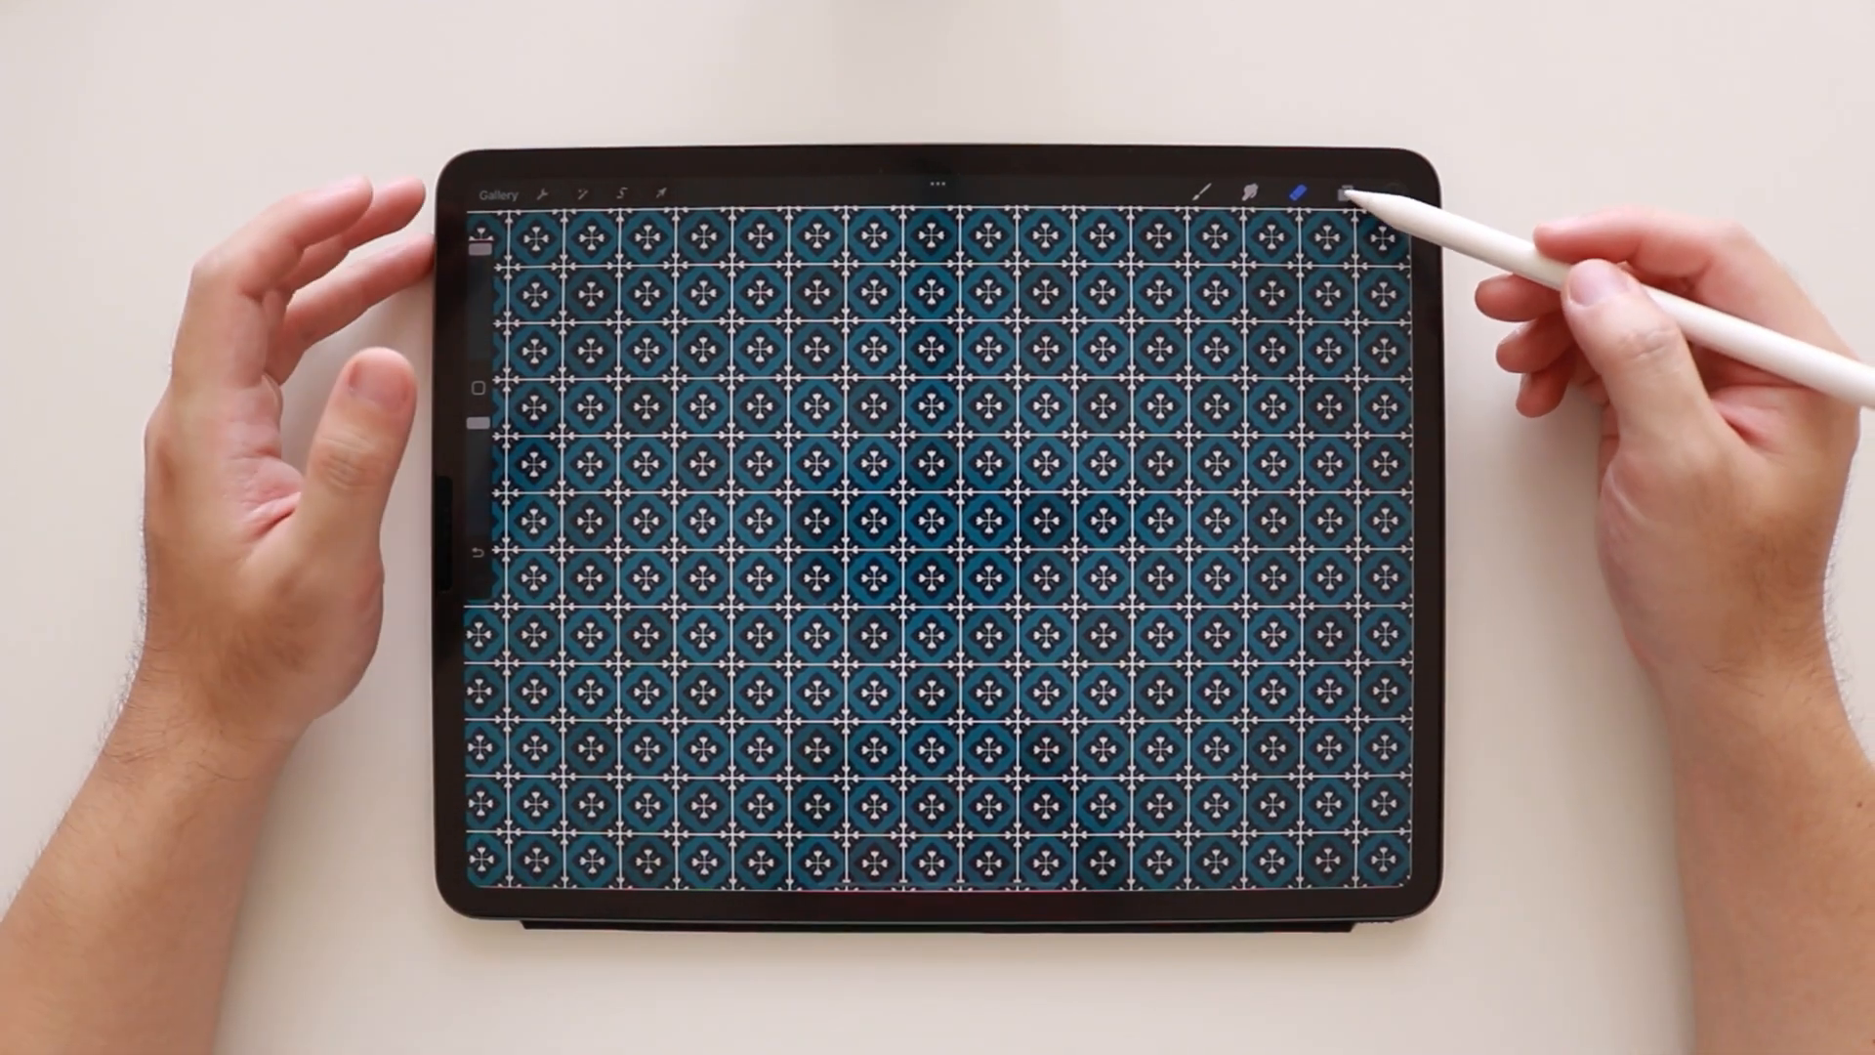
click(1344, 192)
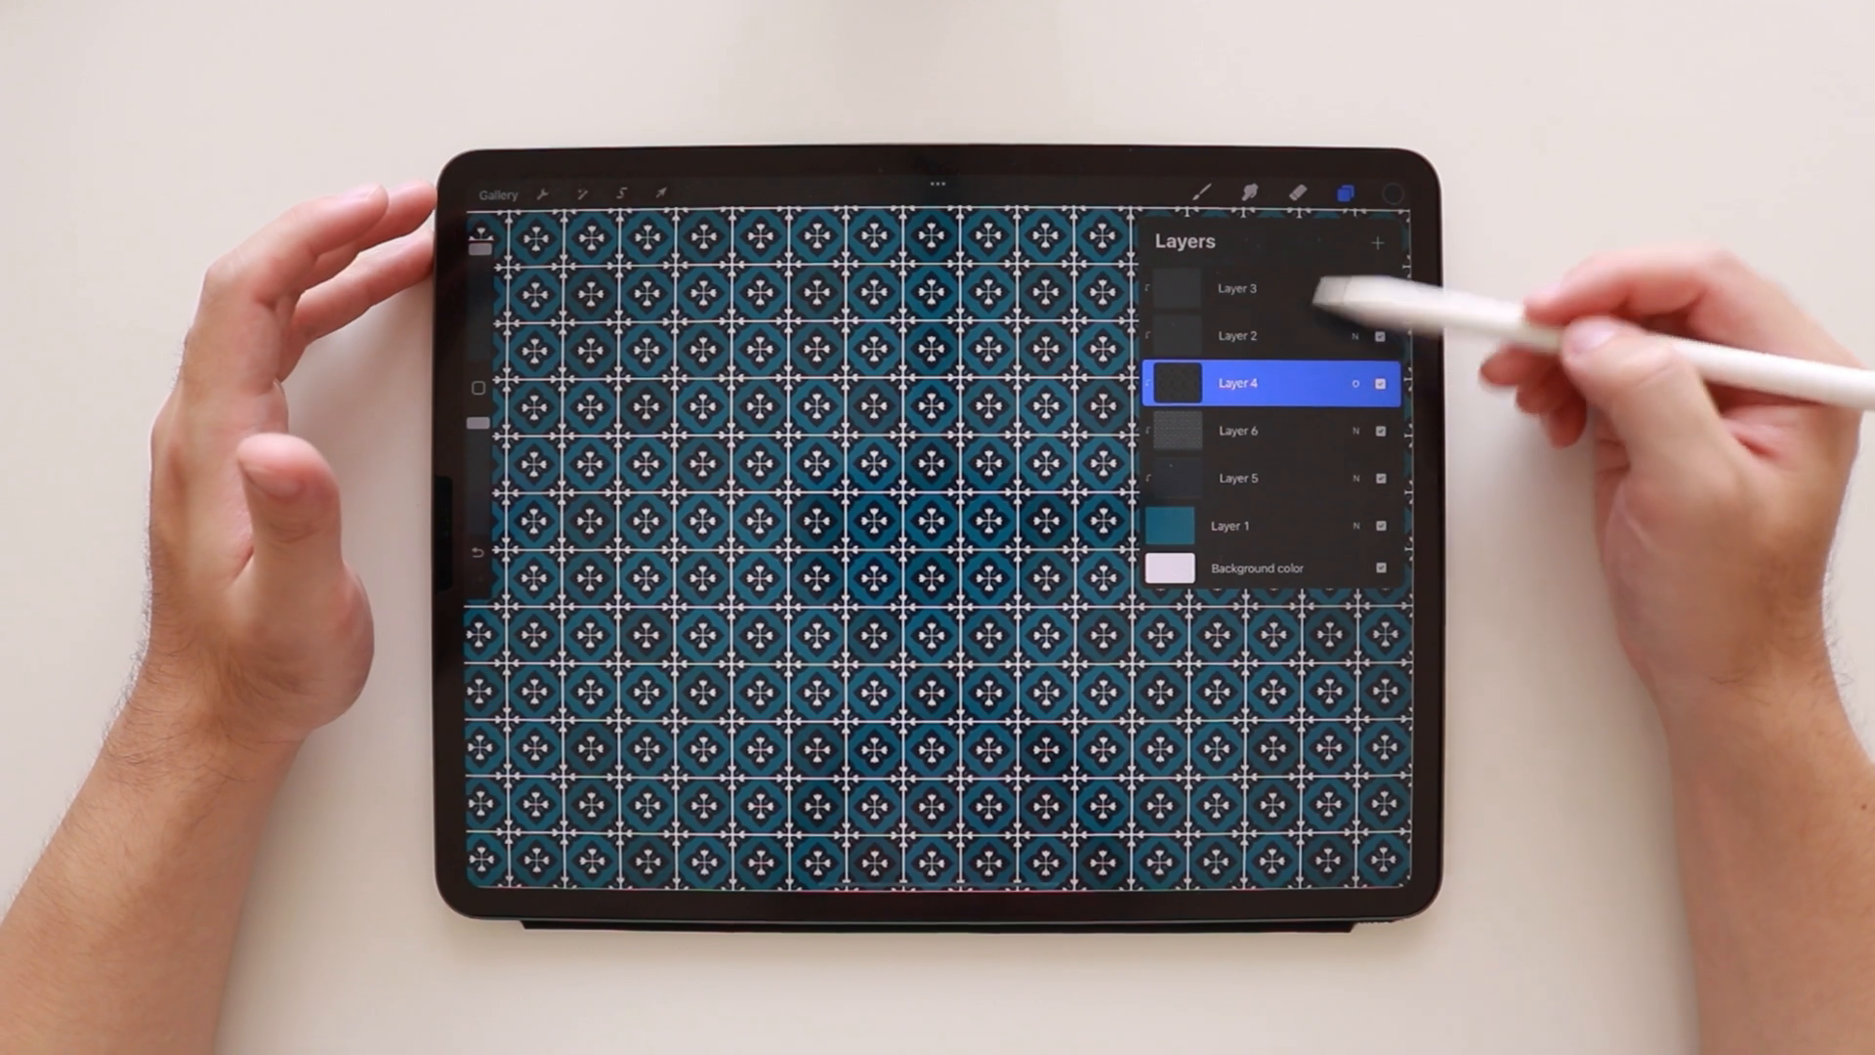
Add Layer 7 above the motifs and paint it with a texture brush.
click(1377, 242)
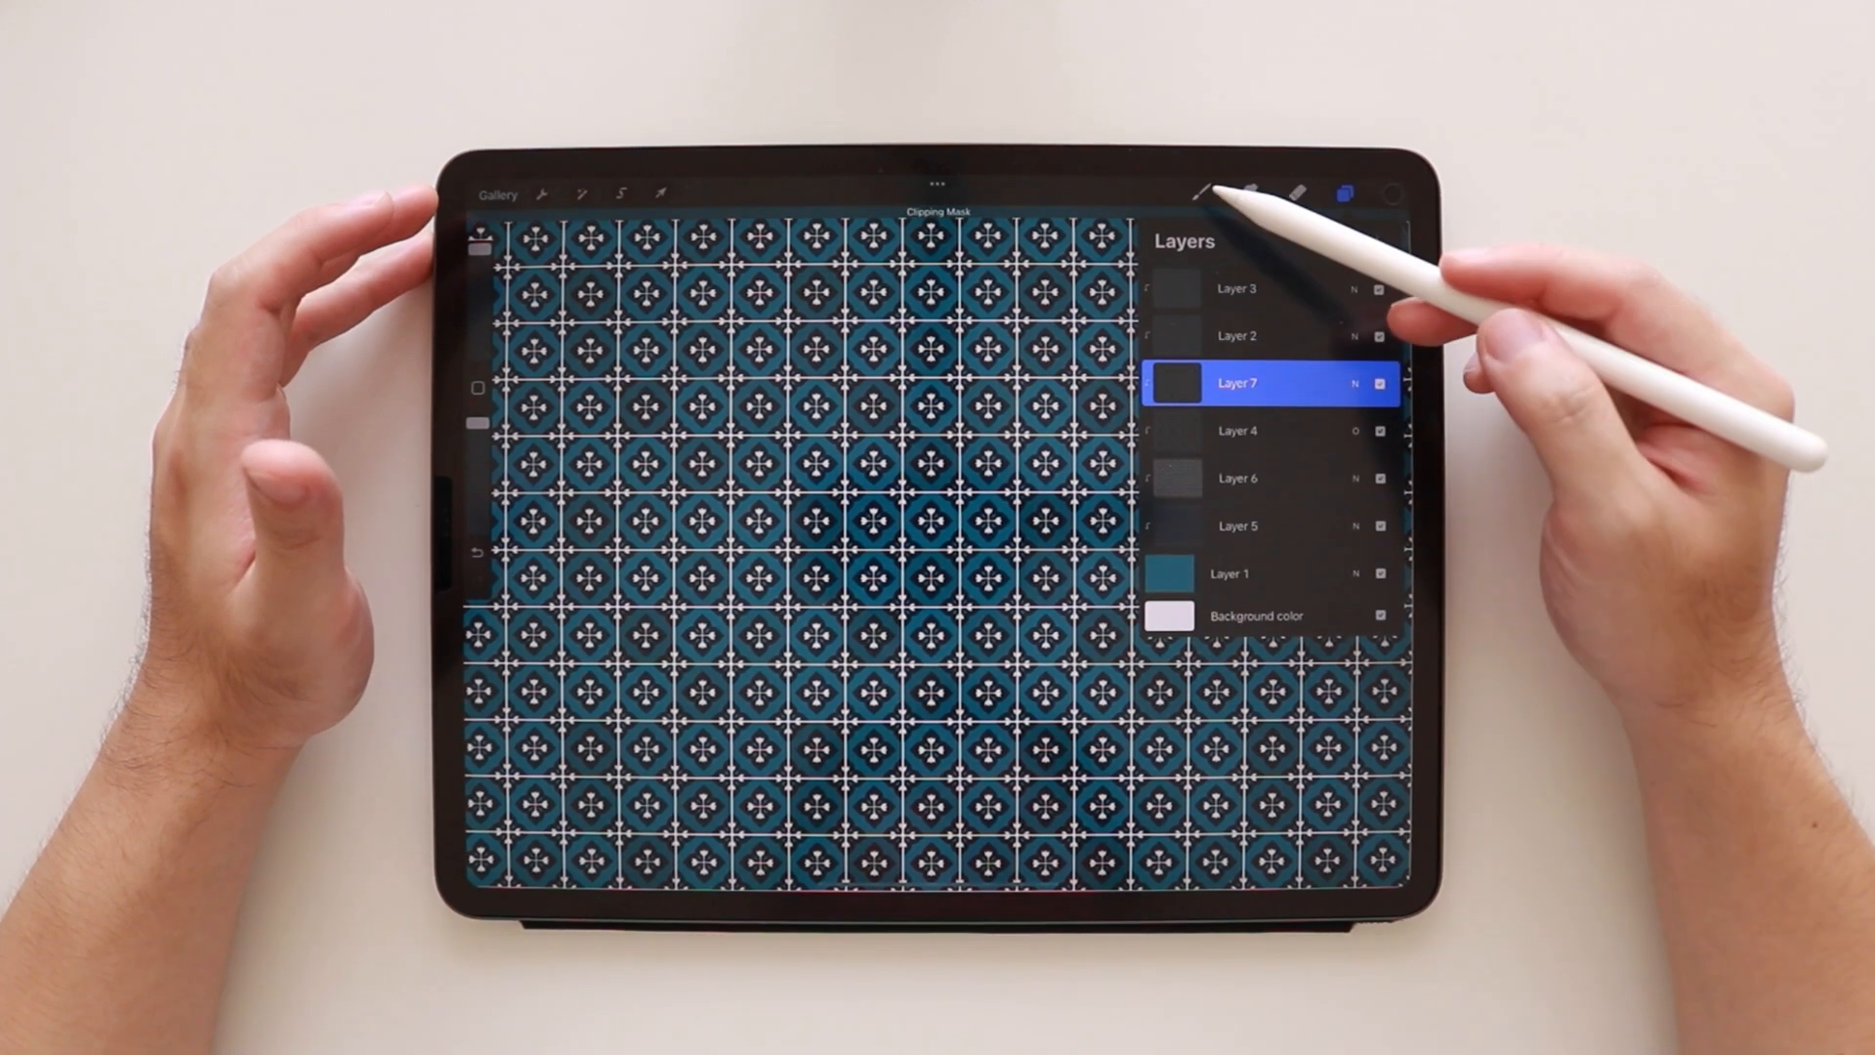
click(1203, 192)
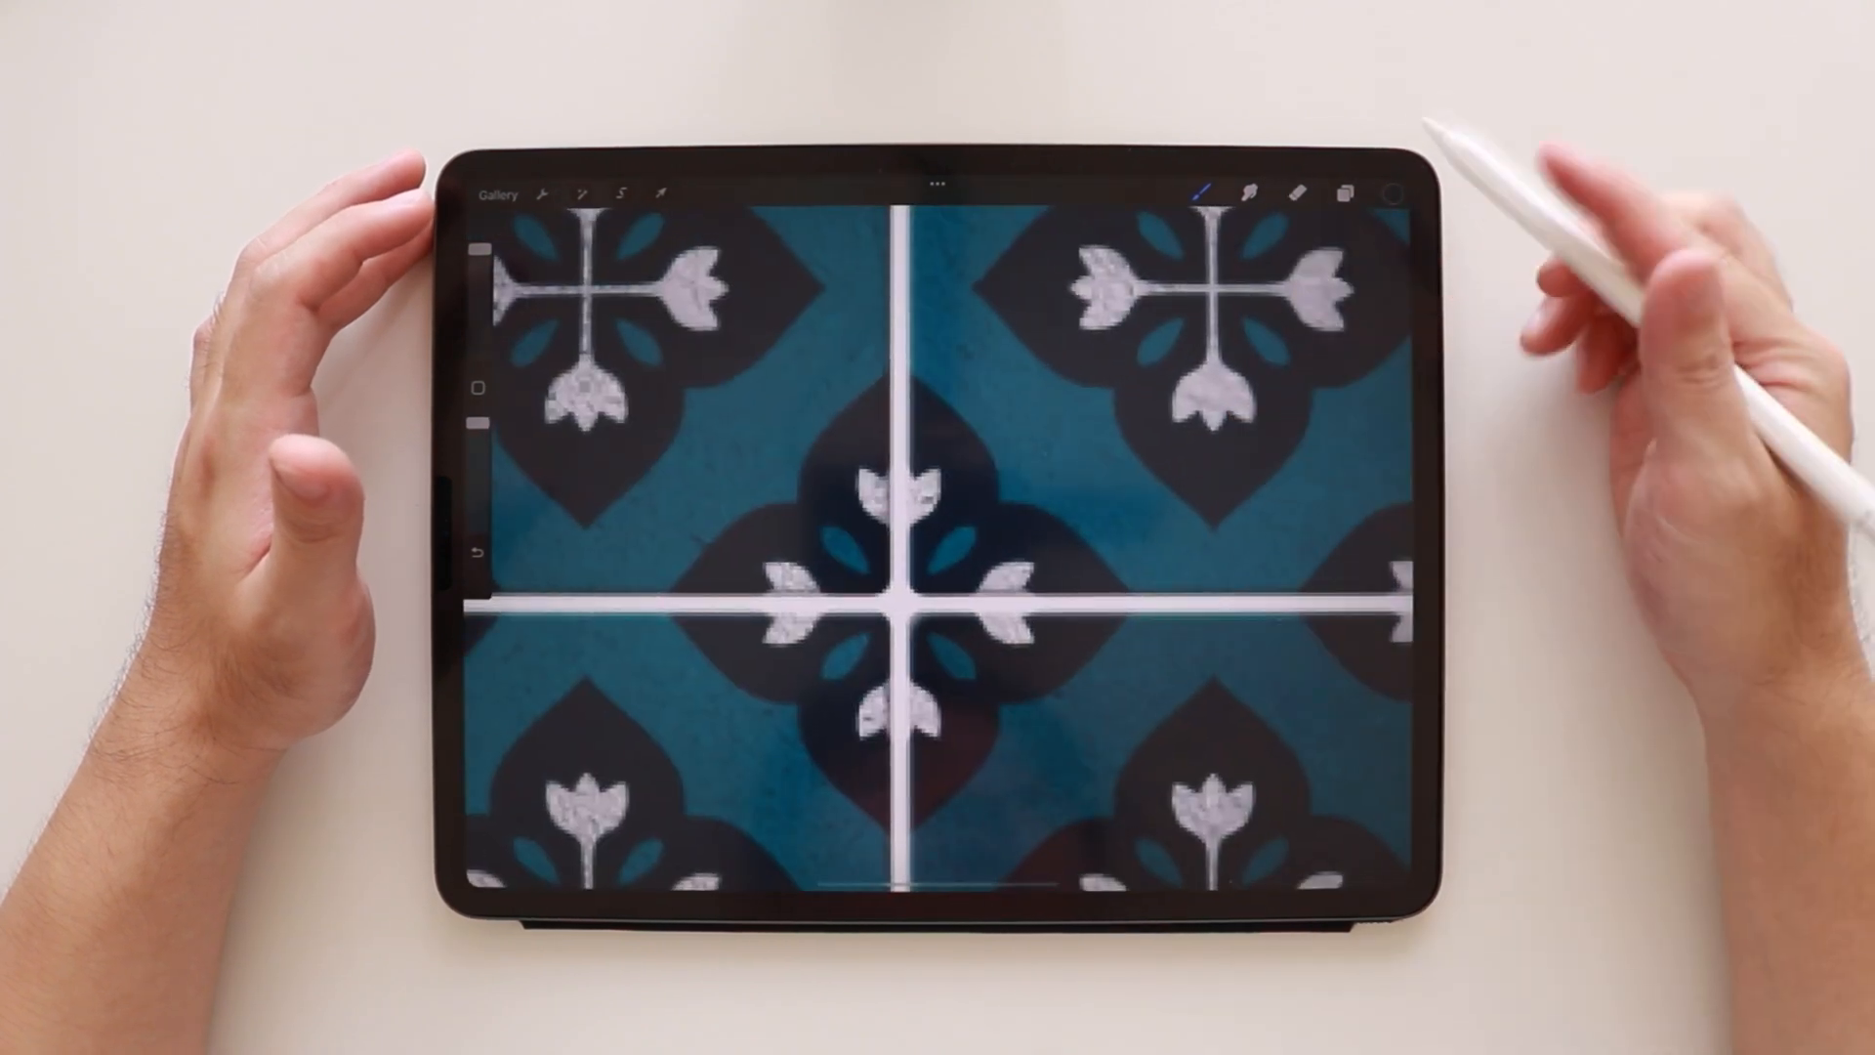
Blend the texture layer in Overlay mode with reduced opacity.
click(1343, 191)
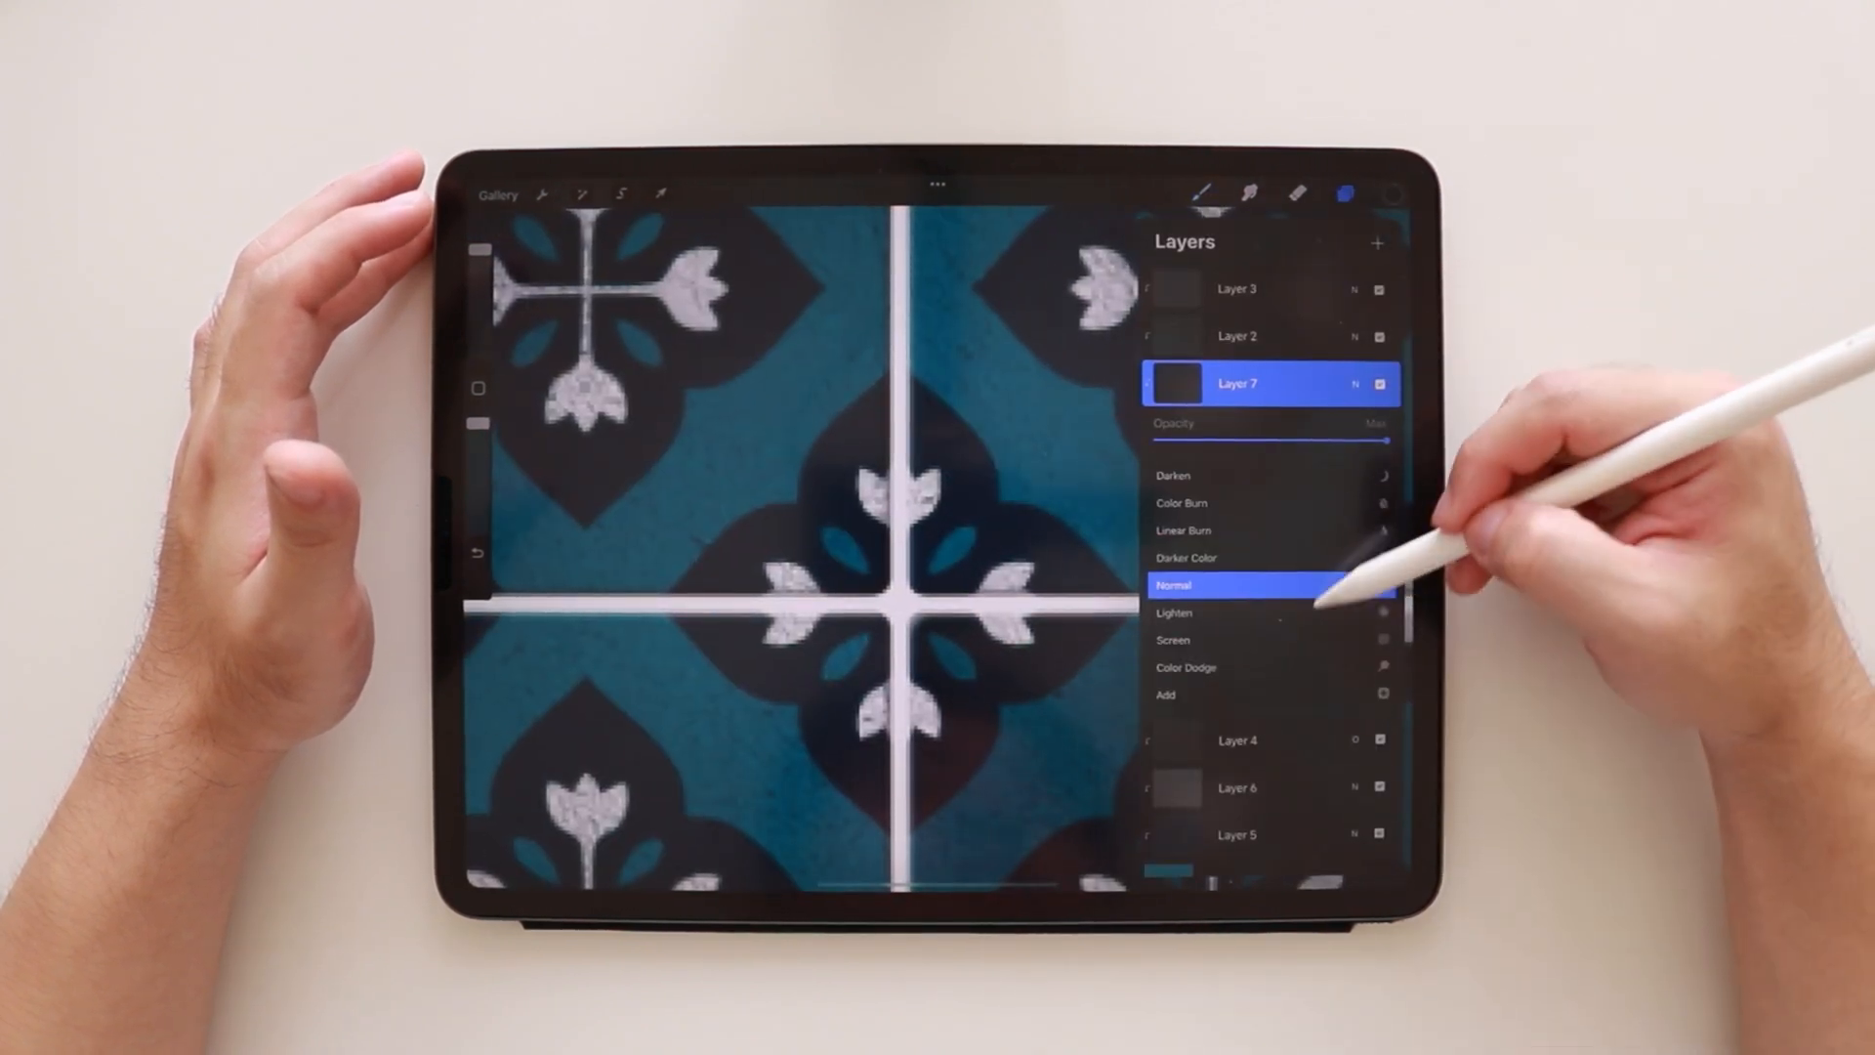
scroll(down, 3)
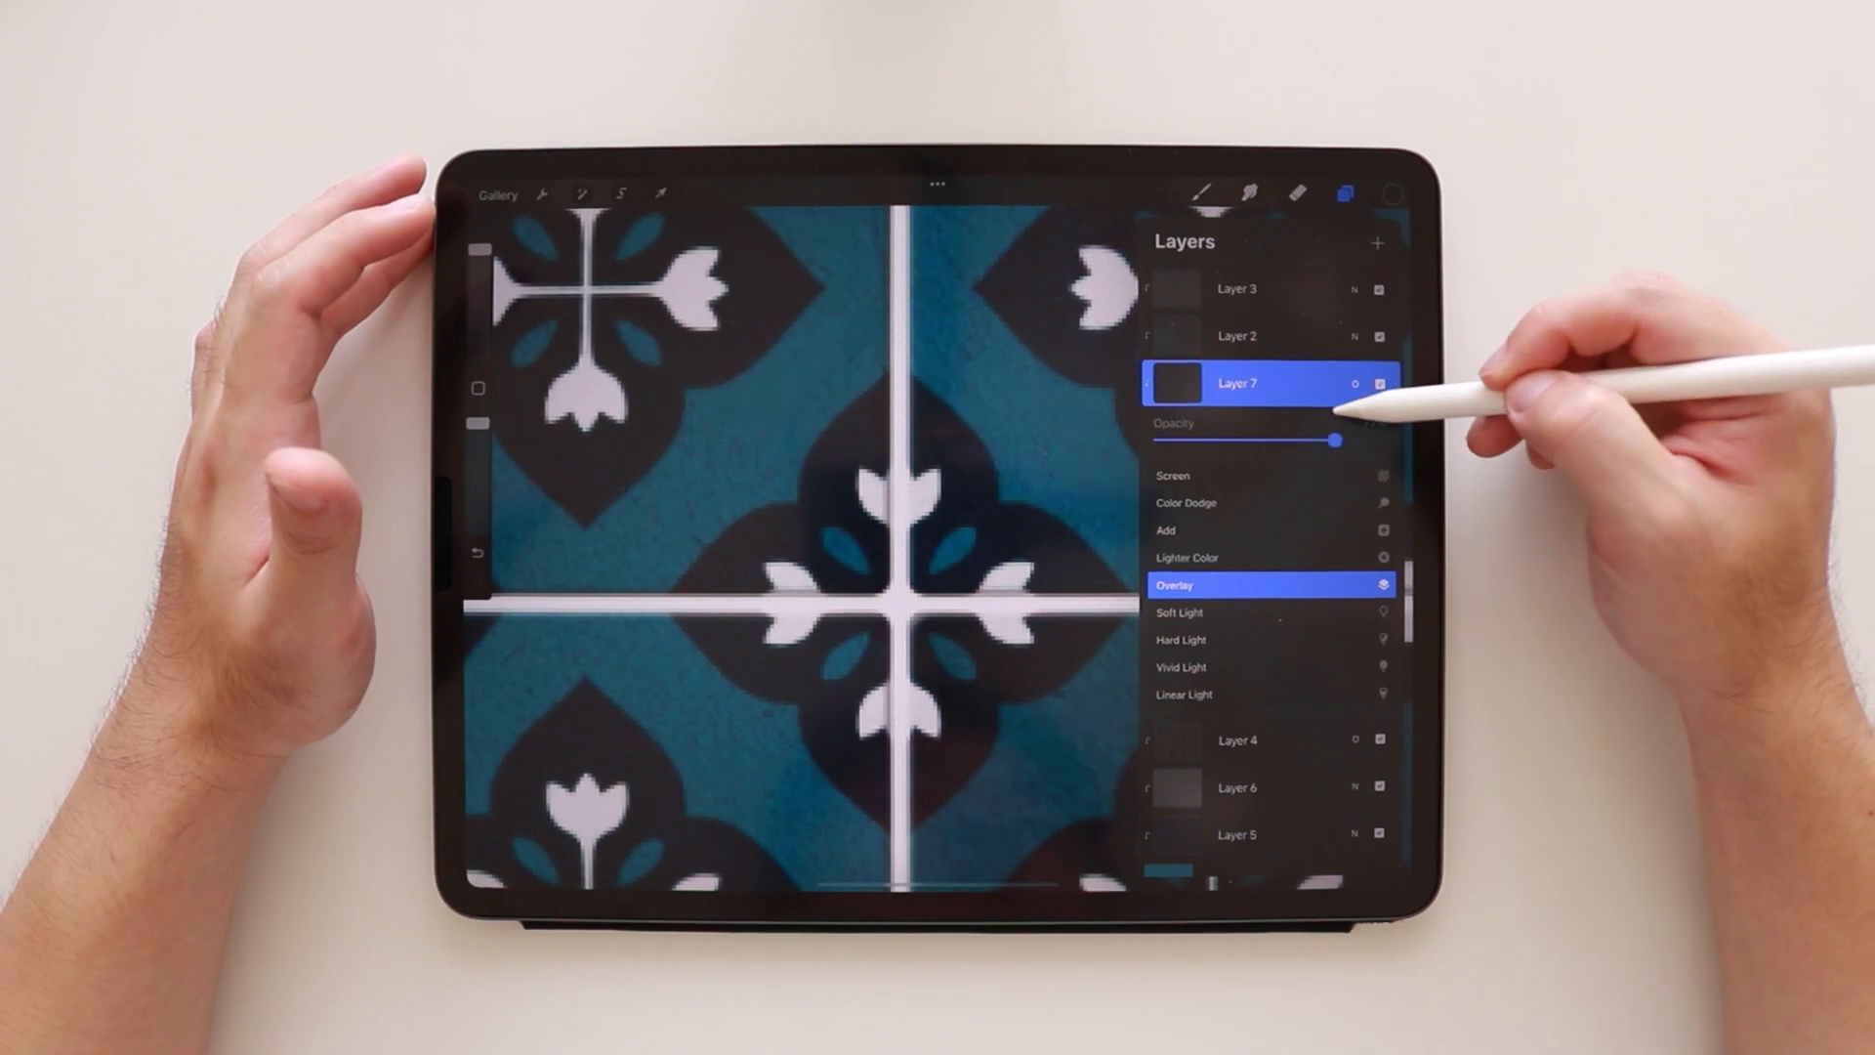
drag(1334, 441, 1285, 442)
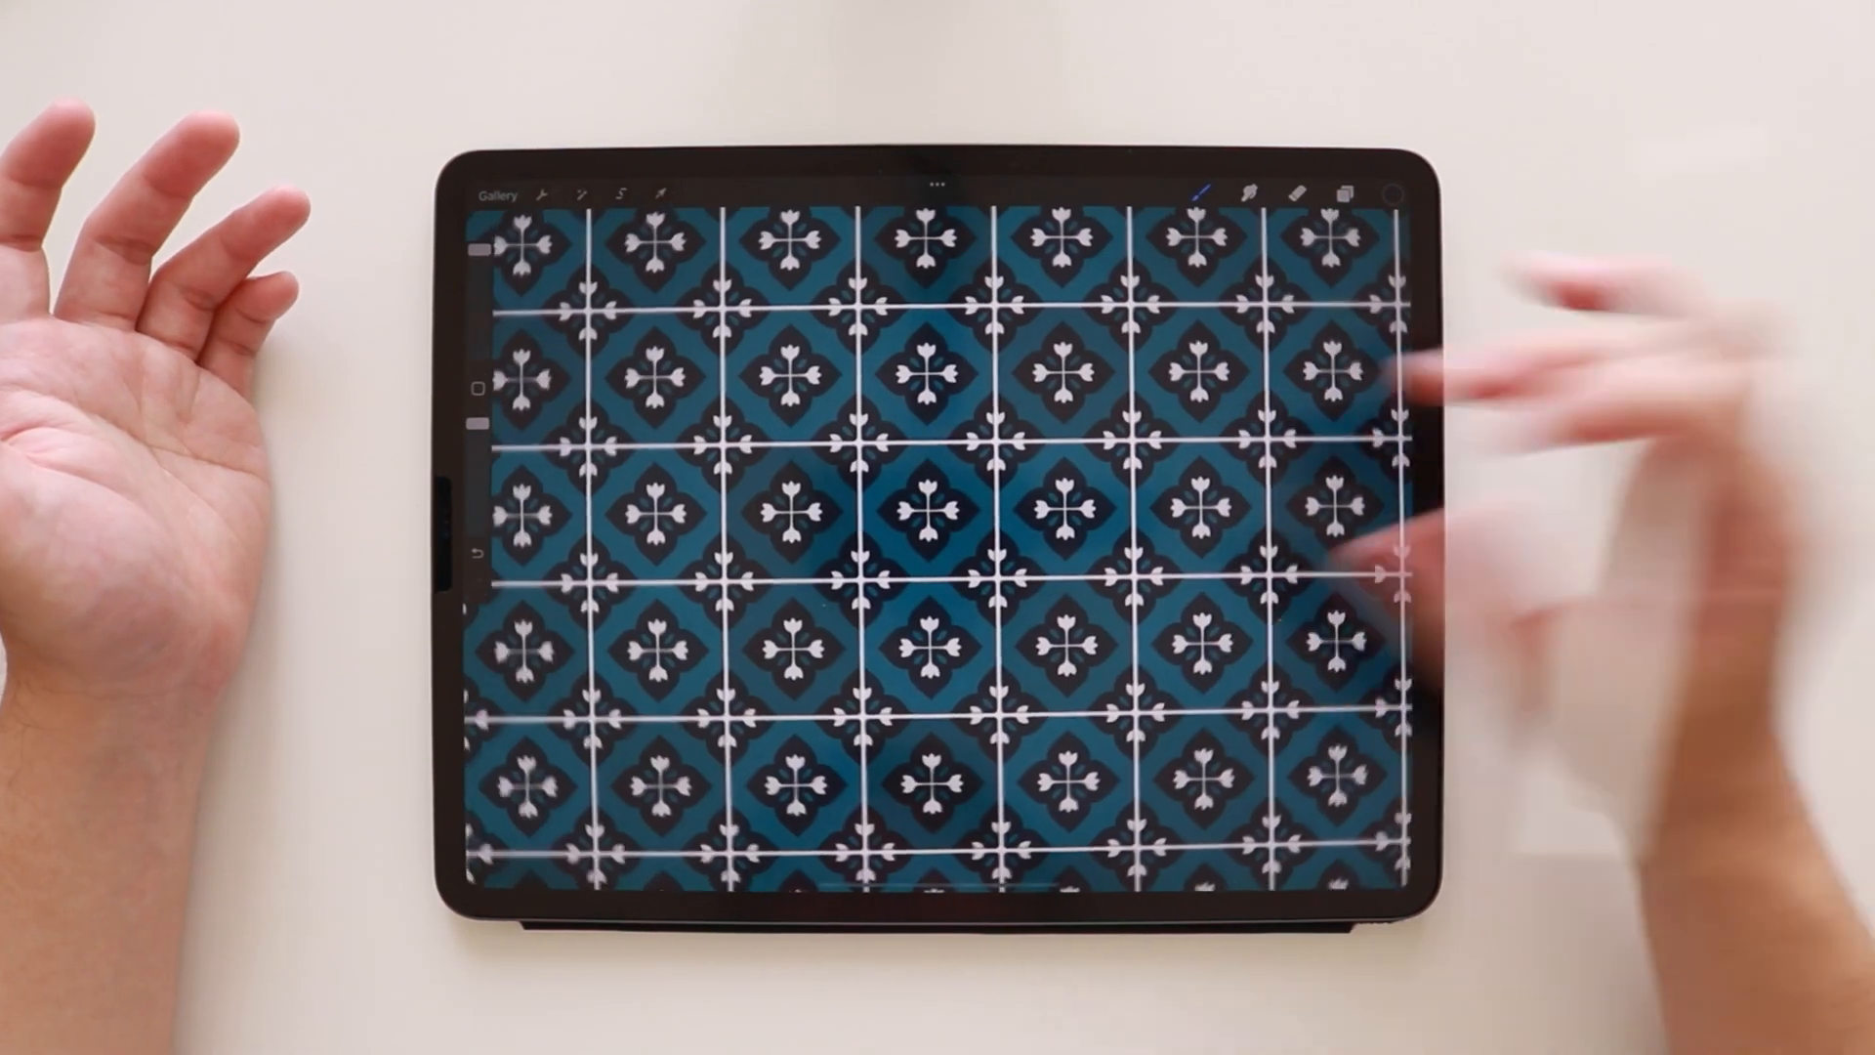
click(1342, 193)
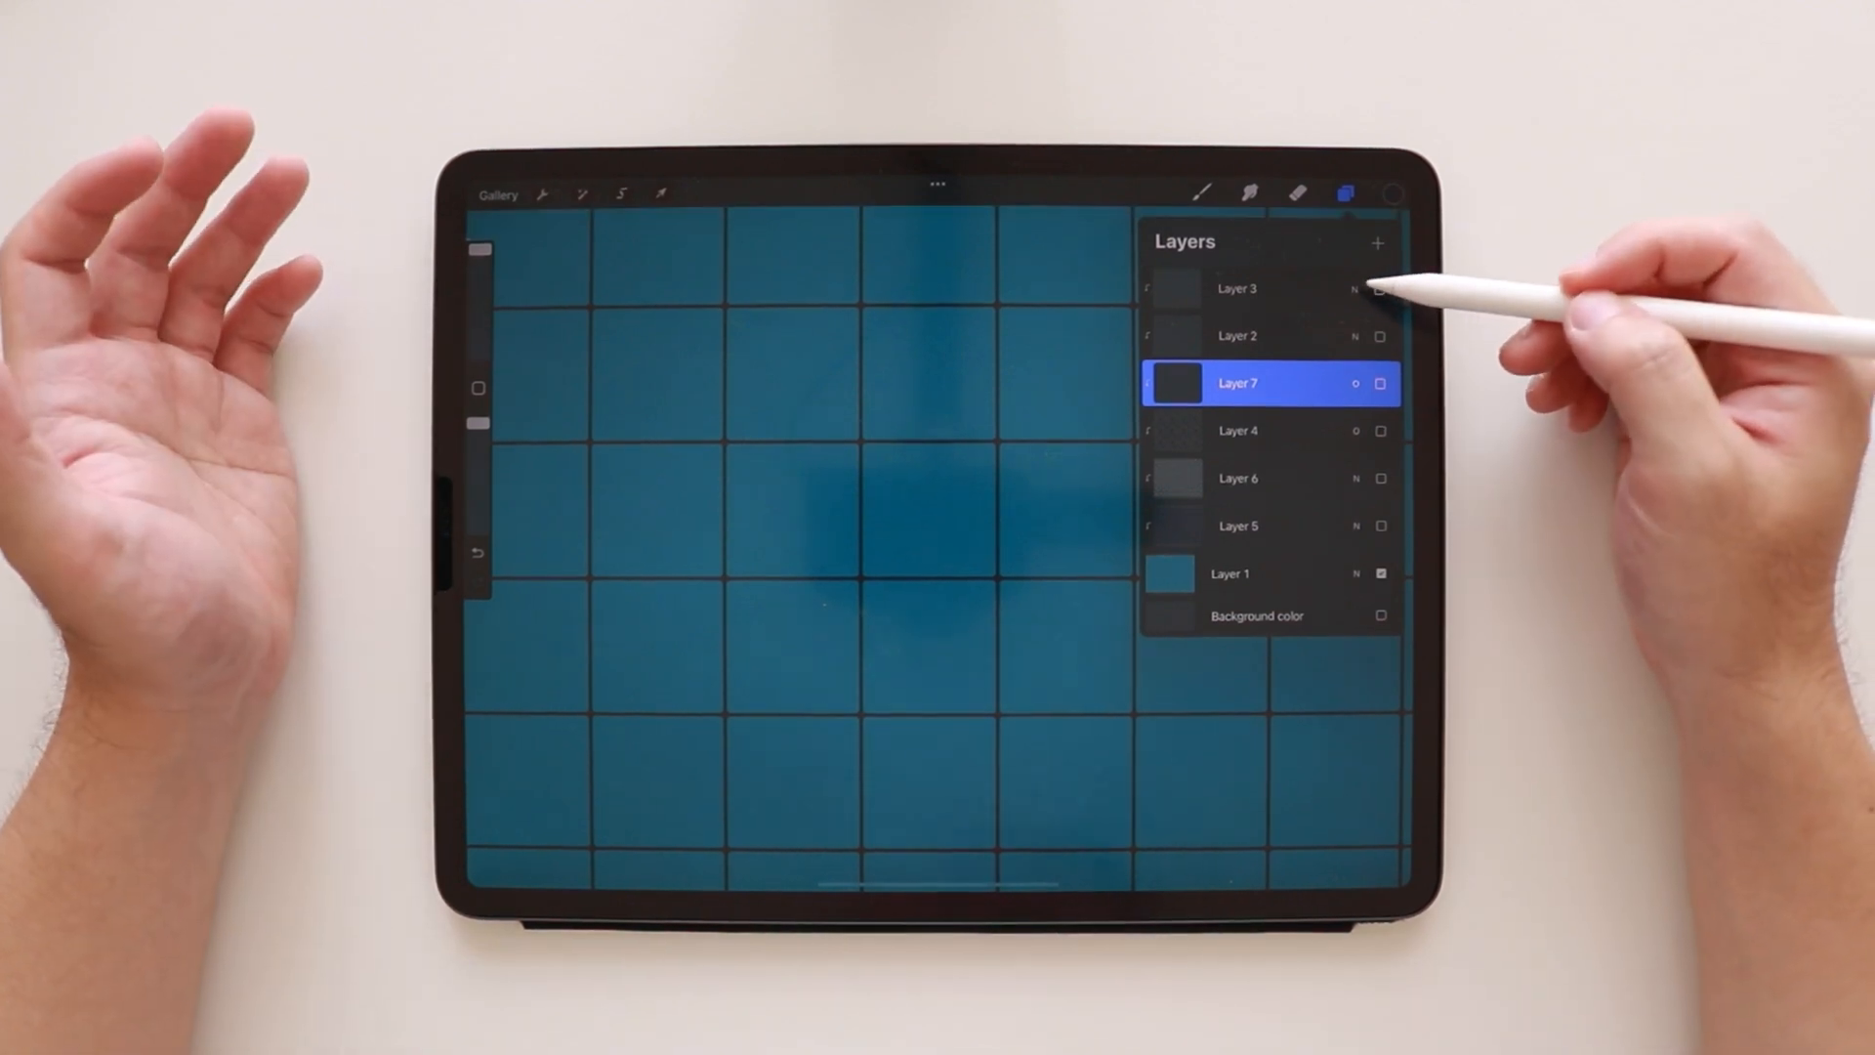
Toggle layer visibility so only plain teal tiles with grout lines and highlights show.
click(1239, 336)
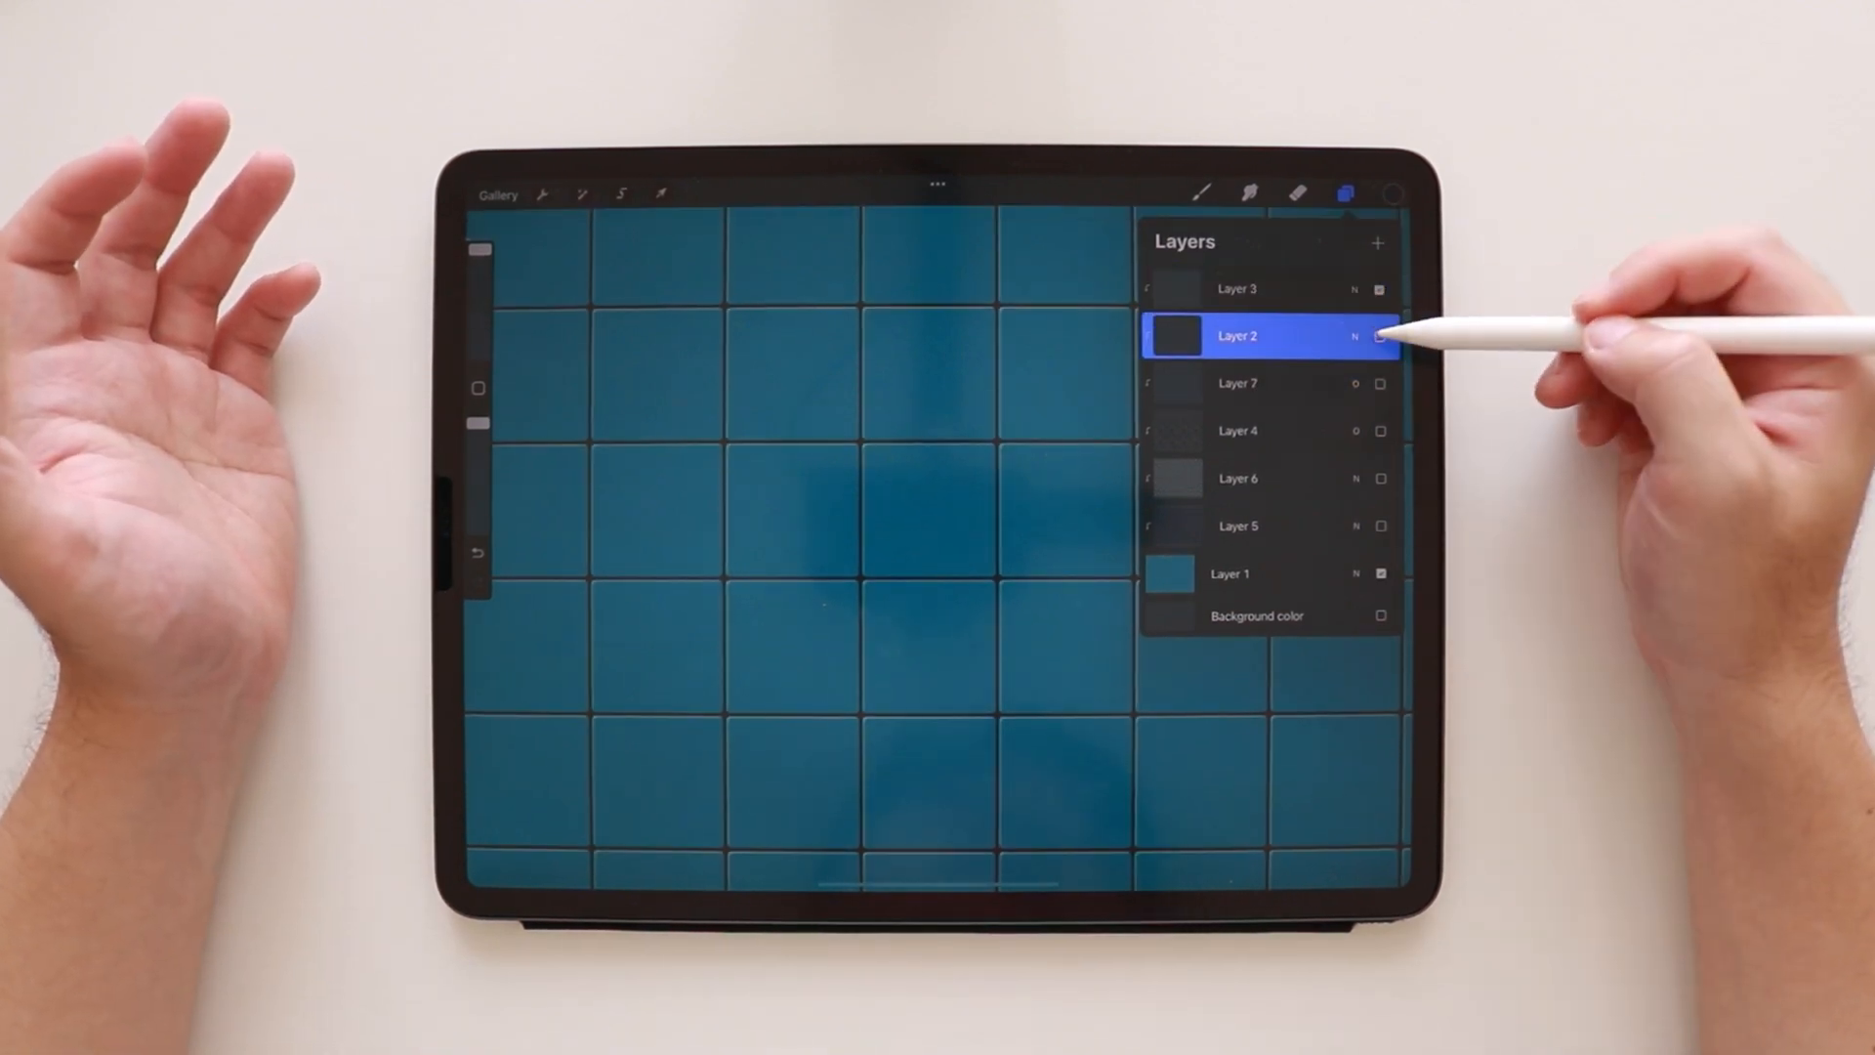